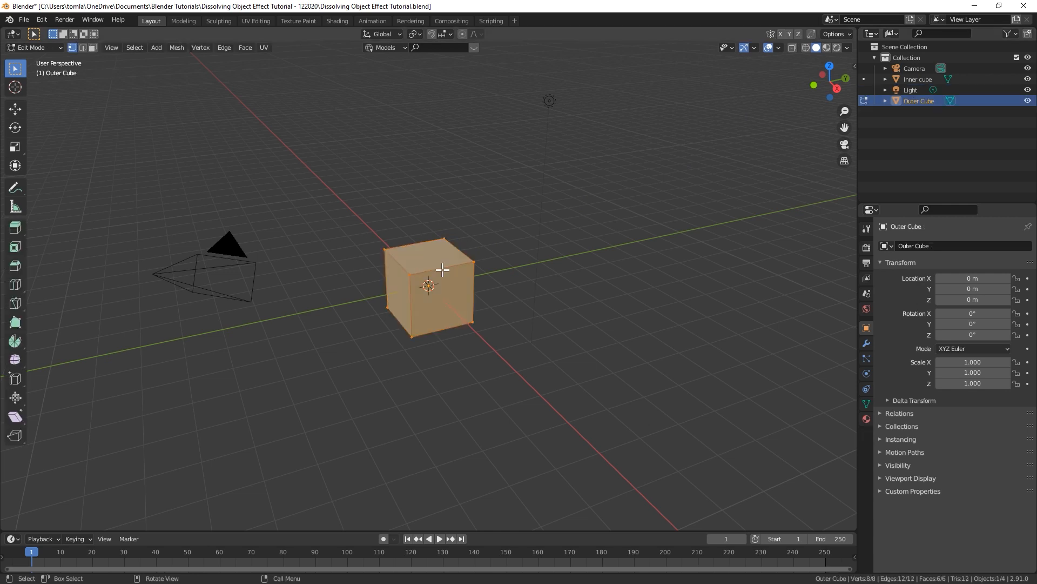
Subdivide the Outer Cube's mesh from the vertex context menu, then return to Object Mode.
right_click(443, 271)
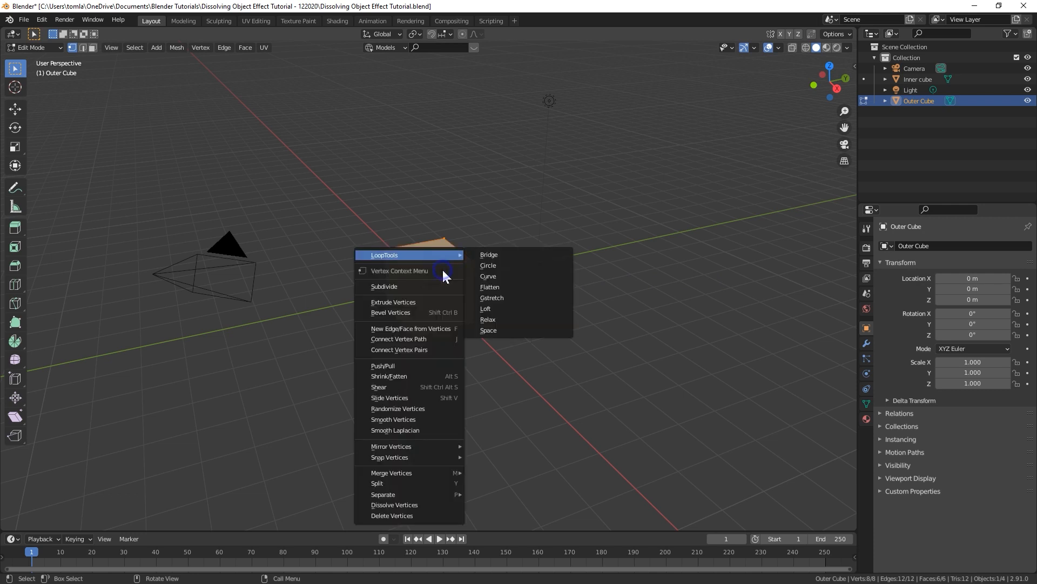
left_click(384, 286)
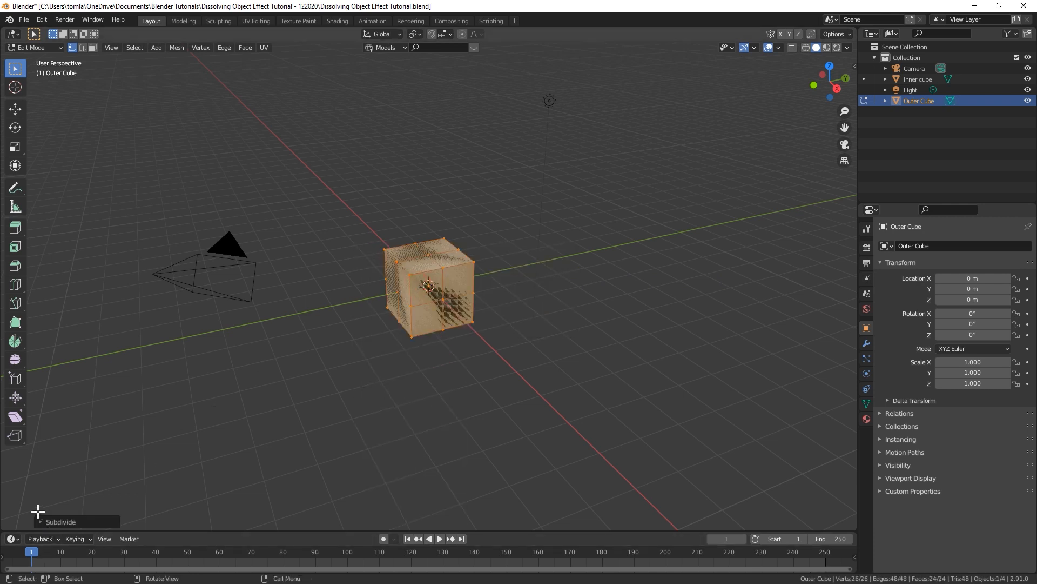
left_click(59, 522)
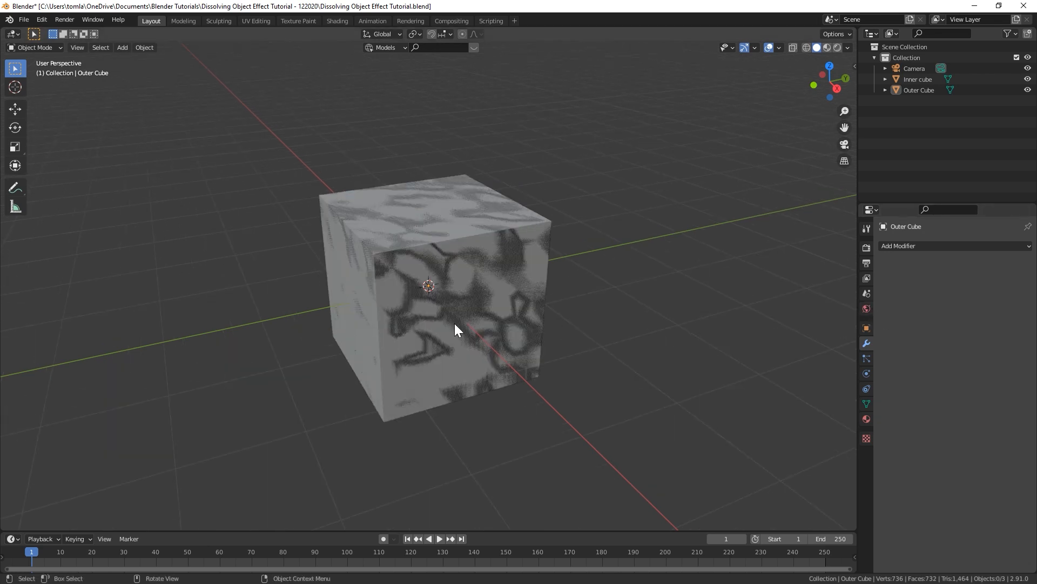
mouse_move(555, 297)
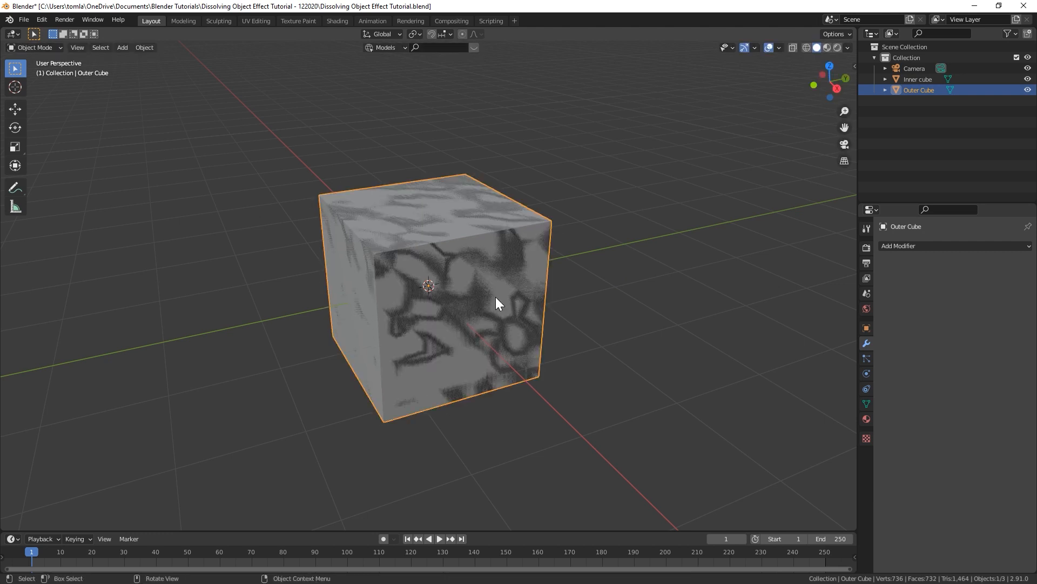
mouse_move(890, 277)
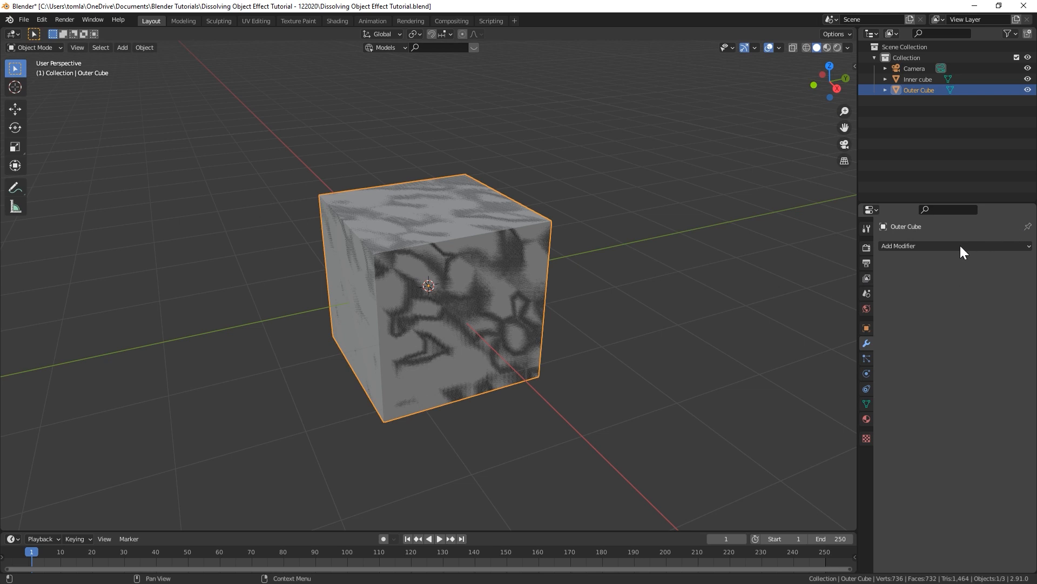
Add a Displace modifier with a new texture and strength 0.025.
left_click(956, 246)
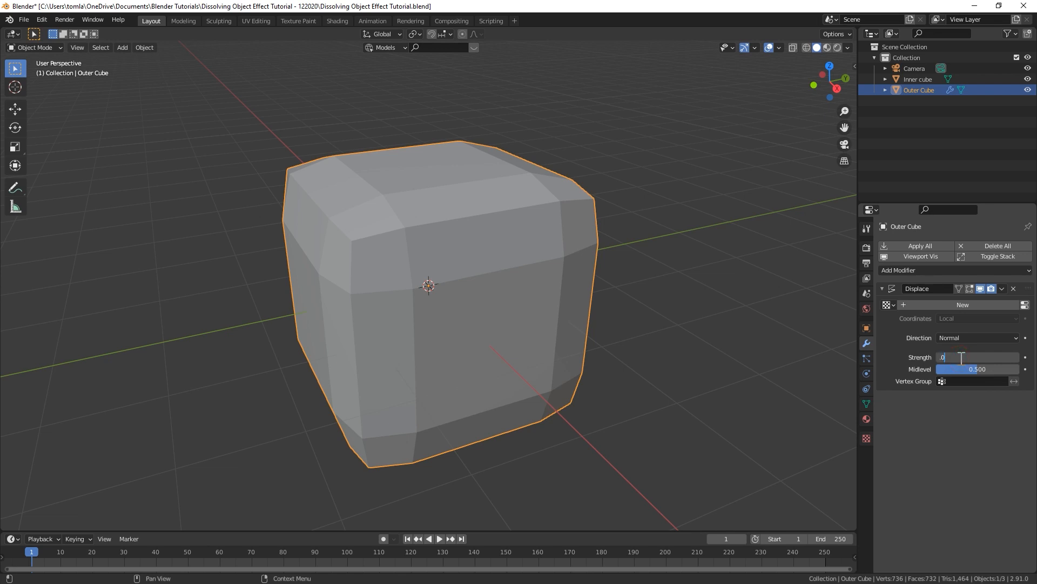
type("0.025")
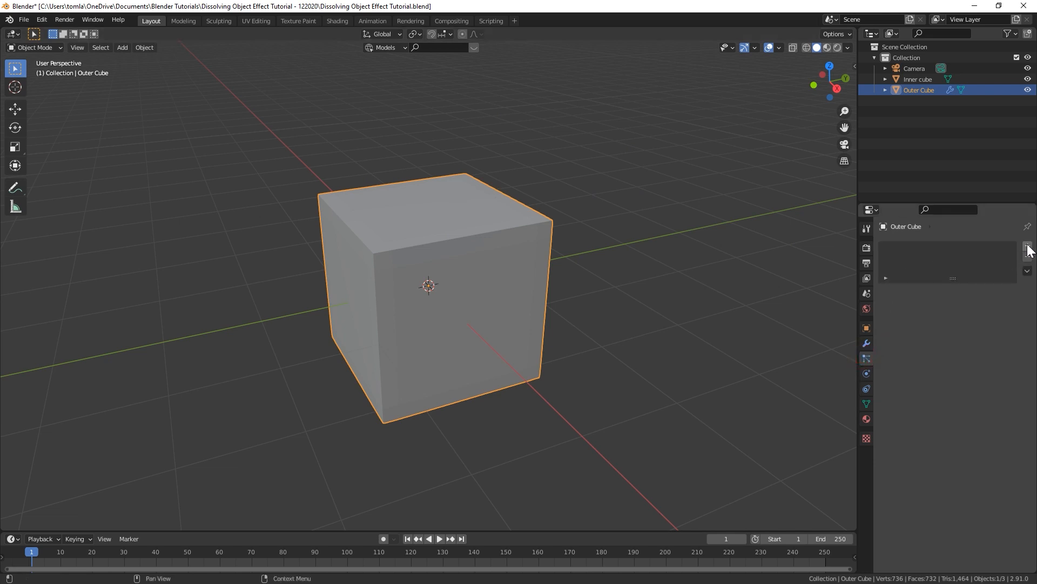
Add a 1000-particle emitter at frame 0 using the modifier stack, seed 3.
left_click(1028, 245)
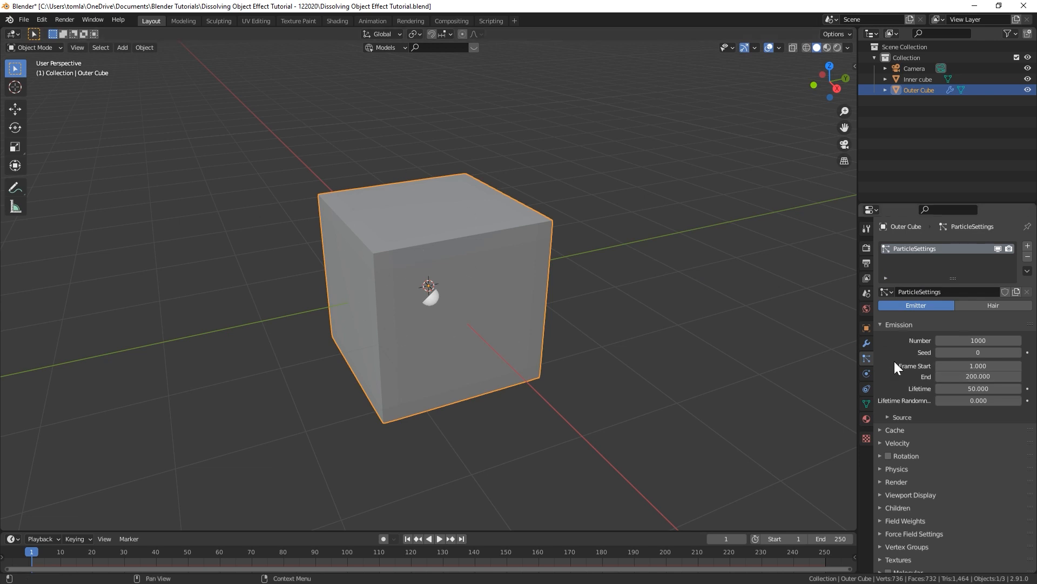
left_click(978, 366)
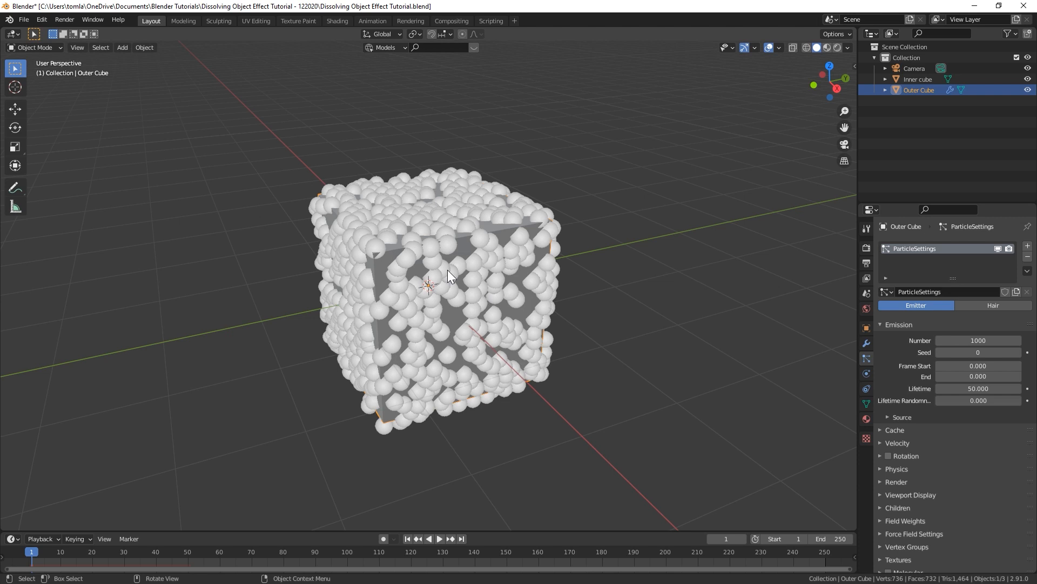
left_click(897, 469)
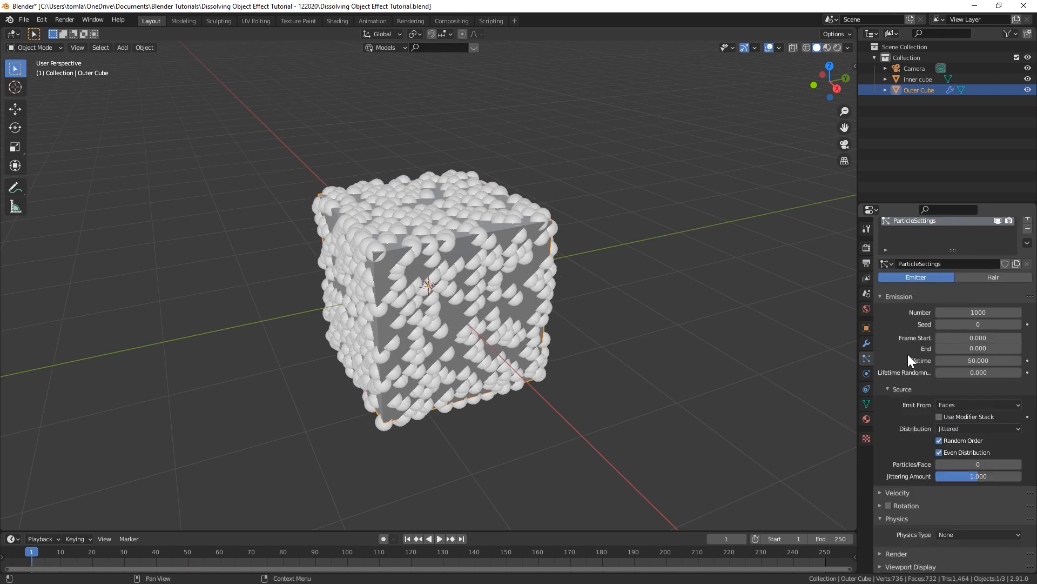
mouse_move(886, 390)
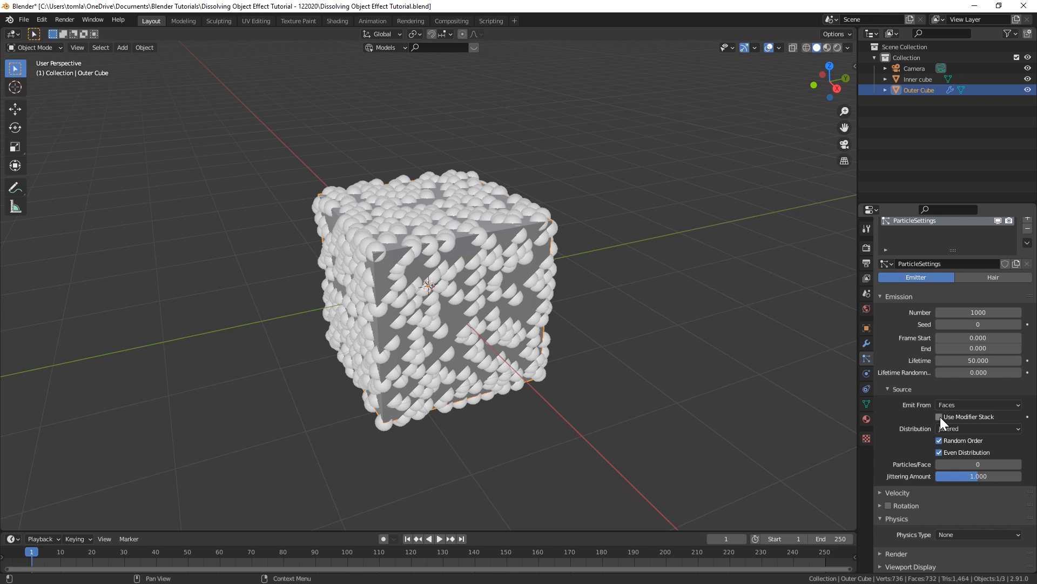
left_click(939, 416)
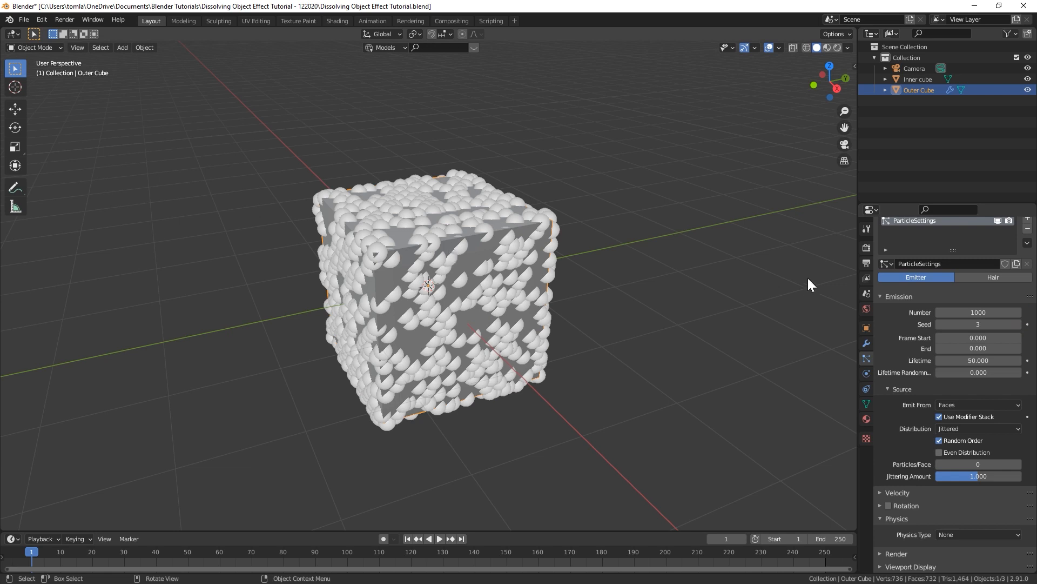
mouse_move(979, 313)
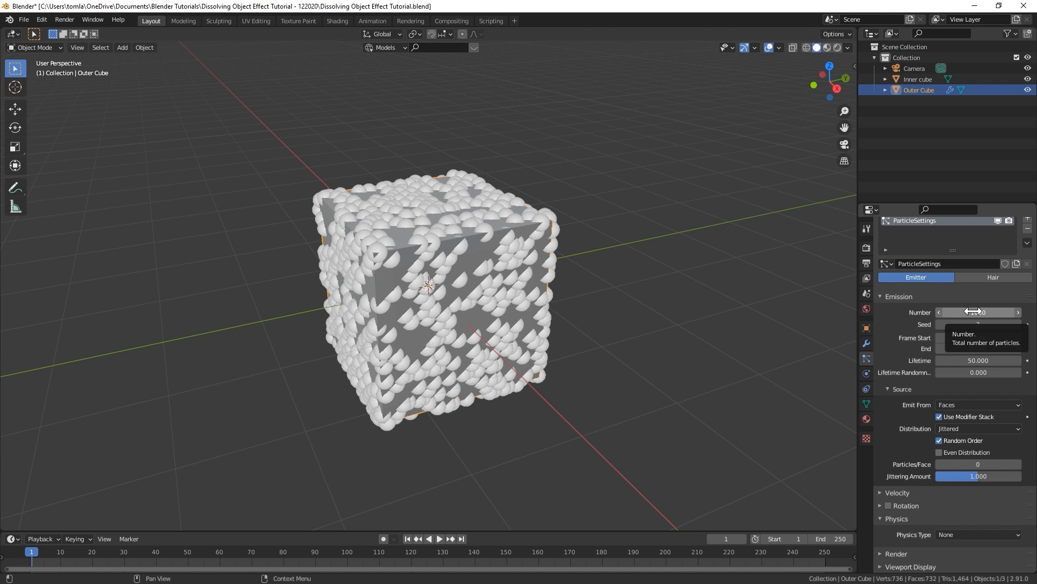
left_click(978, 313)
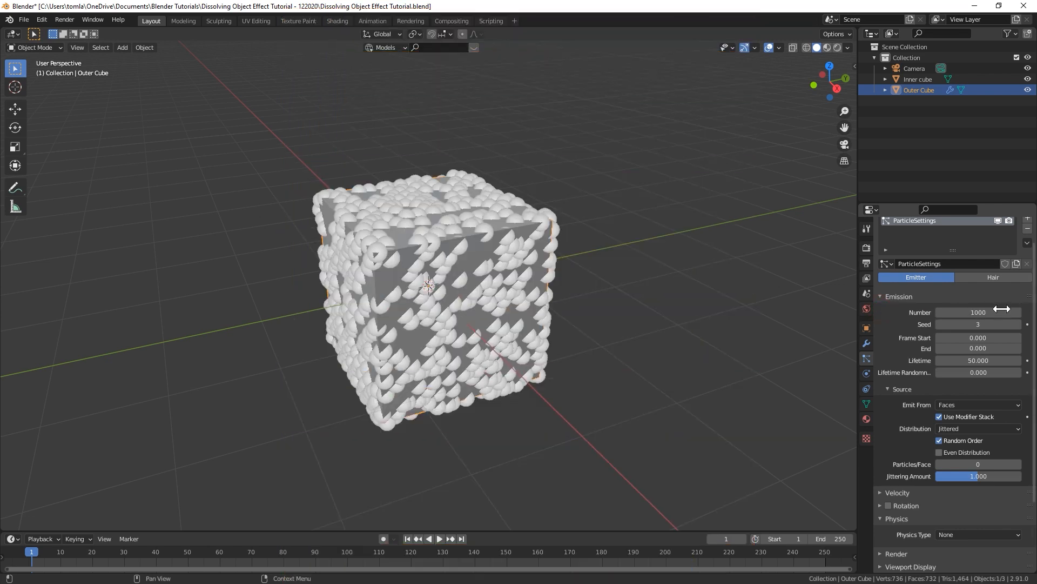
mouse_move(486, 335)
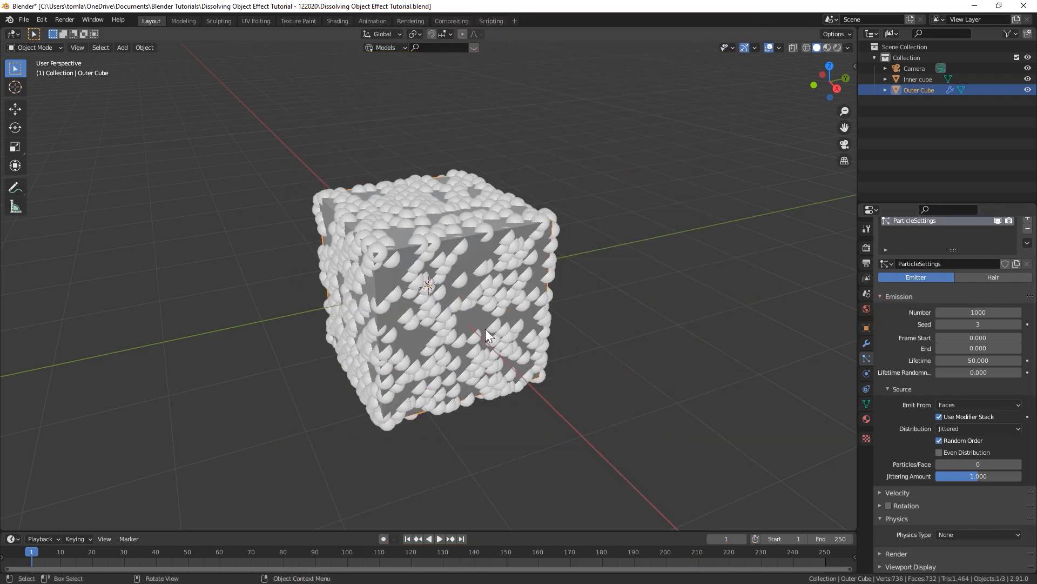
left_click(866, 342)
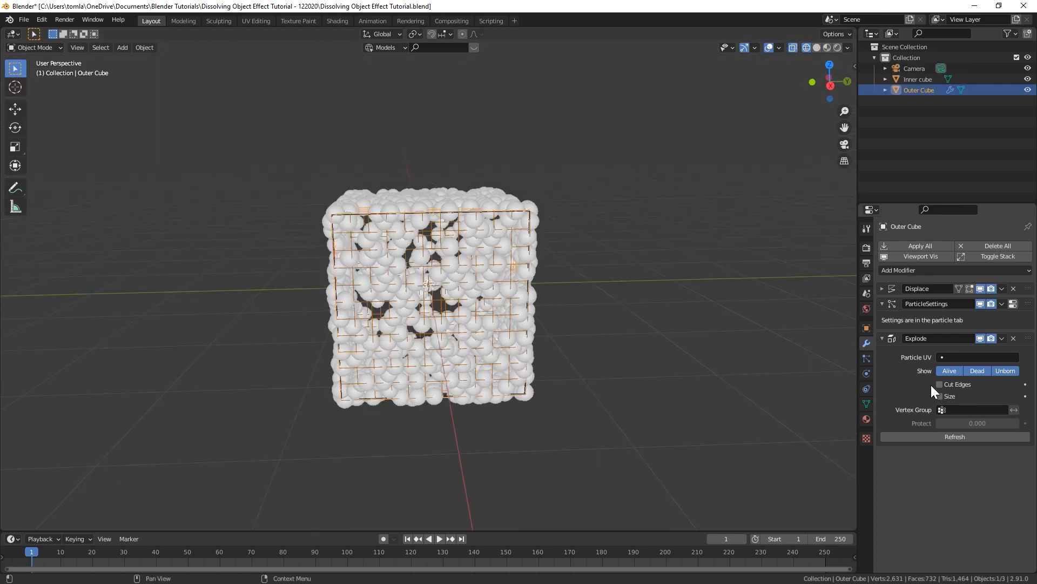
mouse_move(939, 384)
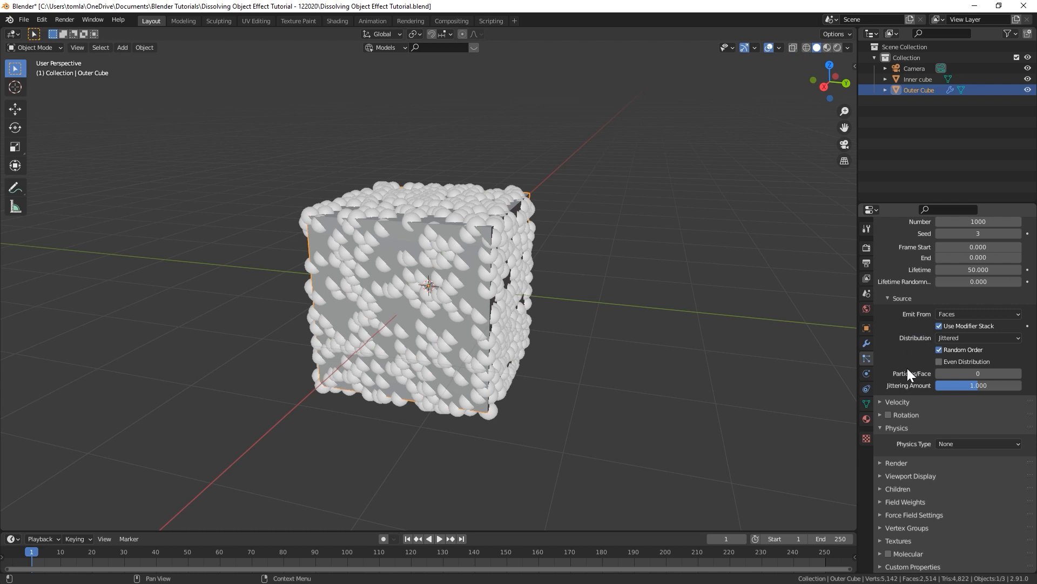
Set the particle system's Render As option to None.
left_click(888, 463)
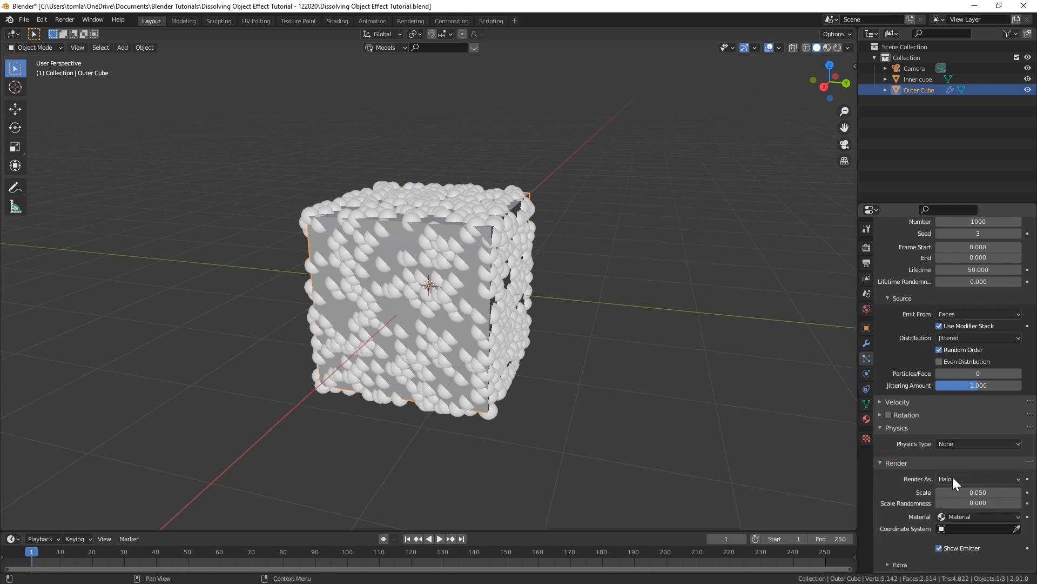
left_click(978, 478)
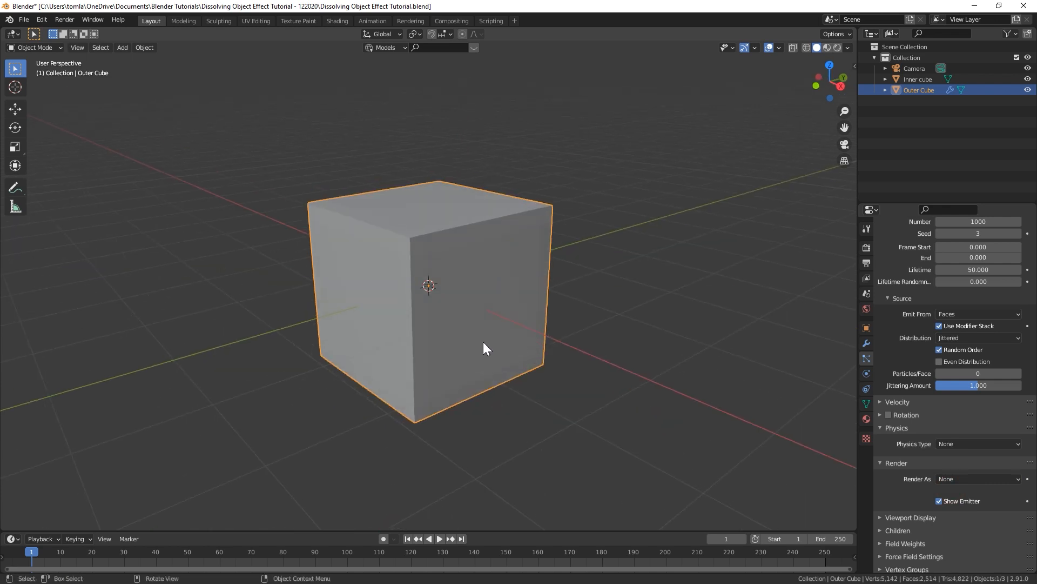
left_click(866, 343)
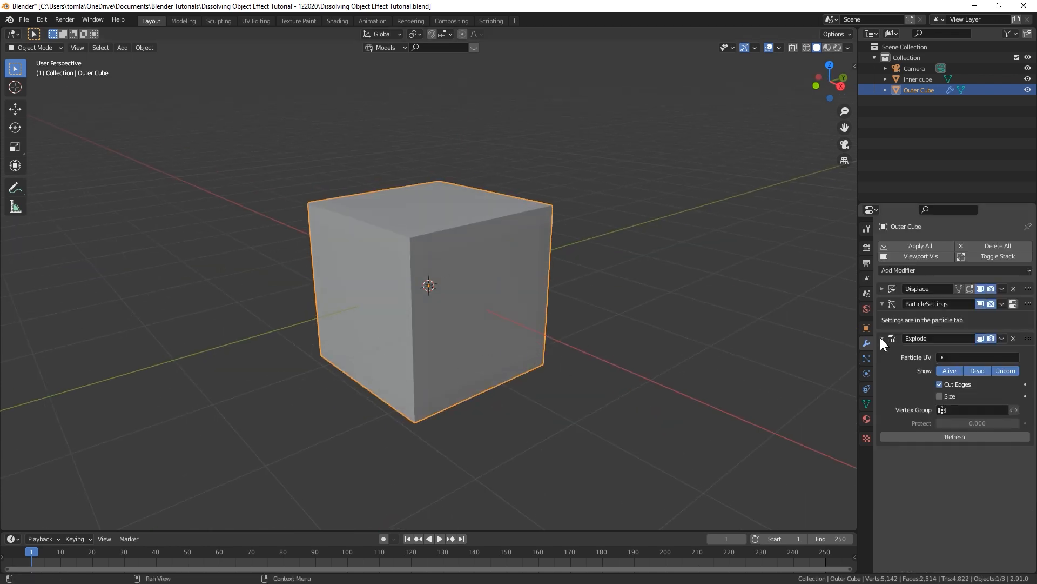
Collapse the Explode modifier and add a Vertex Weight Proximity modifier below it.
left_click(882, 338)
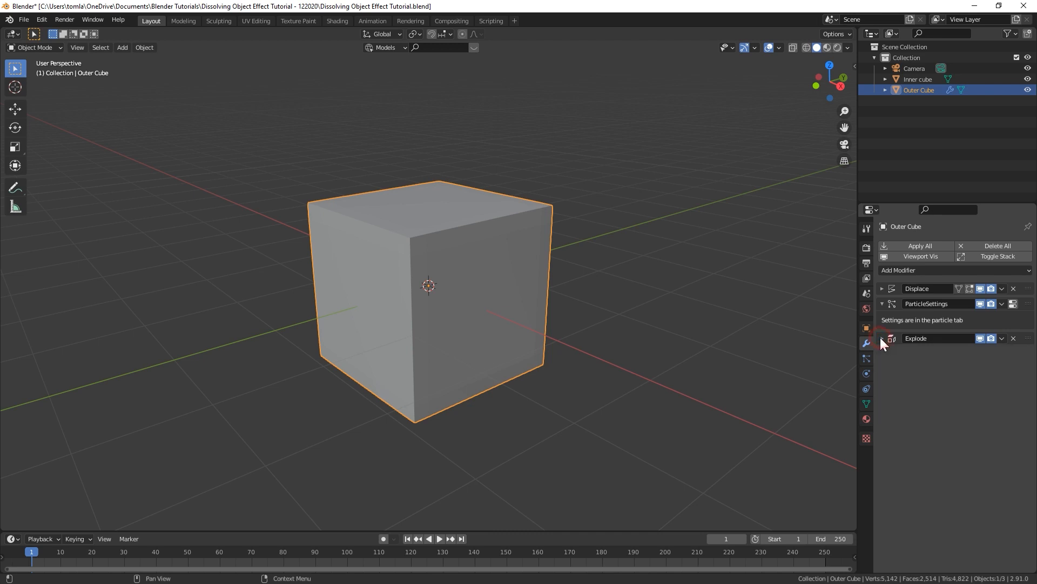
left_click(954, 270)
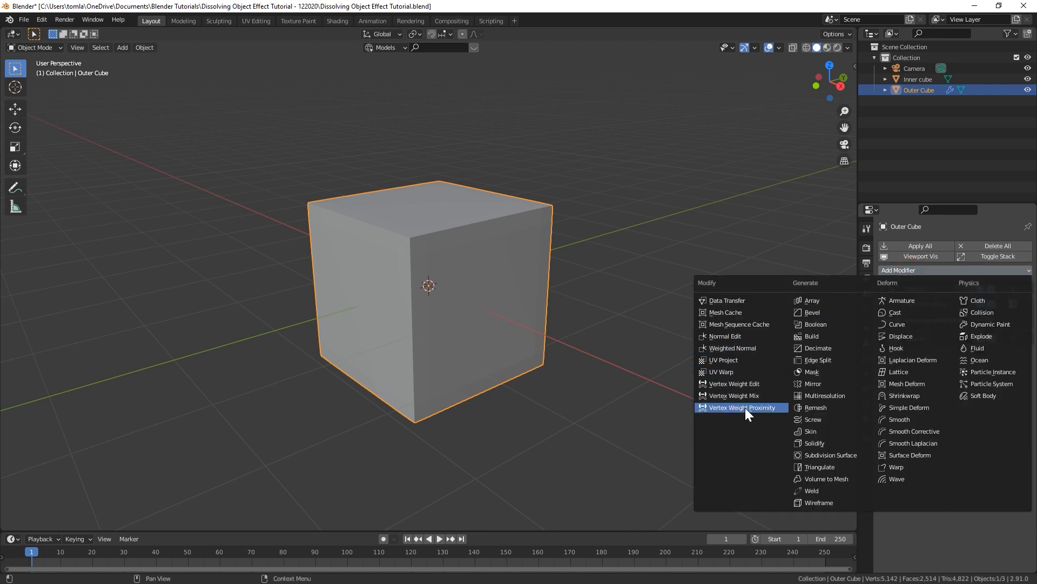
mouse_move(742, 412)
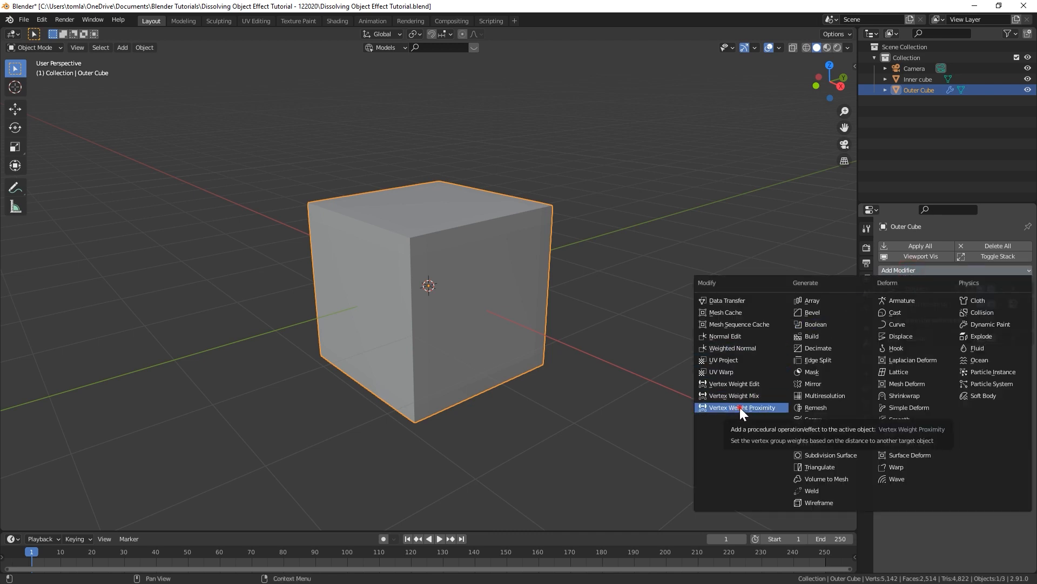
left_click(741, 407)
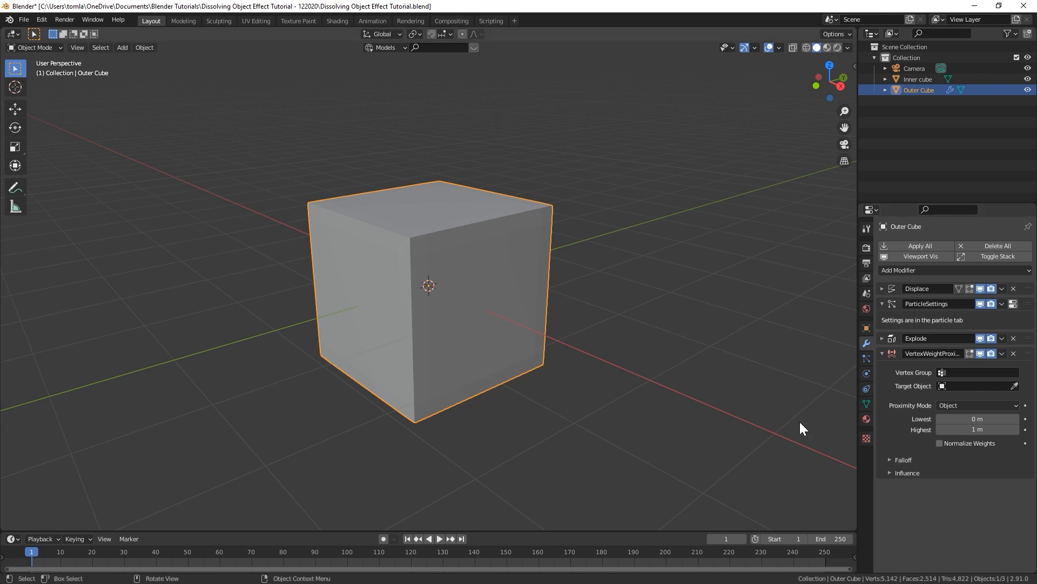
mouse_move(388, 285)
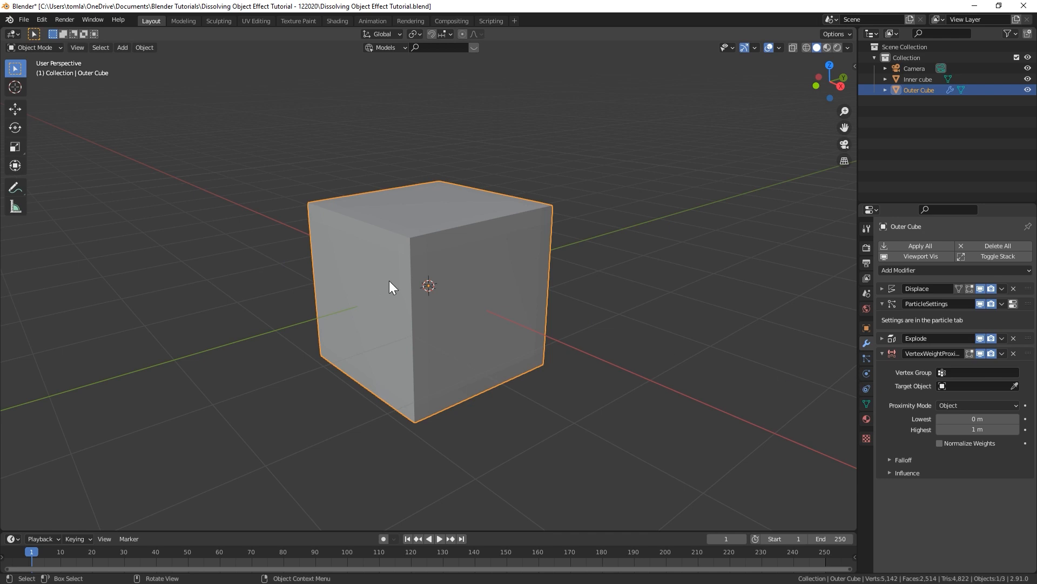
Rename the Outer Cube's vertex group to 'Pinned' for the proximity modifier.
key("Tab")
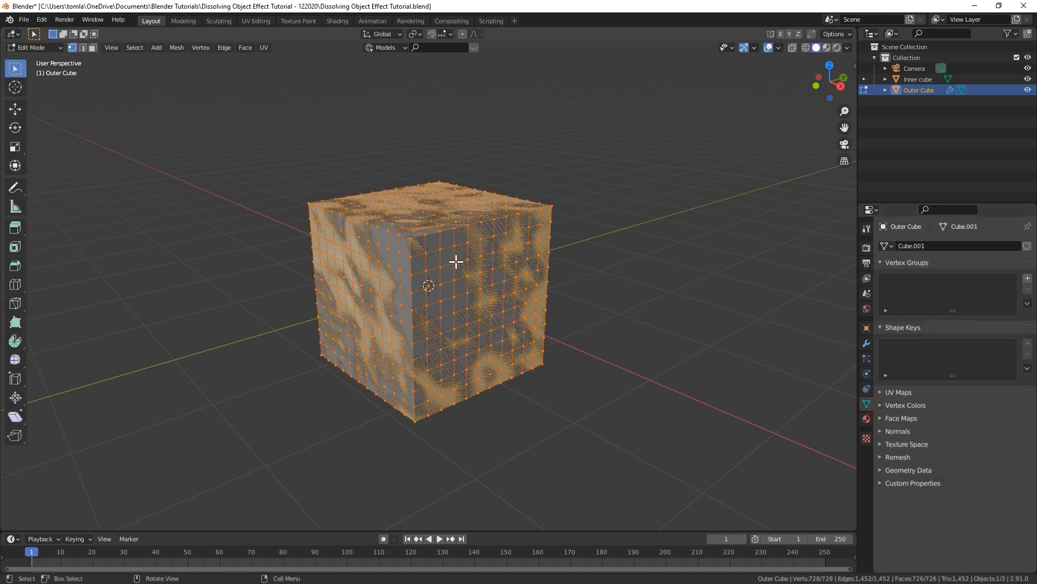
mouse_move(444, 69)
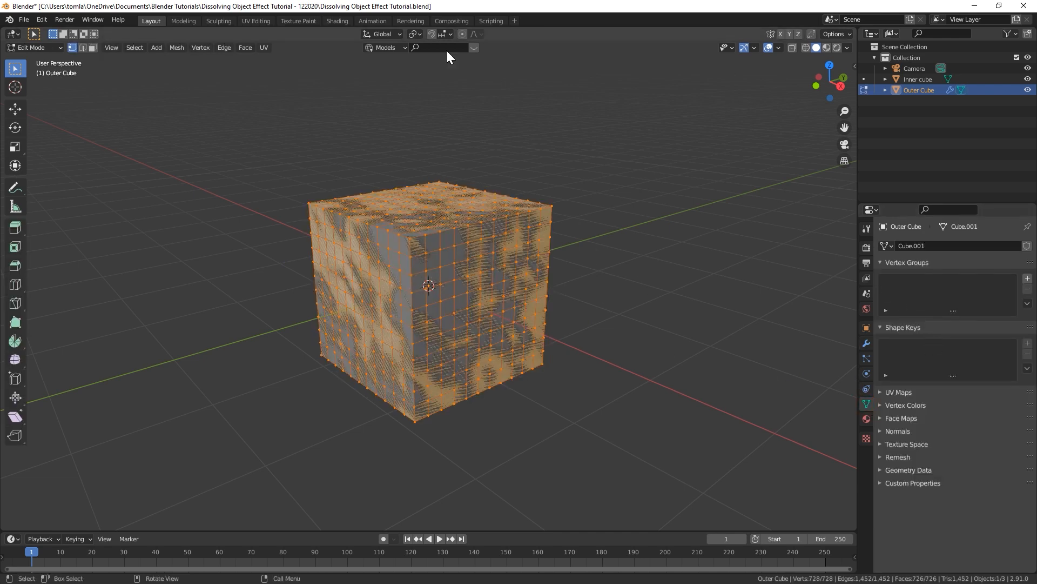
mouse_move(390, 202)
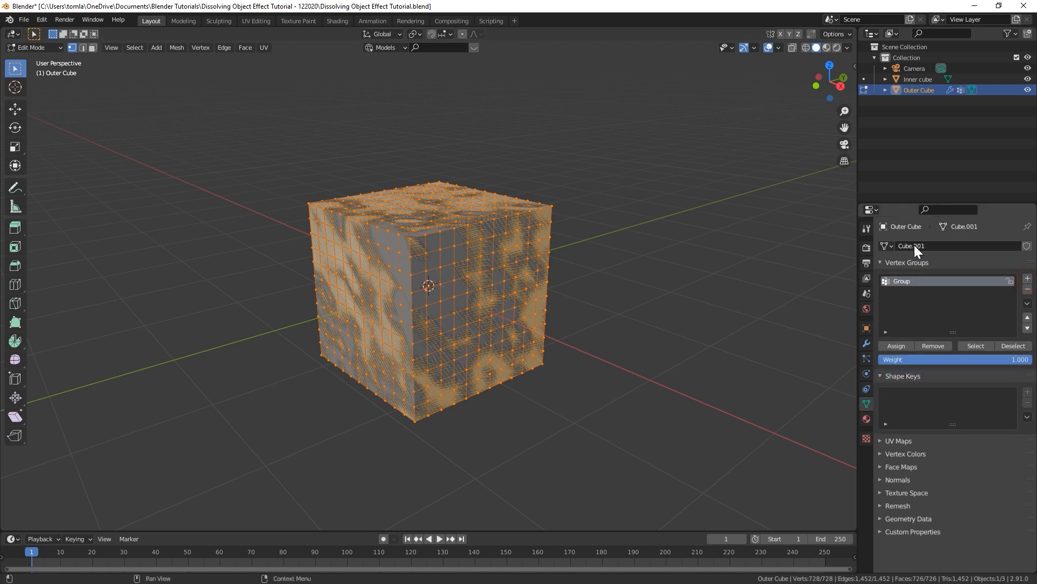
double_click(901, 281)
type("Pinned")
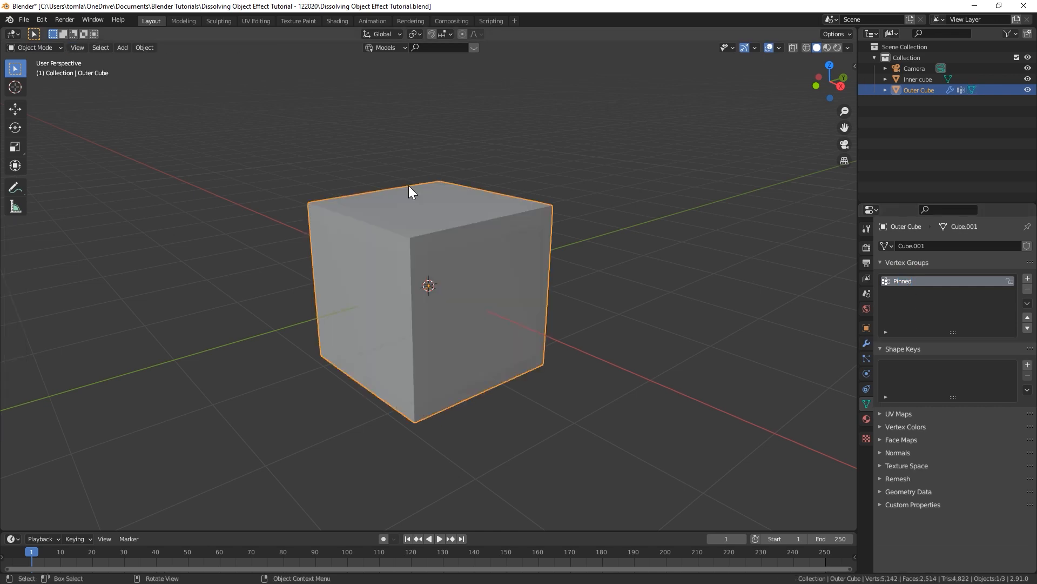
left_click(866, 342)
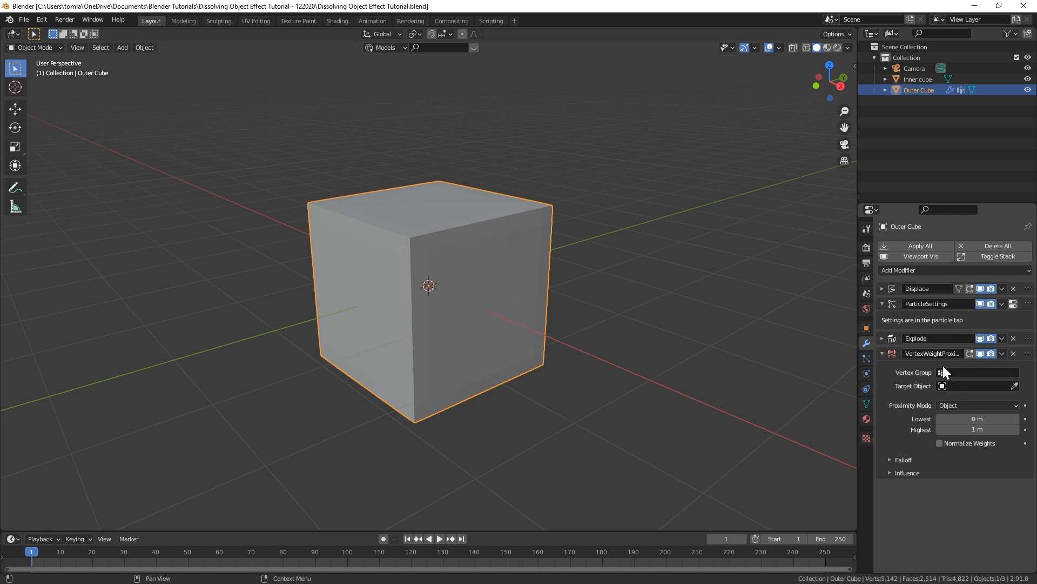
mouse_move(937, 379)
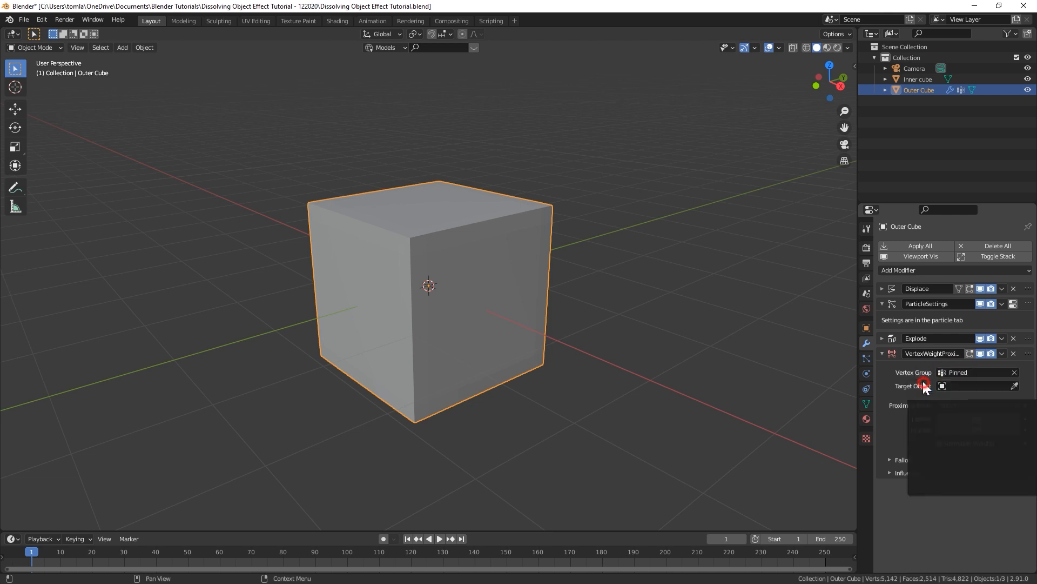
Add Cloth physics to the Outer Cube and apply the Silk preset.
left_click(866, 373)
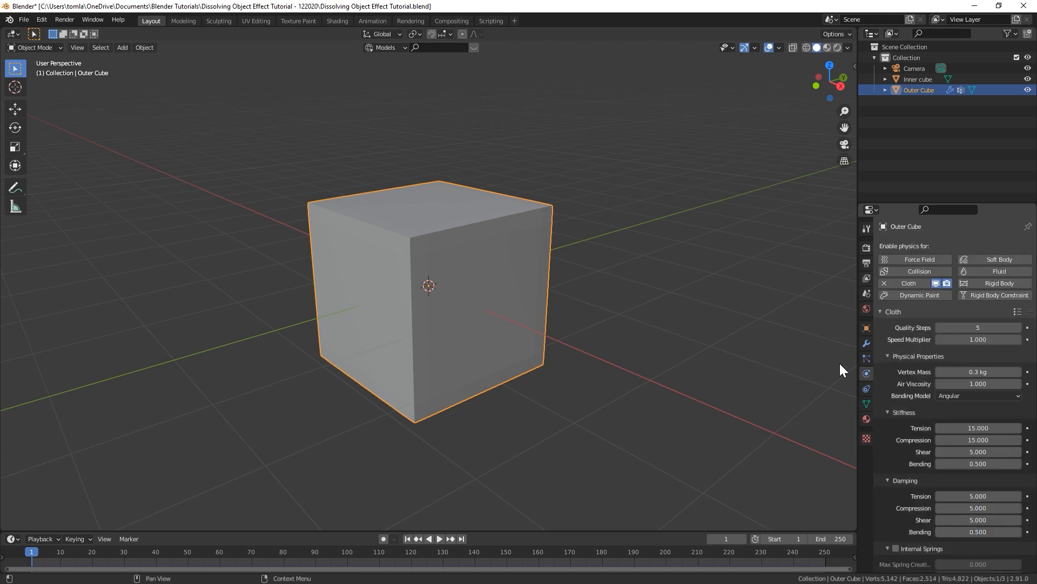
mouse_move(962, 372)
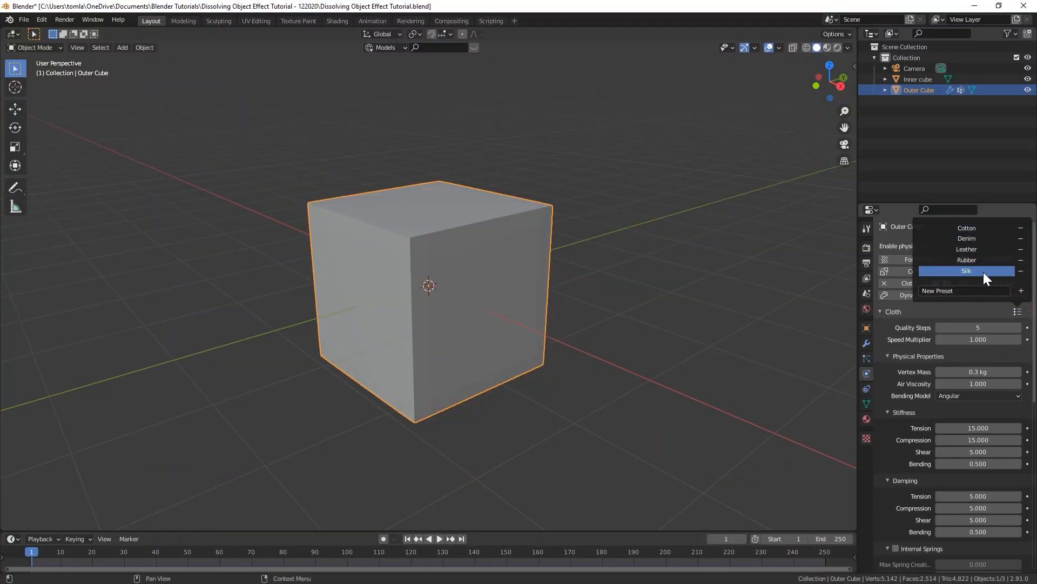
left_click(967, 271)
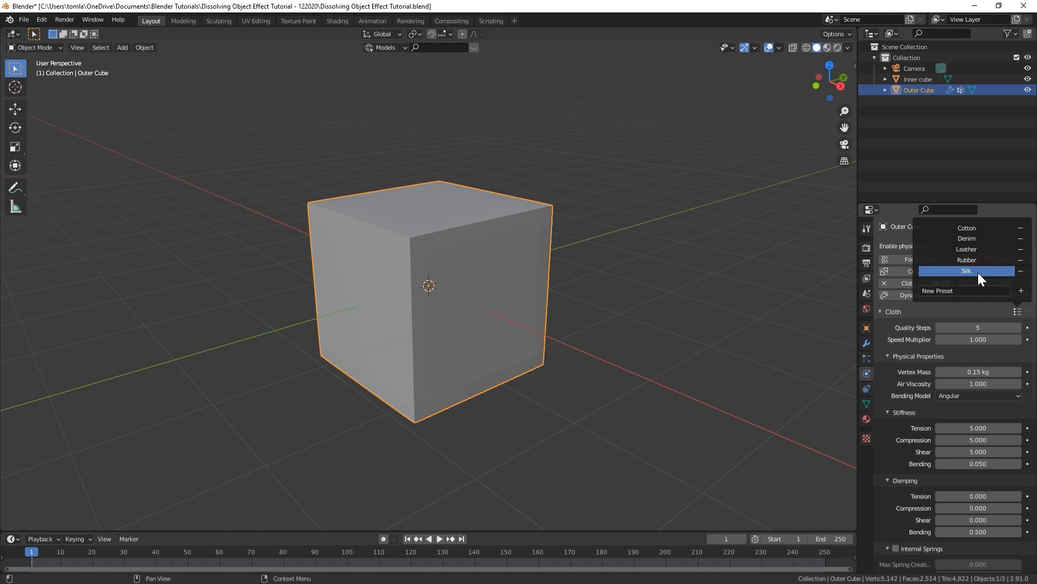
left_click(966, 271)
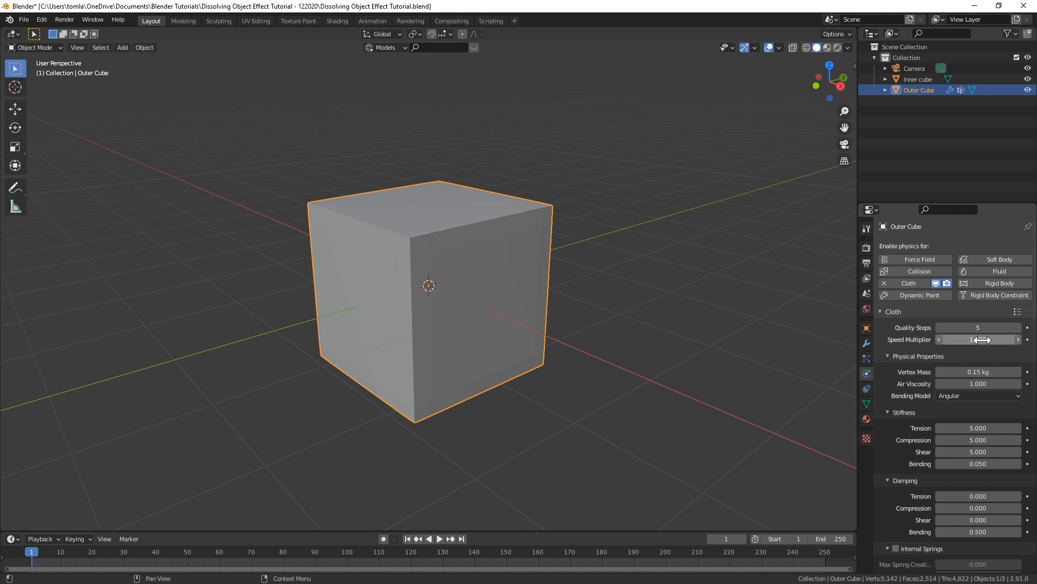
Set cloth Quality Steps to 8 and Air Viscosity to 0.3.
left_click(978, 327)
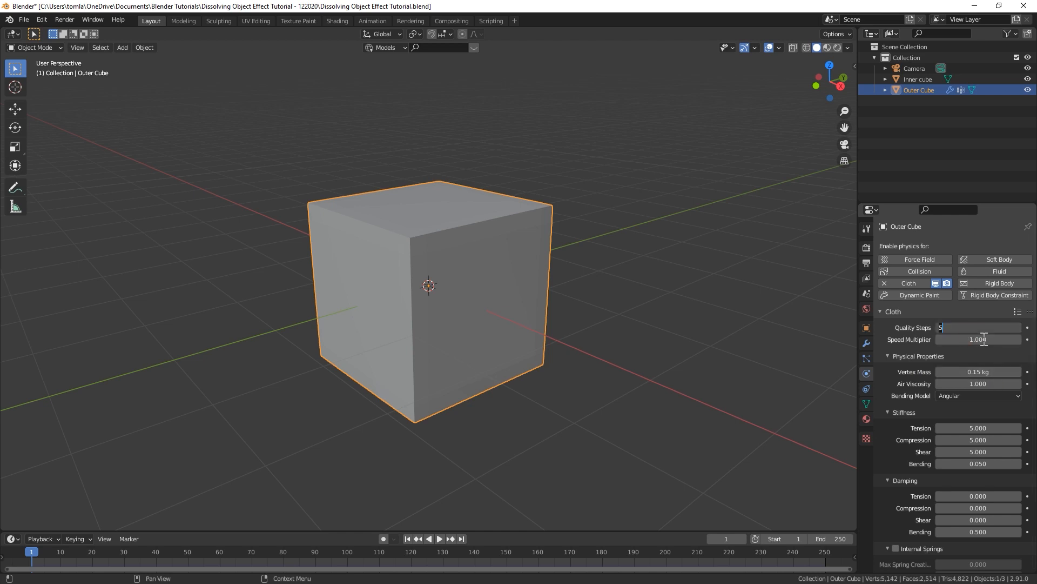
type("8")
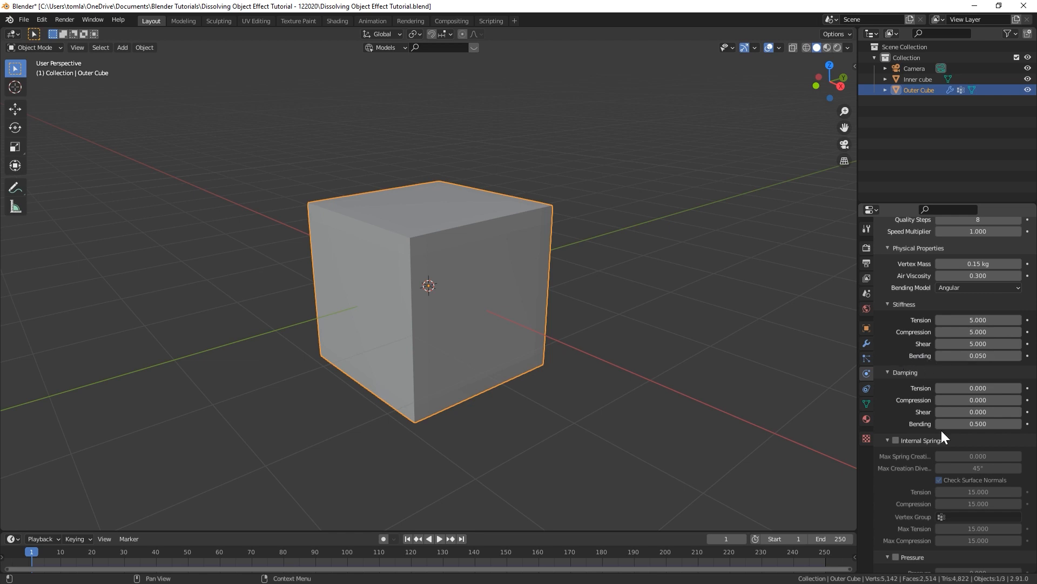
mouse_move(933, 389)
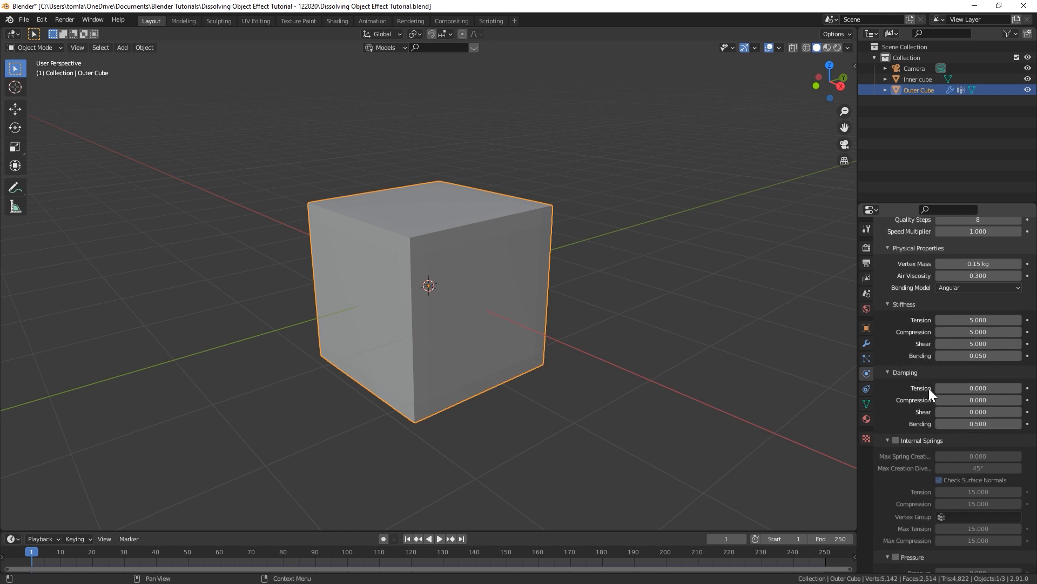
Set the cloth Shape panel's Shrinking Factor to -0.25.
scroll("down", 3)
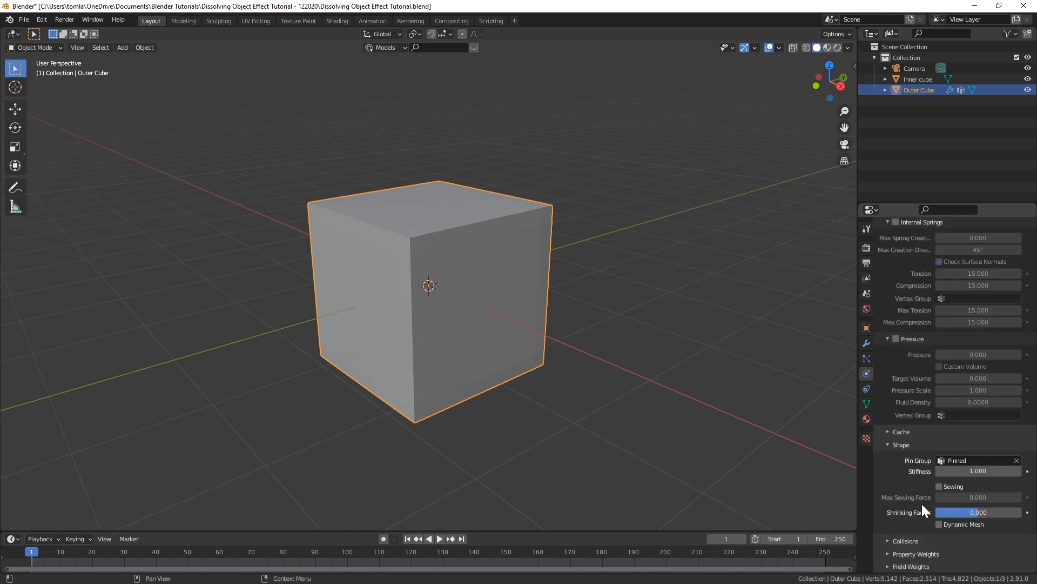
mouse_move(987, 519)
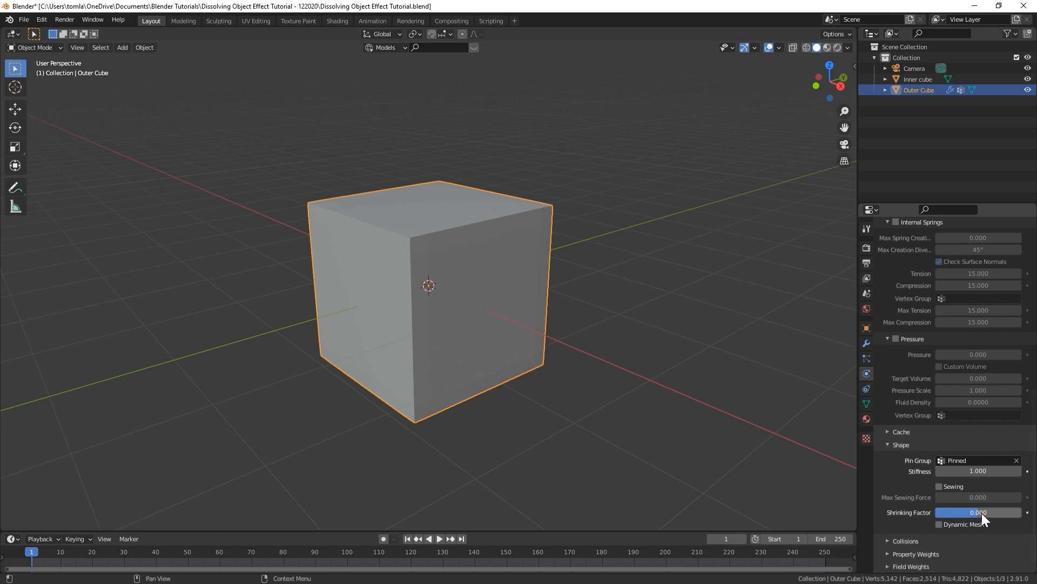
double_click(979, 512)
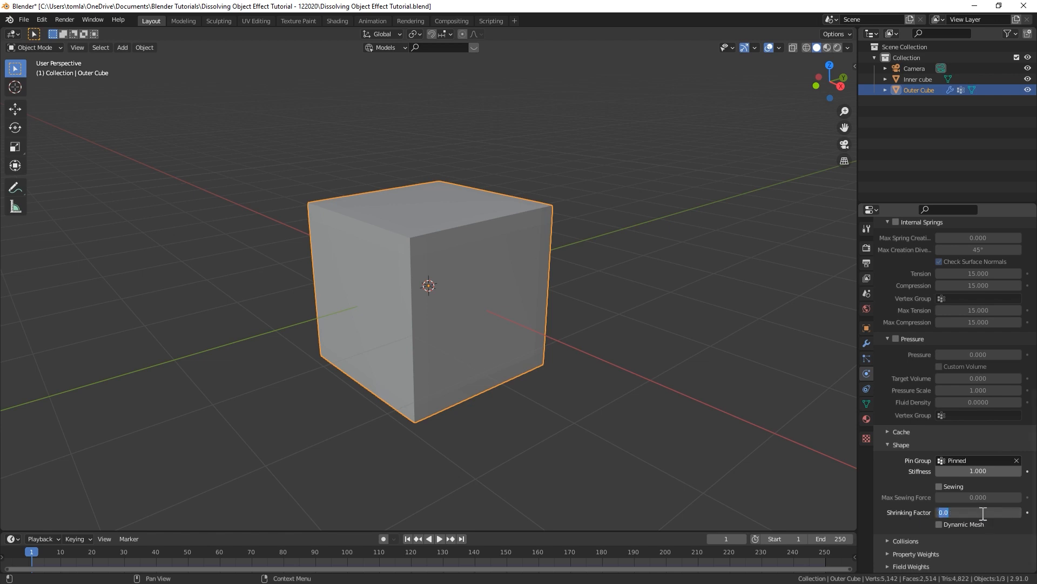
left_click_drag(972, 512, 983, 512)
type("-0.250")
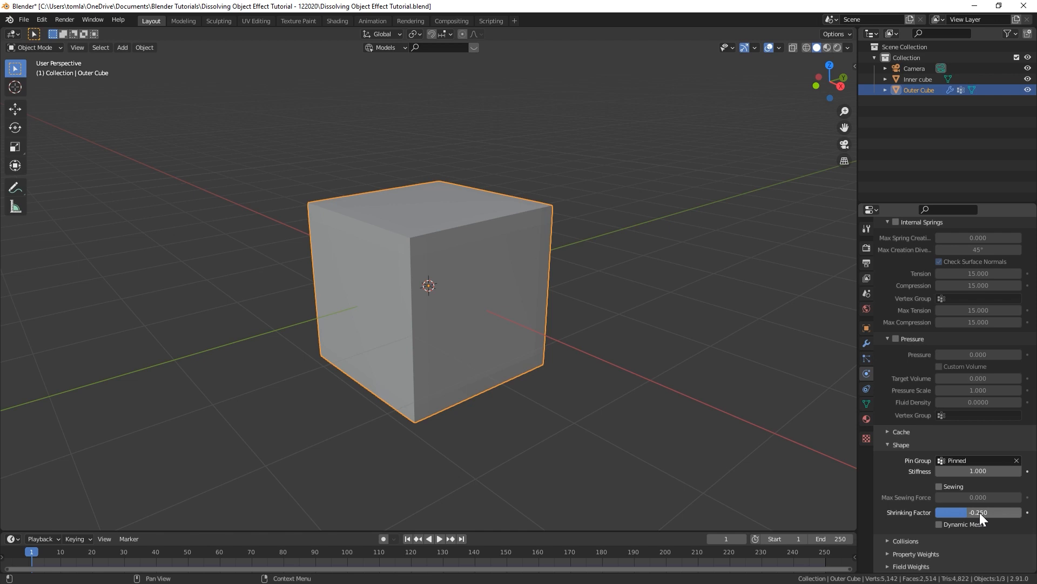
Set collision quality to 5, enable self collisions, and zero the gravity field weight.
scroll("down", 3)
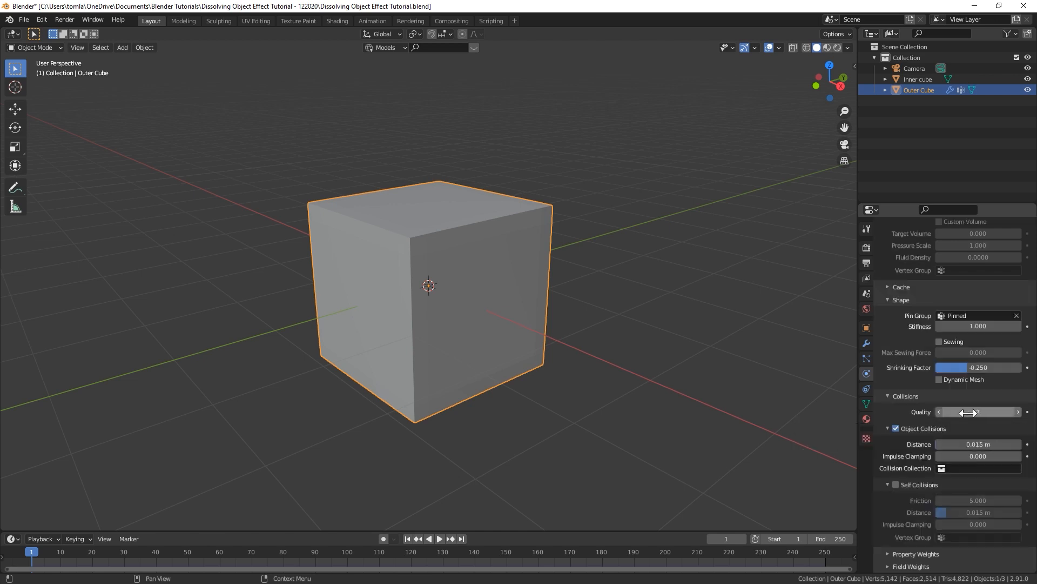
left_click(979, 411)
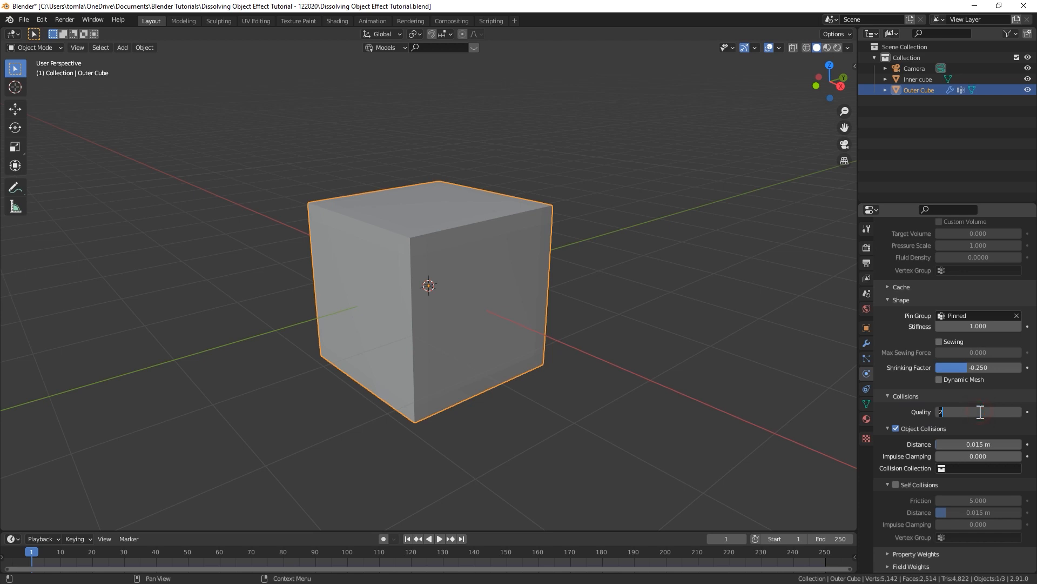
type("5")
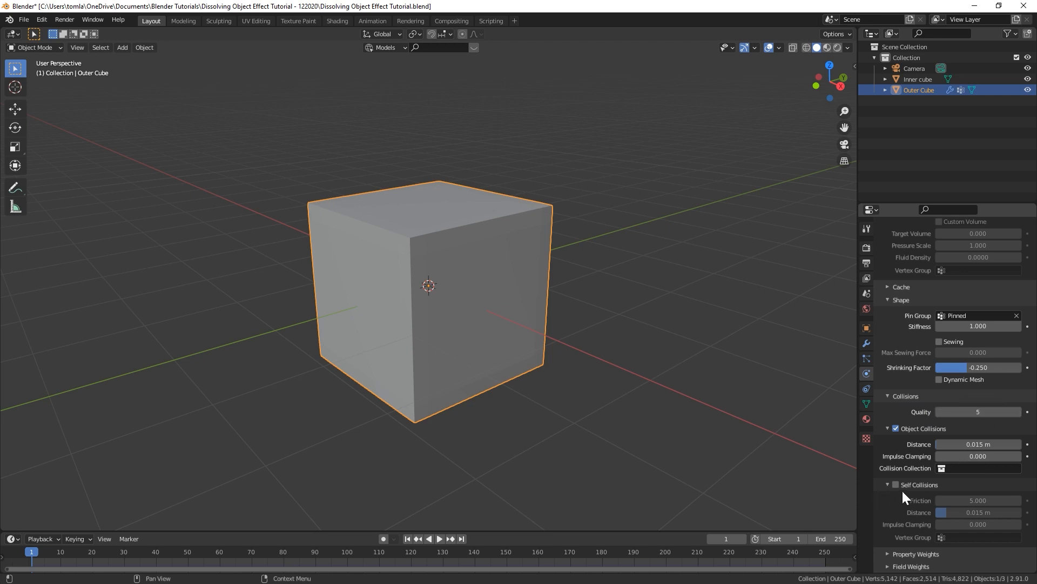
left_click(895, 484)
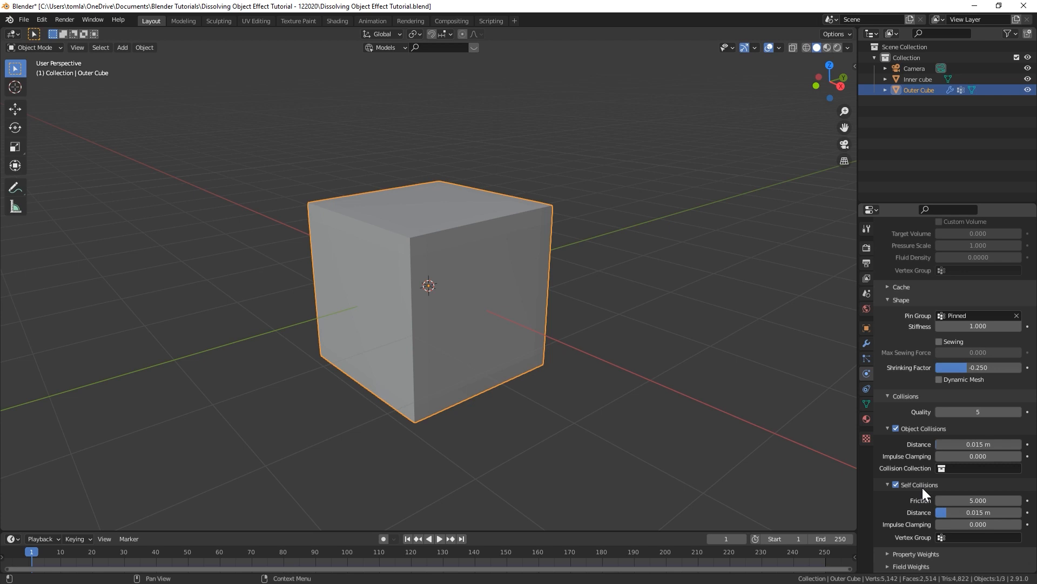
scroll("down", 3)
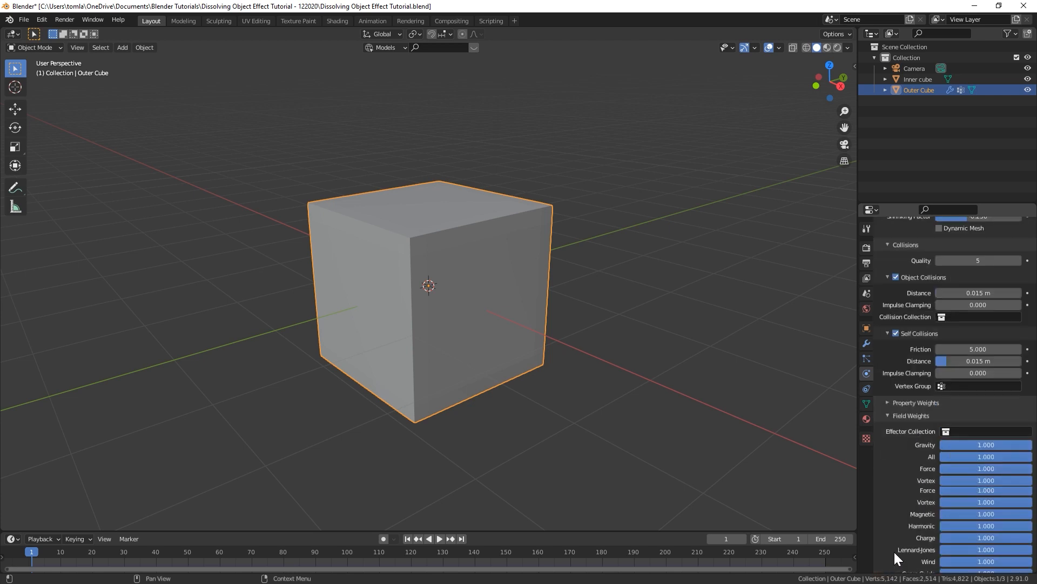
scroll("down", 3)
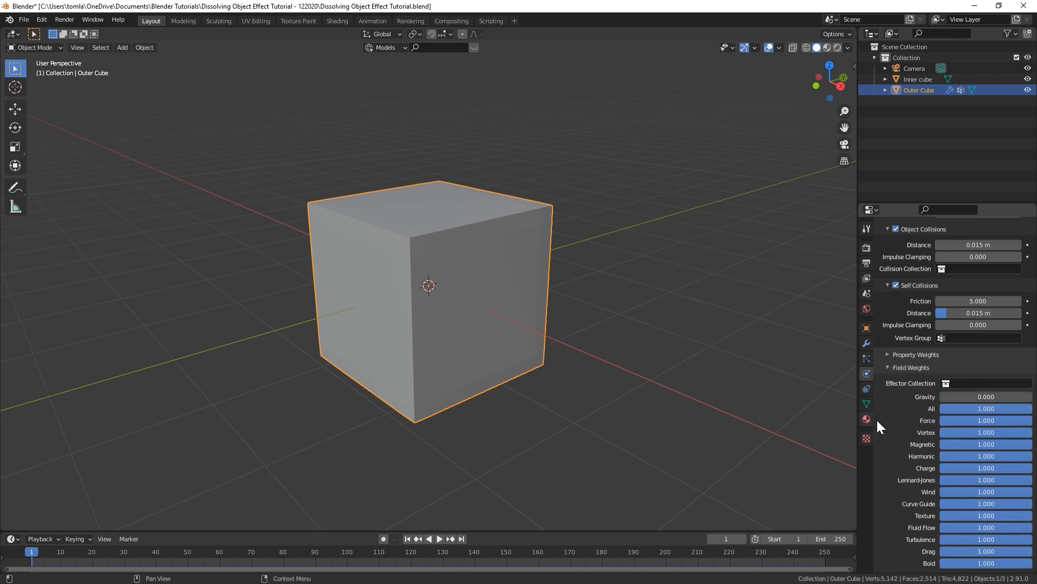
mouse_move(973, 409)
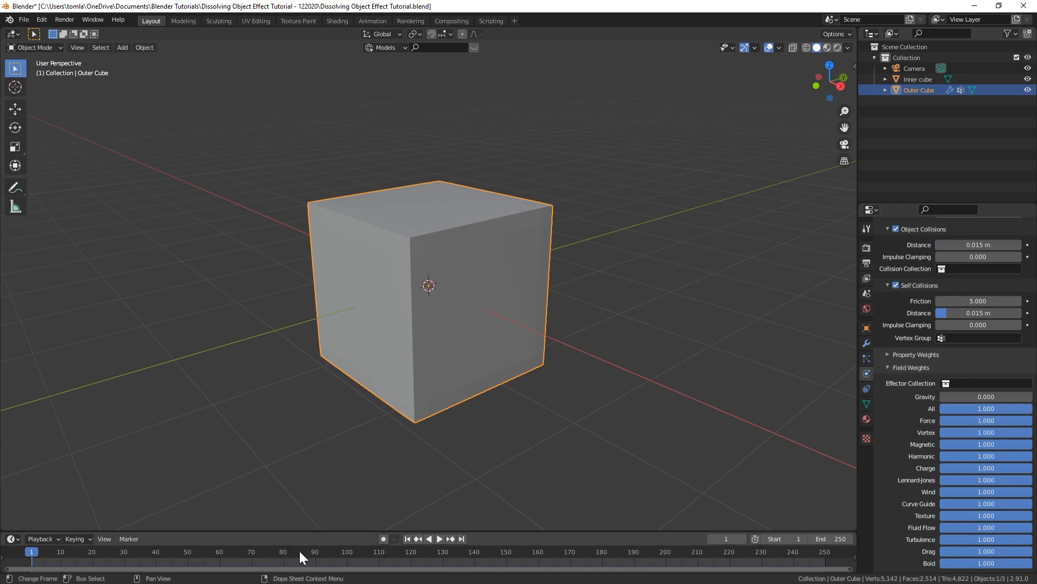
Keyframe Gravity at 0 on frame 90 and 1 on frame 91, with End frame 150.
left_click(316, 552)
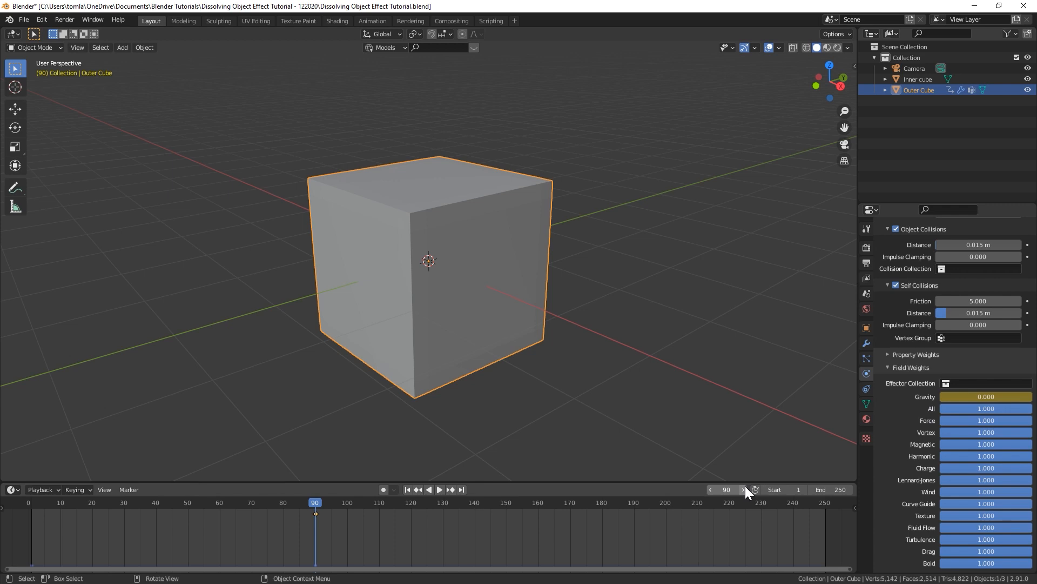
left_click(743, 489)
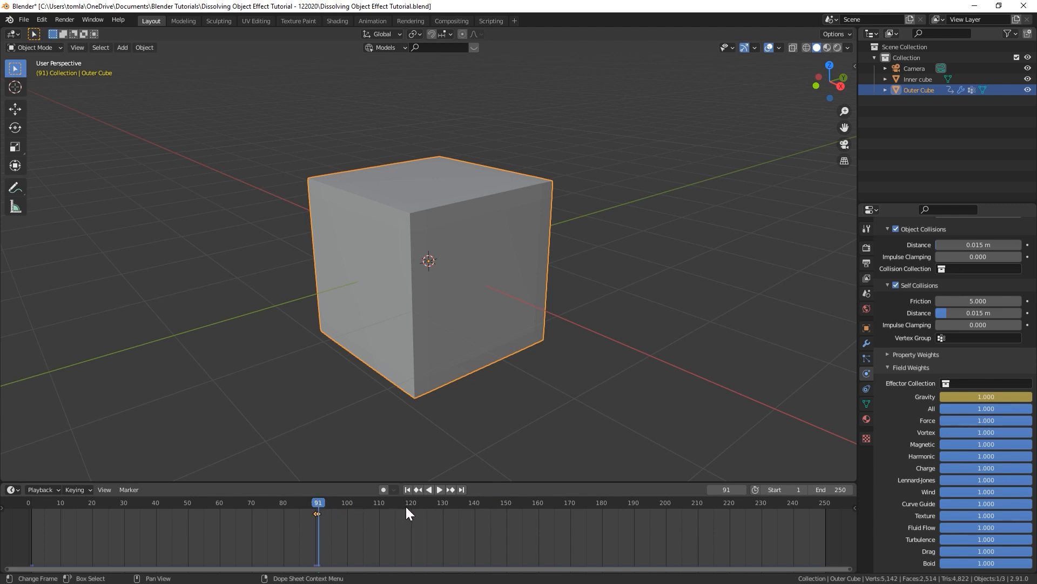
mouse_move(383, 490)
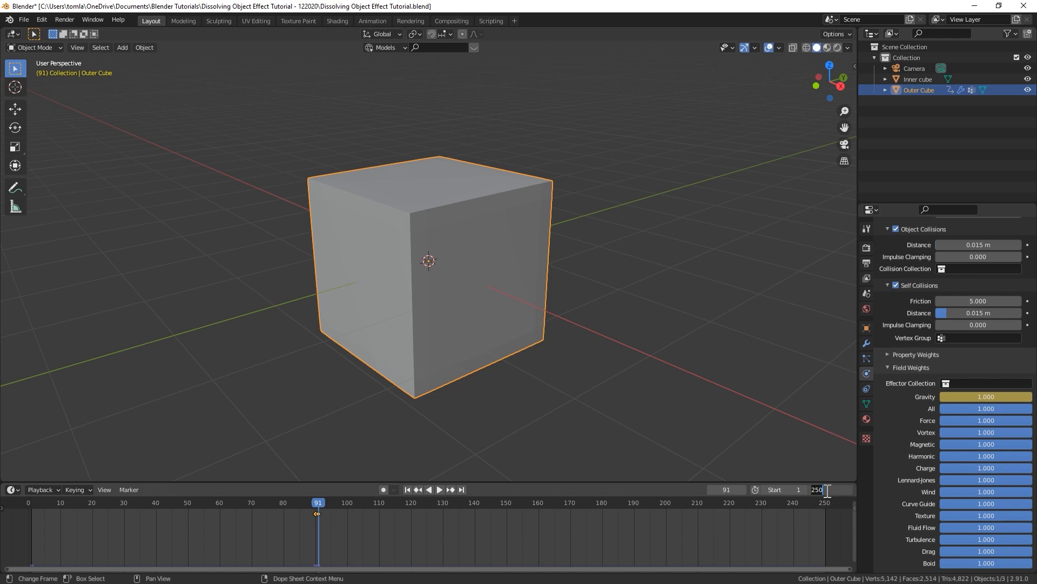
type("150")
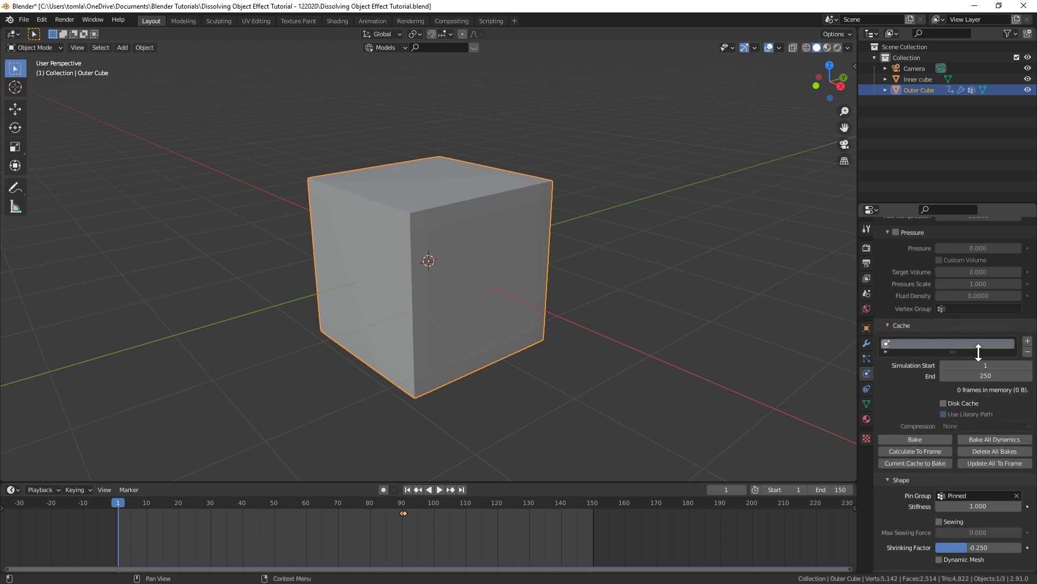
Set the Cloth Cache Simulation End to frame 150.
left_click(985, 376)
type("150")
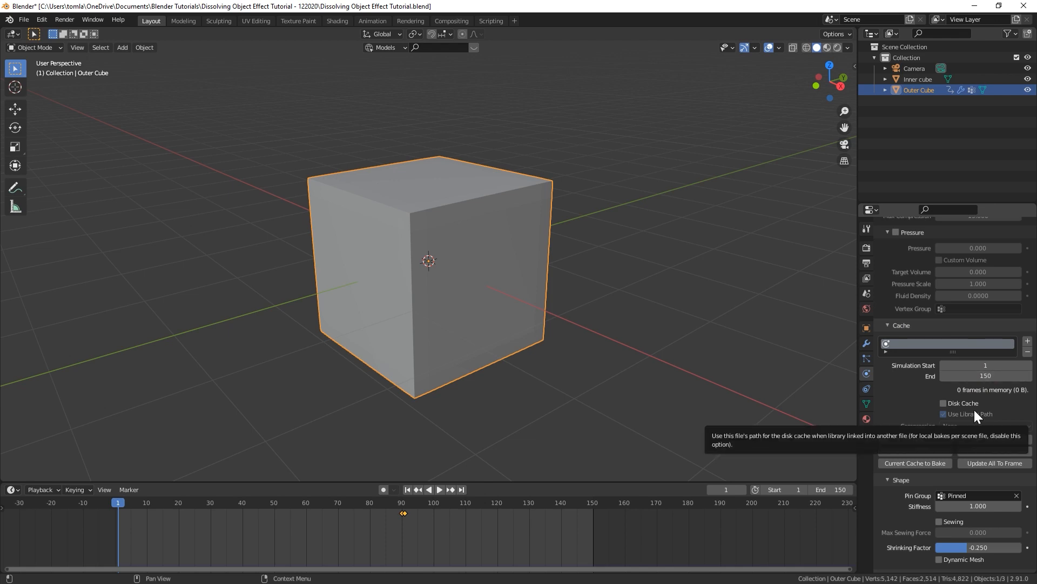
mouse_move(319, 458)
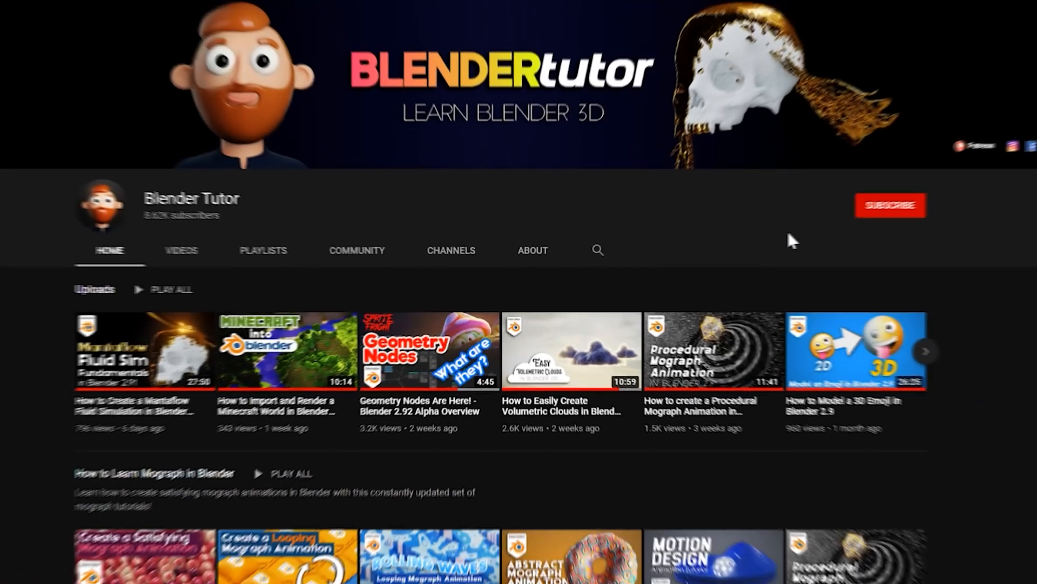
left_click(891, 204)
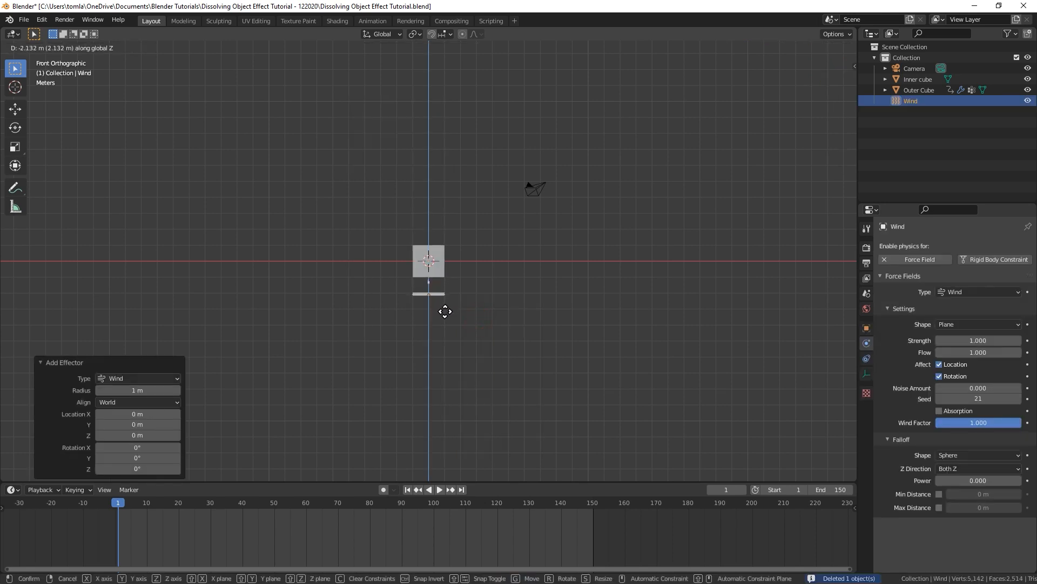
Lower the Wind field 3.4 m with strength 150, flow 10, noise 3, and add a Turbulence field.
left_click(444, 311)
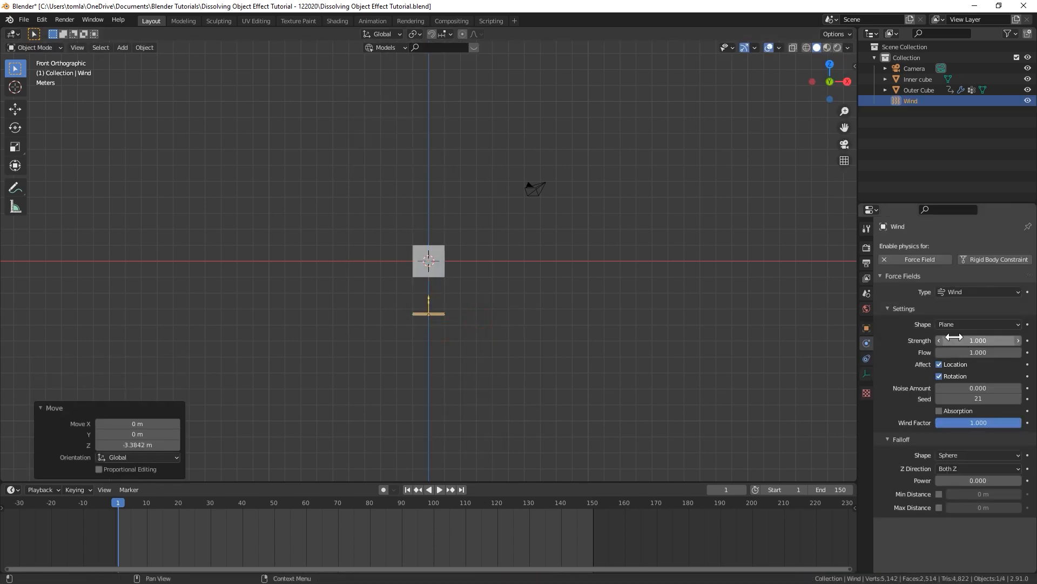
mouse_move(979, 340)
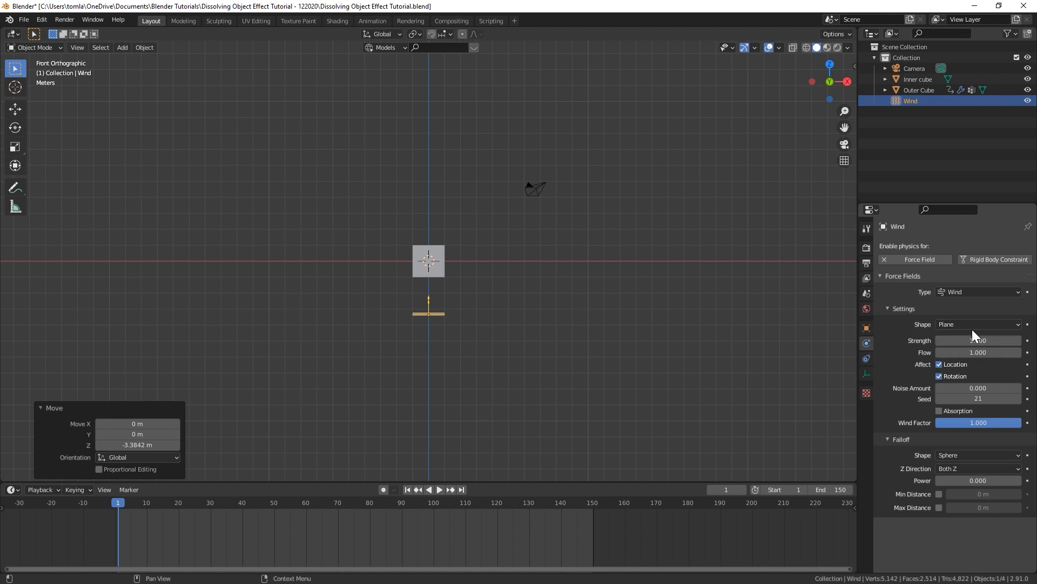
mouse_move(991, 314)
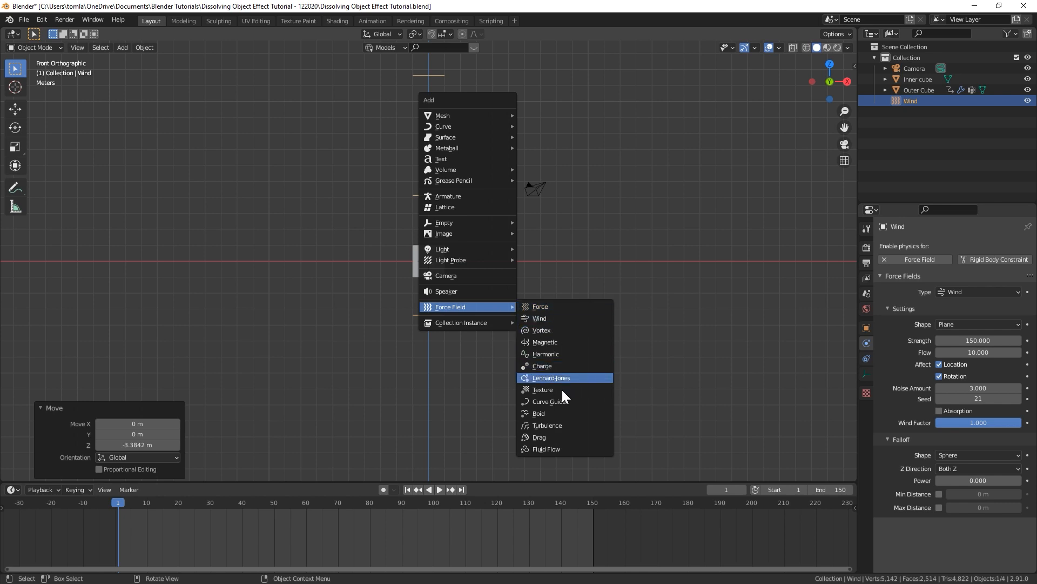
left_click(547, 425)
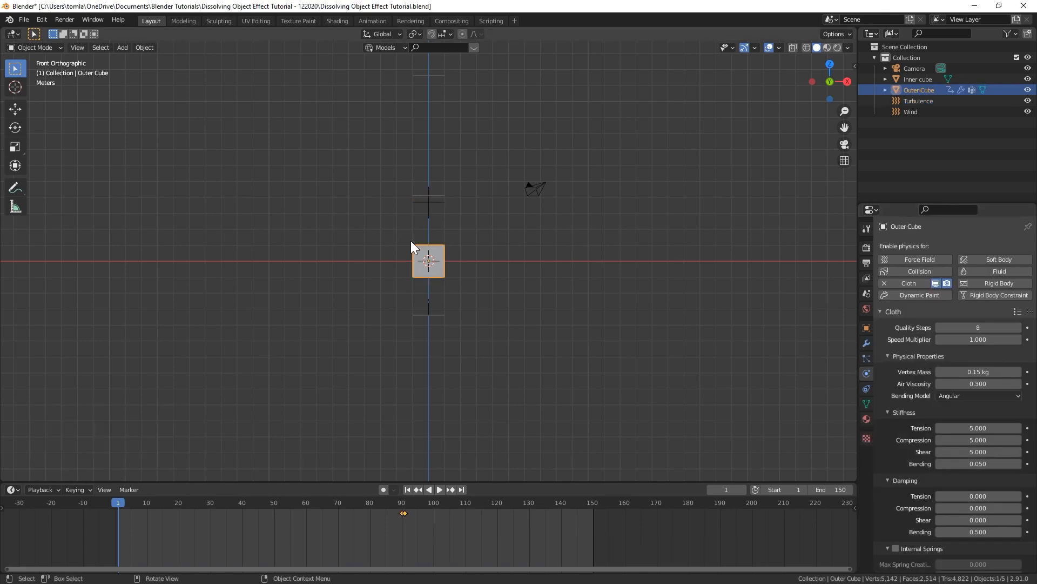
Add a Cube empty, keyframe it high at frame 1 and lowered onto the cube at frame 20, then tilt it.
left_click(386, 257)
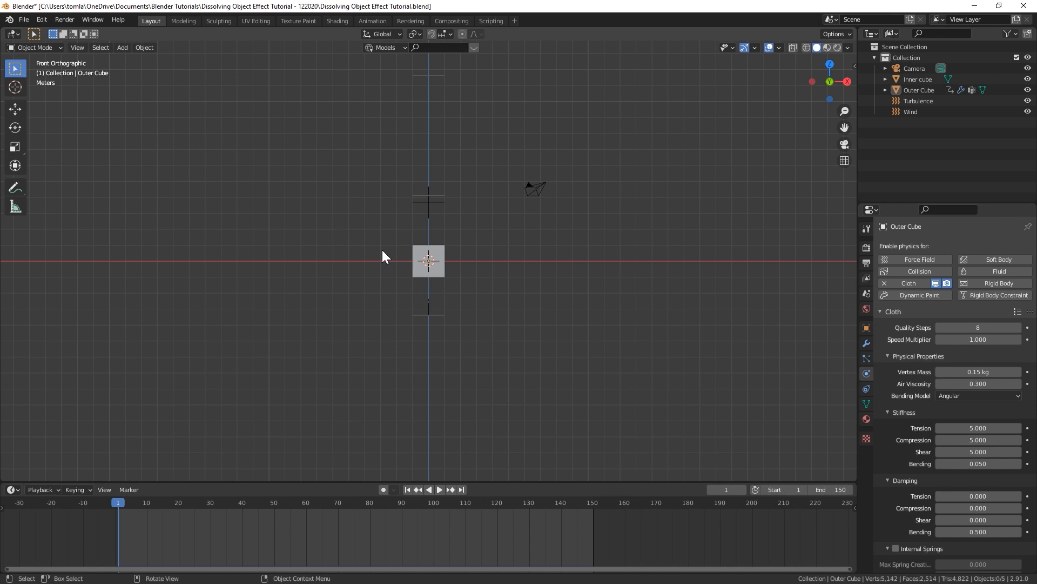
left_click(122, 48)
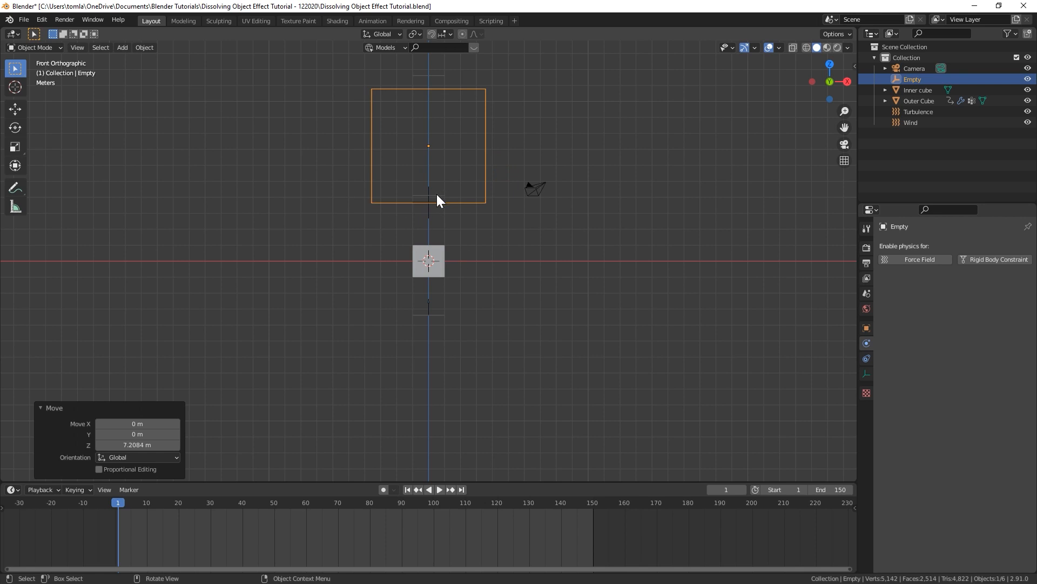
mouse_move(443, 141)
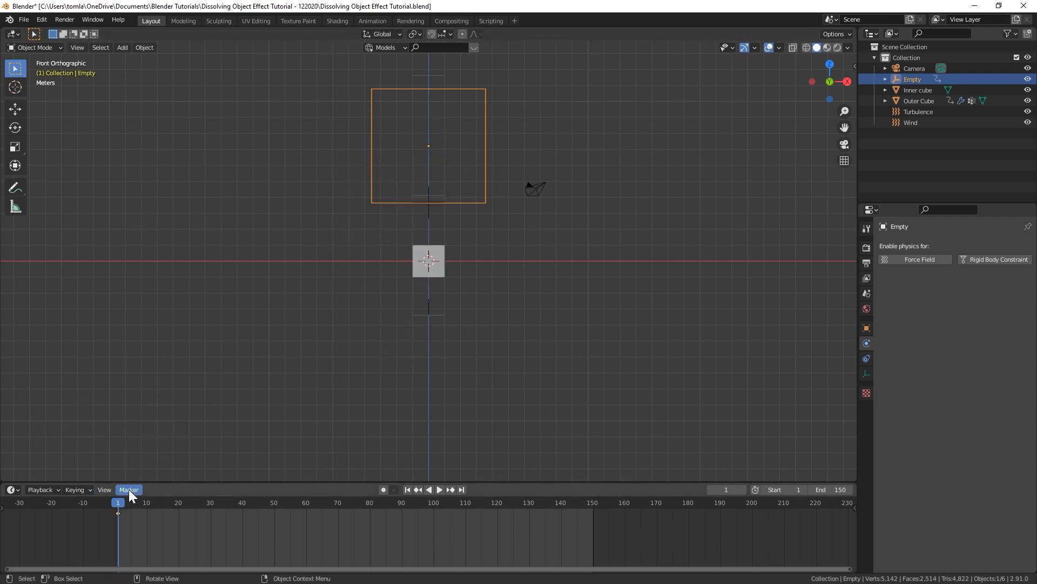
left_click(439, 489)
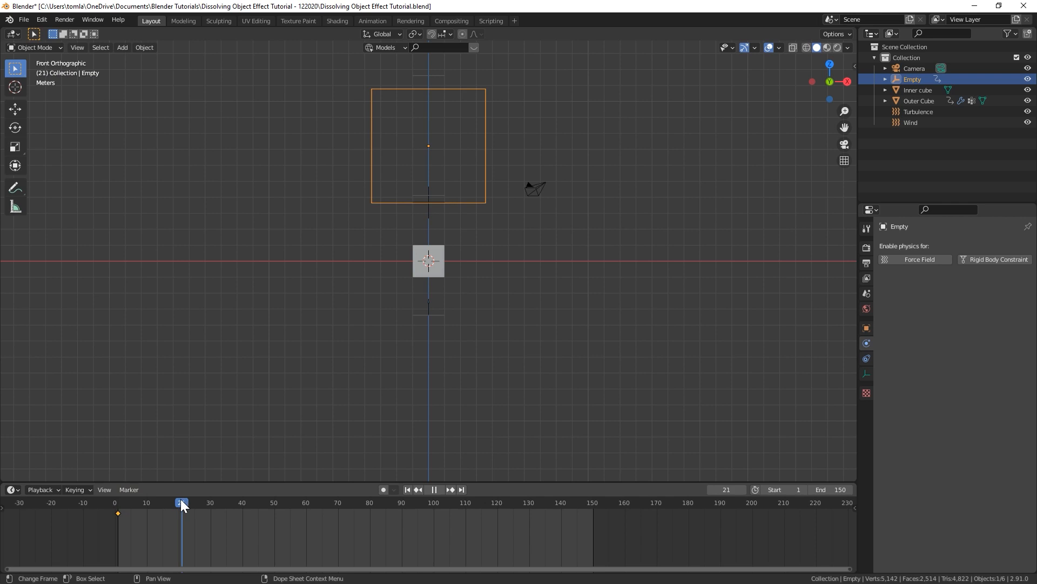
left_click_drag(428, 145, 428, 259)
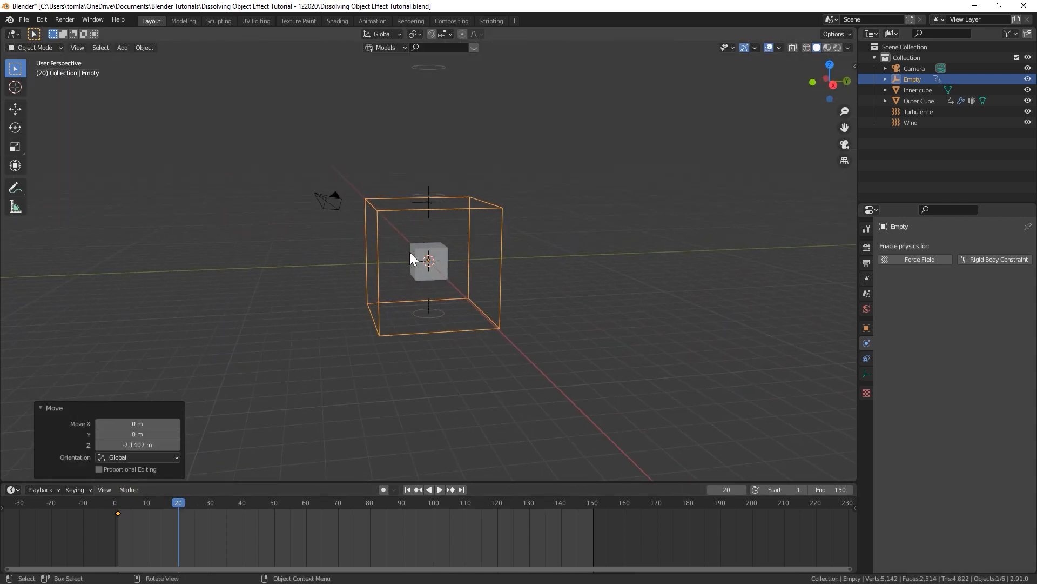
left_click(440, 489)
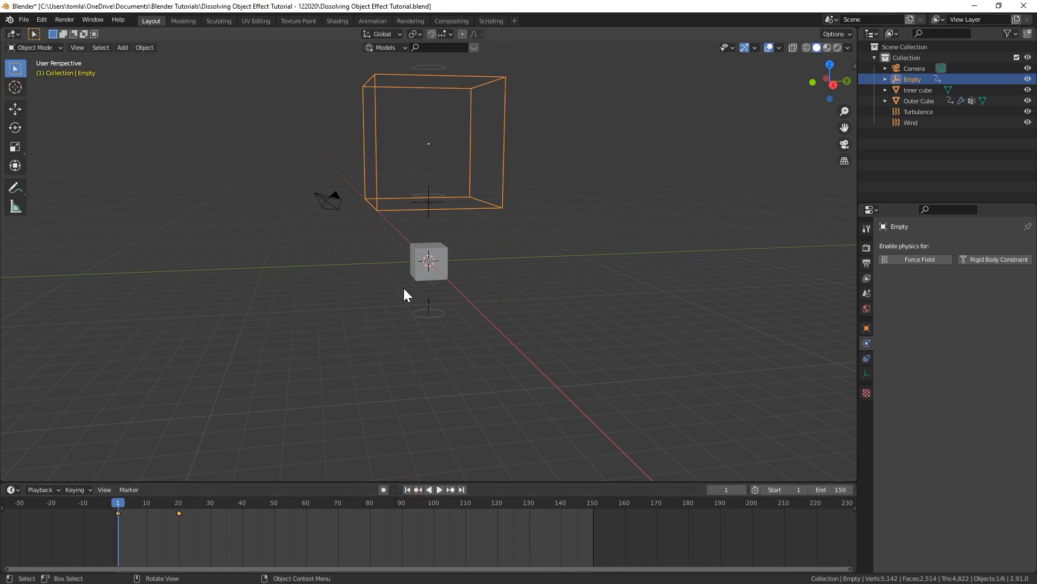
key("KP_1")
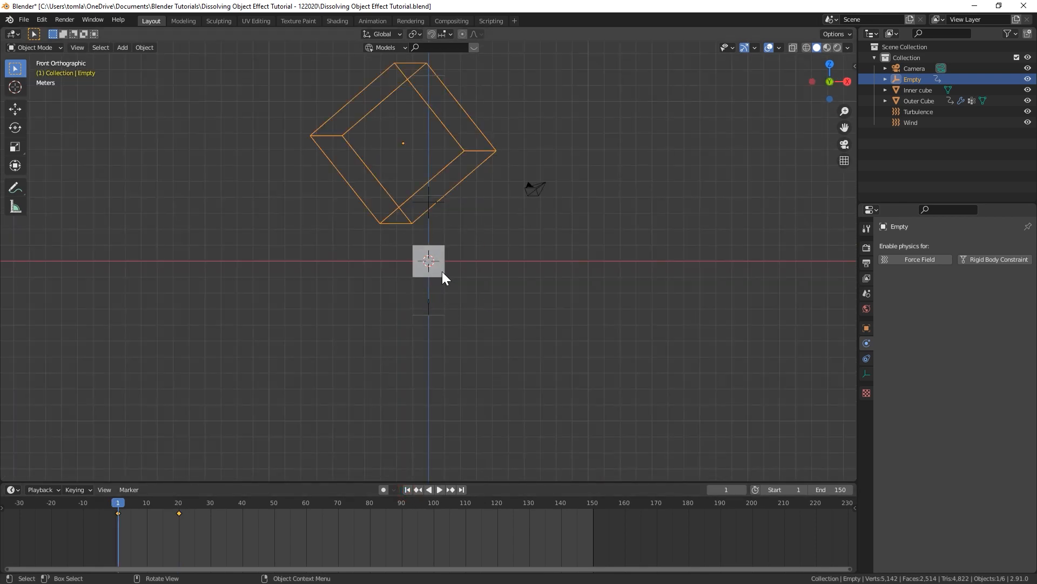
Rename the empty to 'Dissolve Object'.
left_click(919, 100)
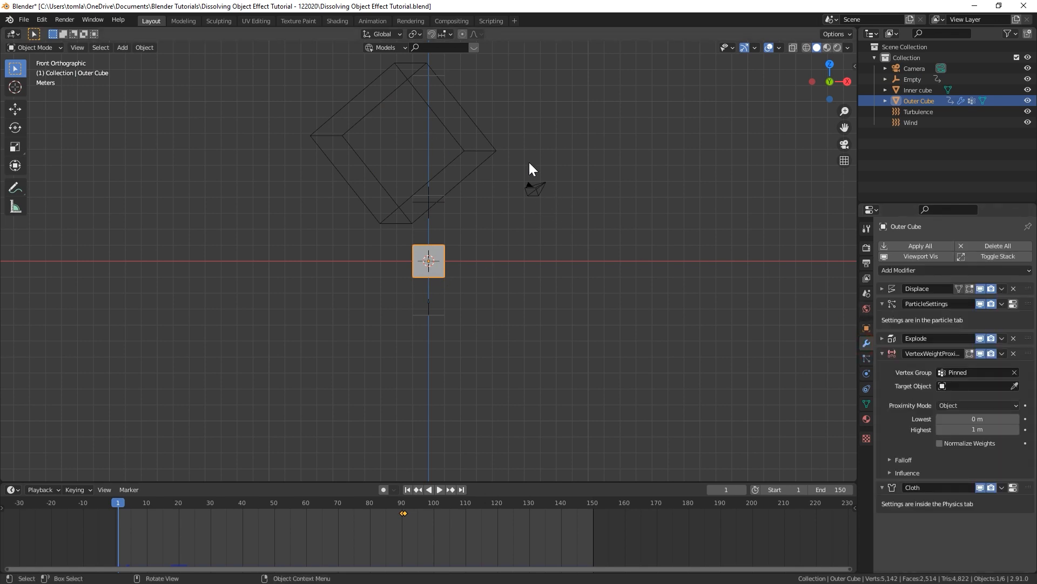
left_click(913, 79)
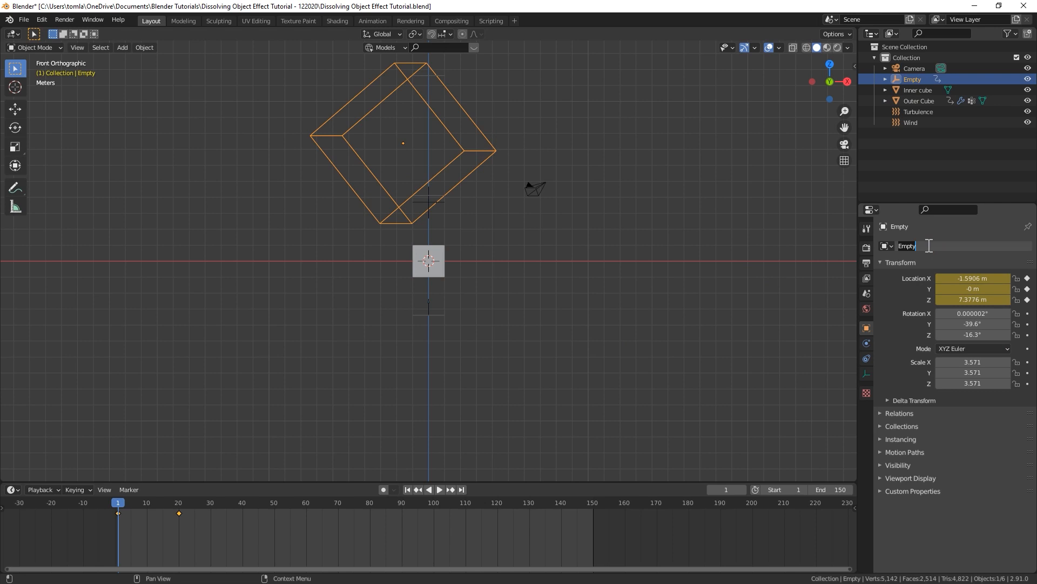
type("Dissol")
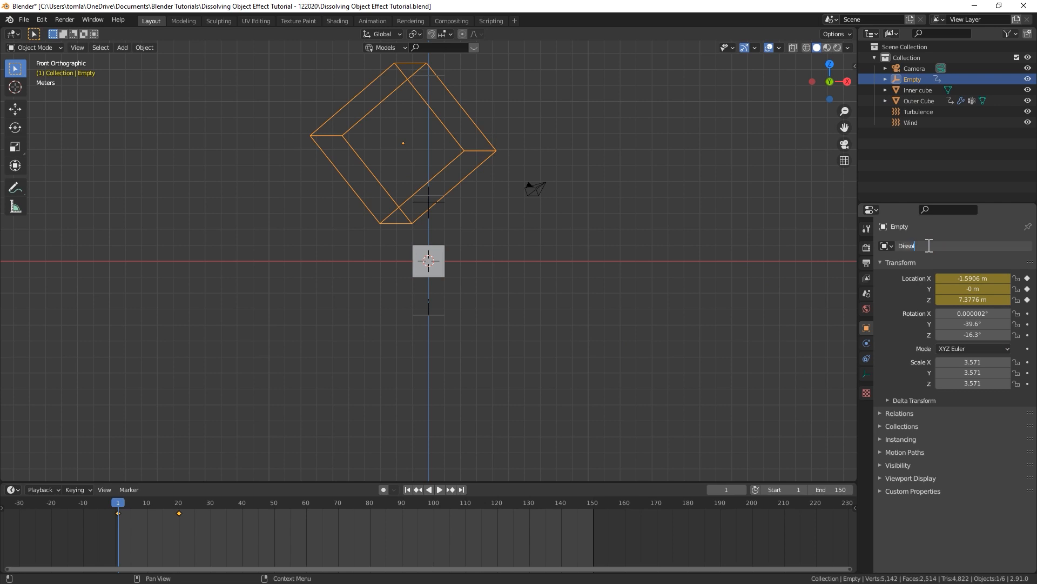
left_click(919, 101)
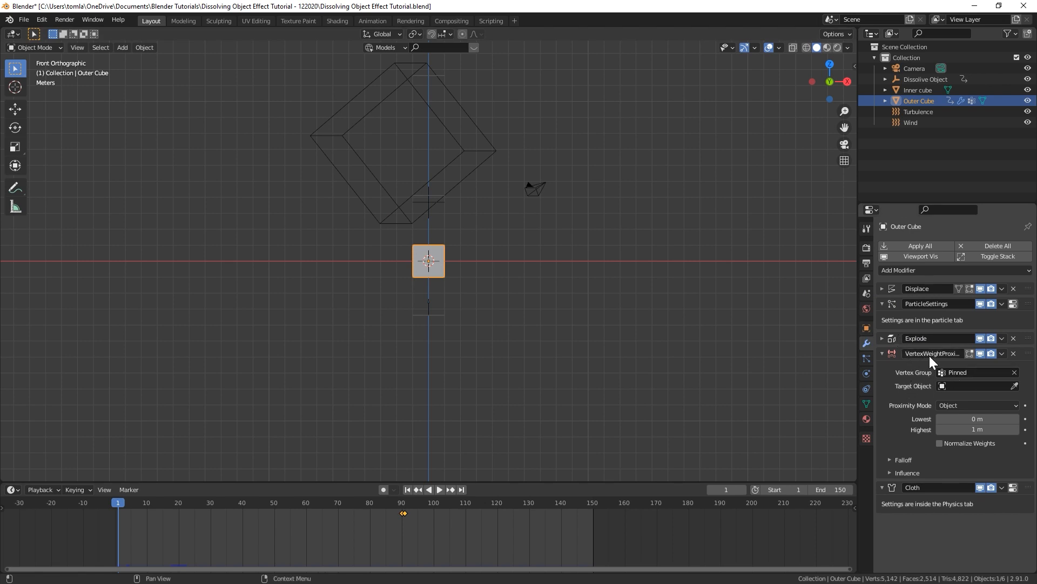
mouse_move(933, 394)
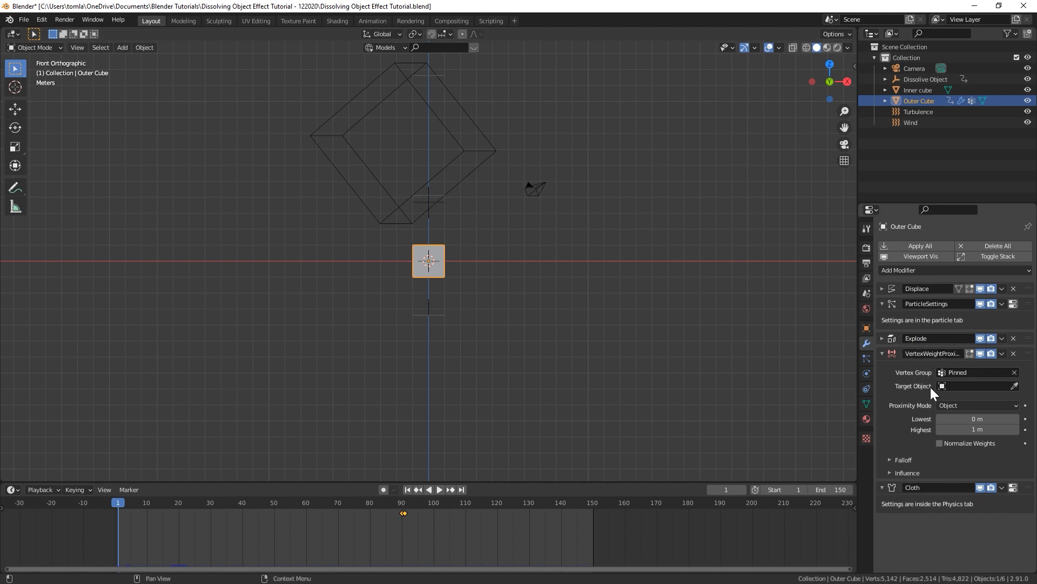
Make Dissolve Object the VertexWeightProximity target with Proximity Mode set to Geometry.
left_click(972, 386)
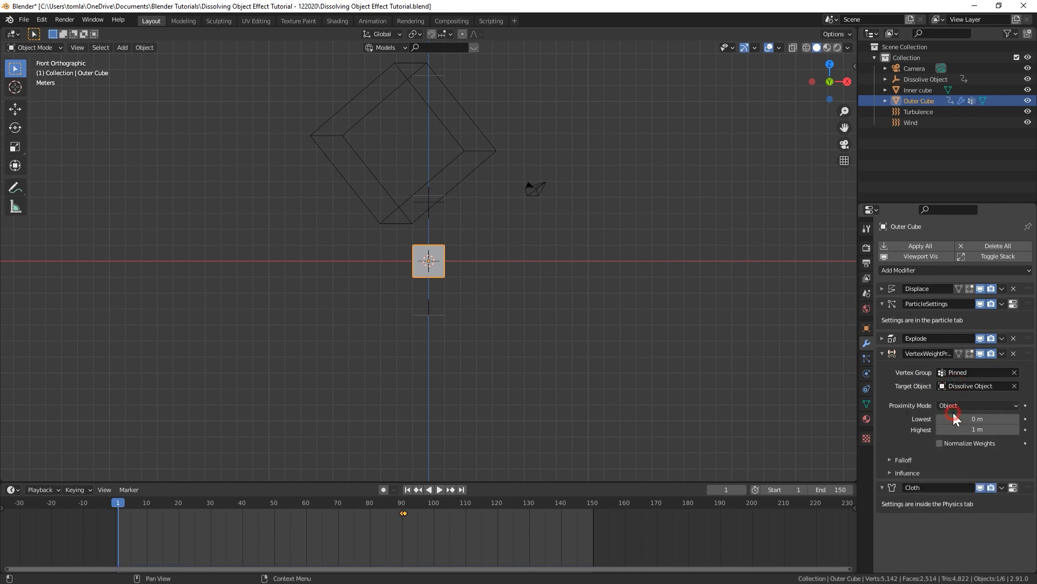
mouse_move(907, 412)
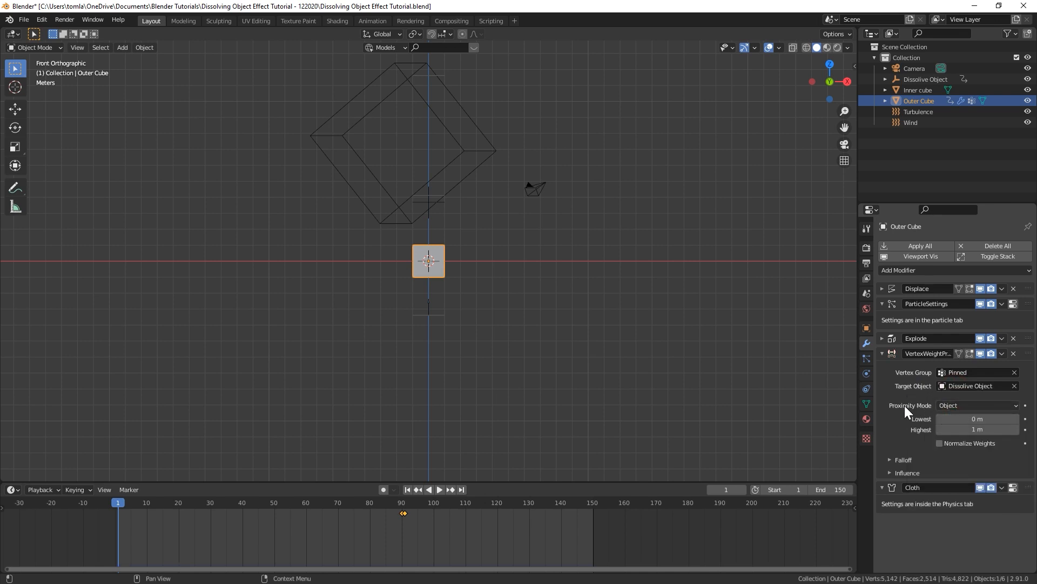
left_click(976, 405)
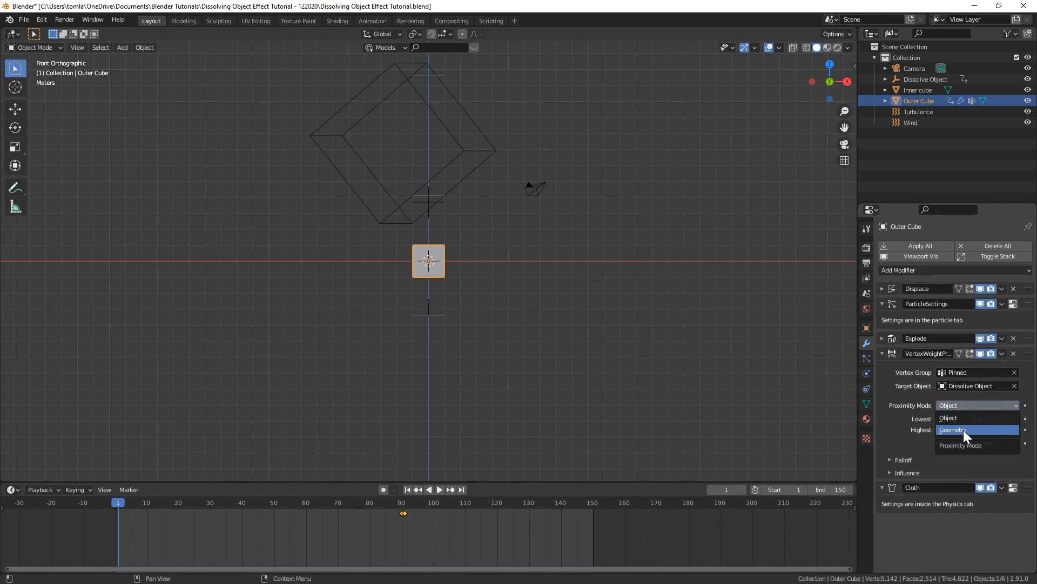
left_click(953, 430)
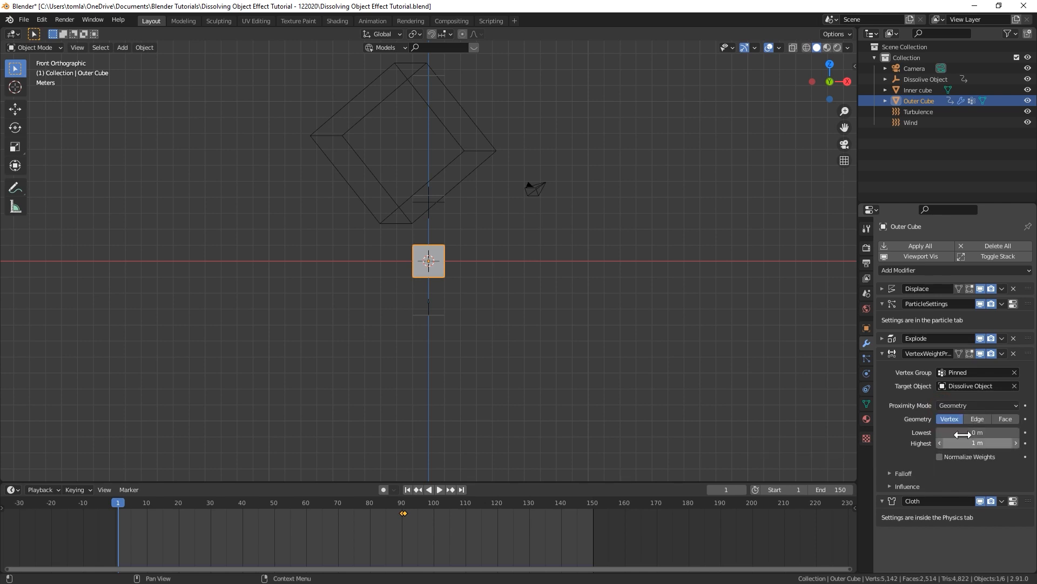
mouse_move(591, 308)
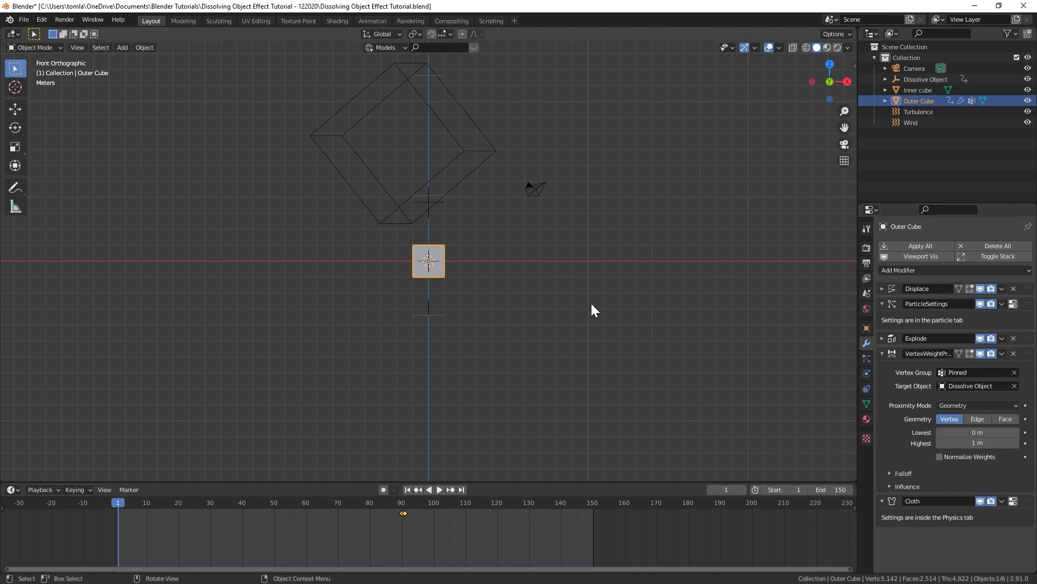
left_click(925, 79)
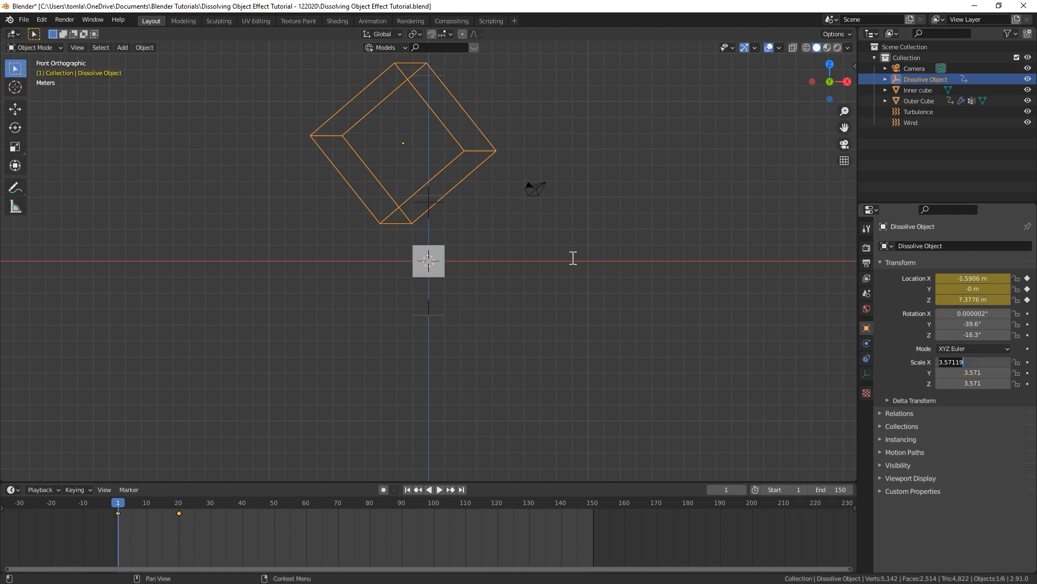
Set the Outer Cube's proximity distances to 3.5–3.6 m with smooth falloff.
left_click(919, 100)
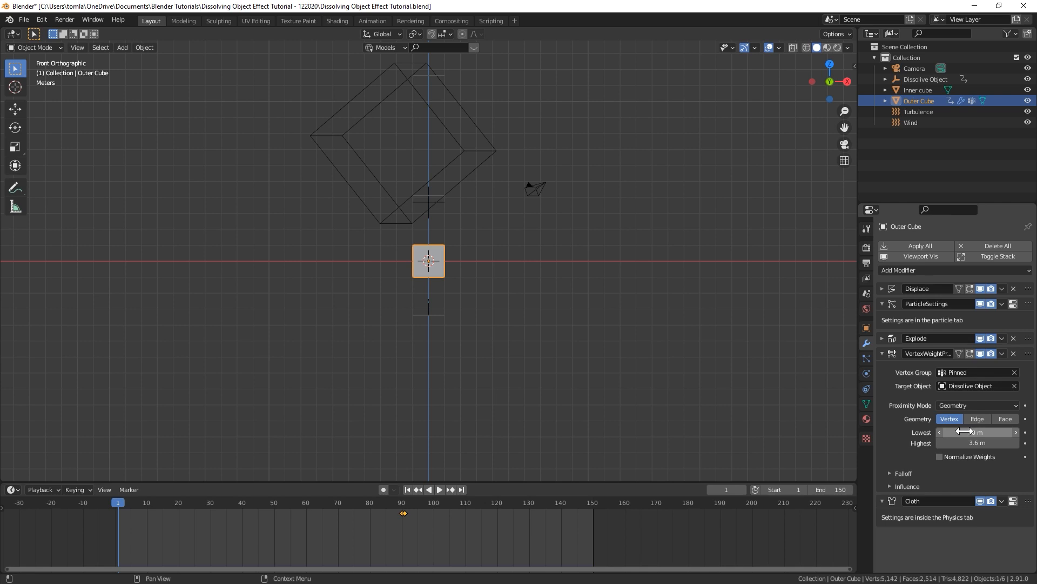
mouse_move(977, 432)
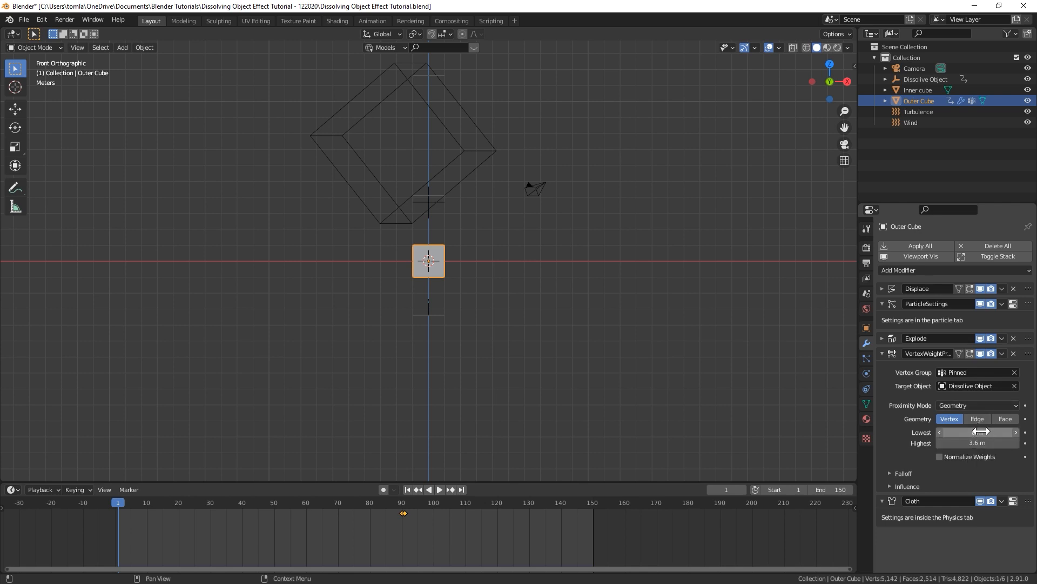
mouse_move(978, 442)
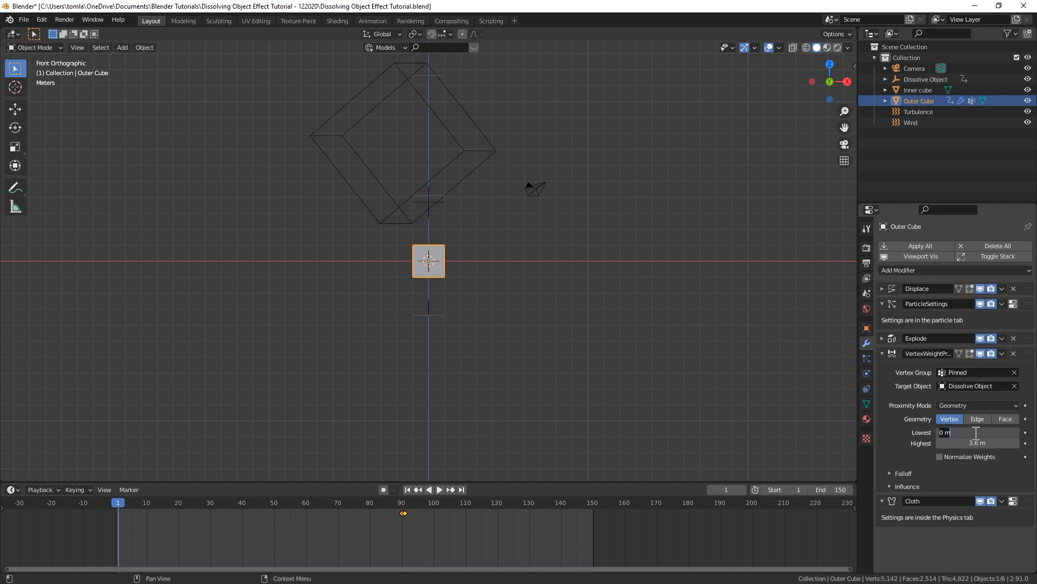
type("3.5")
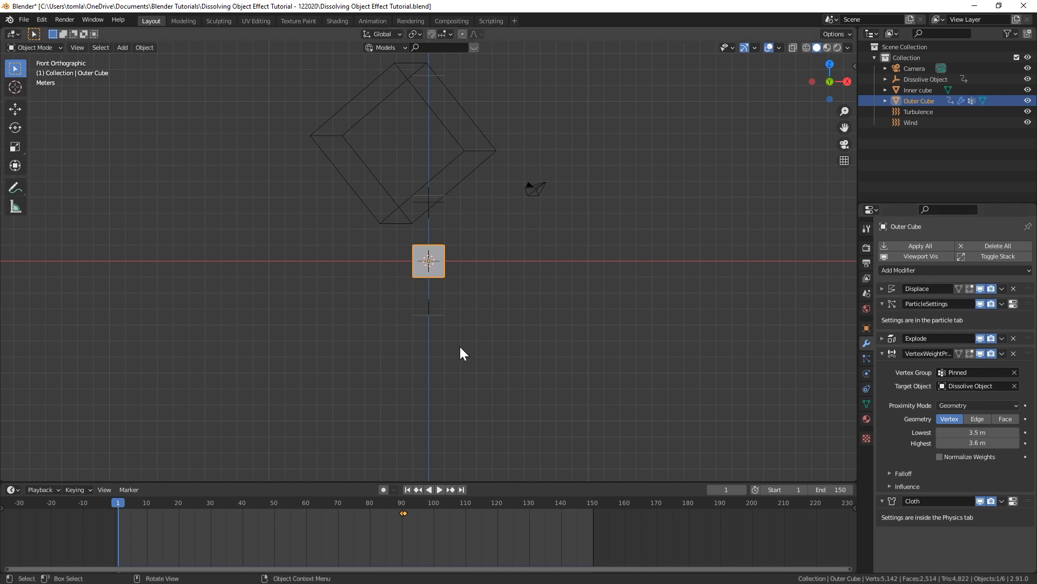
left_click(890, 474)
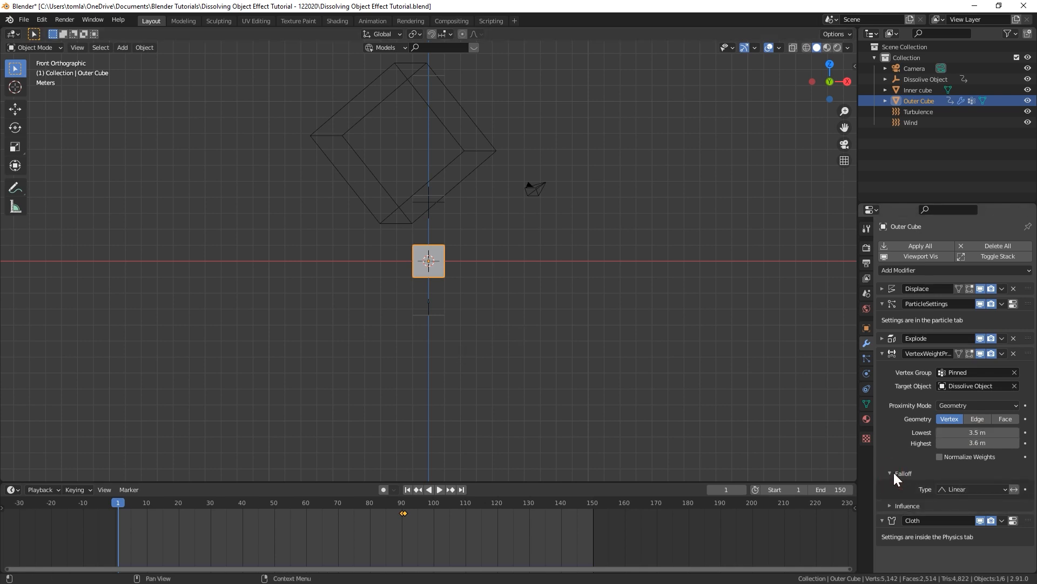
left_click(970, 489)
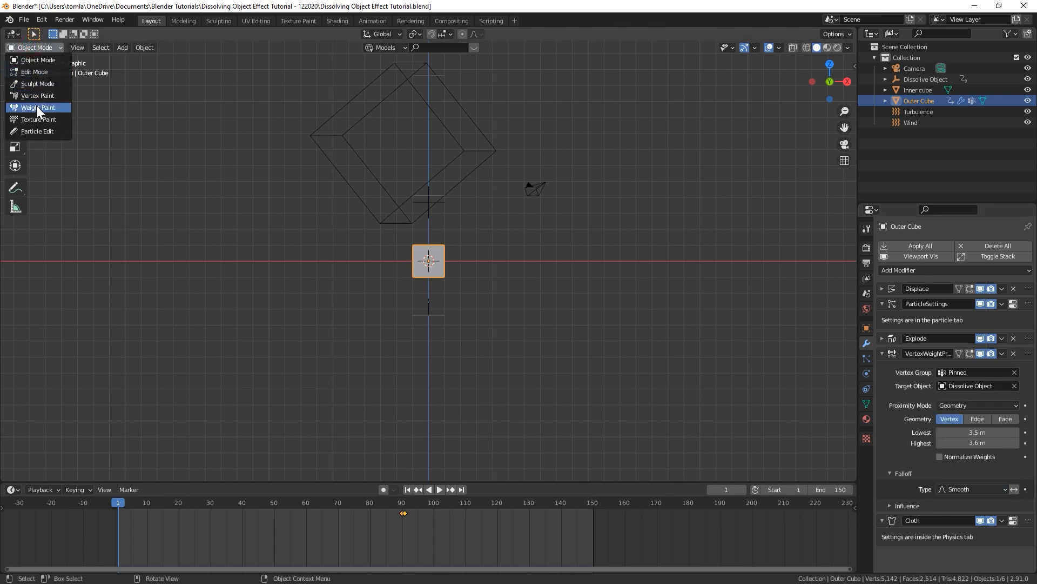
Check weights in Weight Paint at frame 12, set Lowest to 2.4 m, and return to Object Mode.
left_click(37, 107)
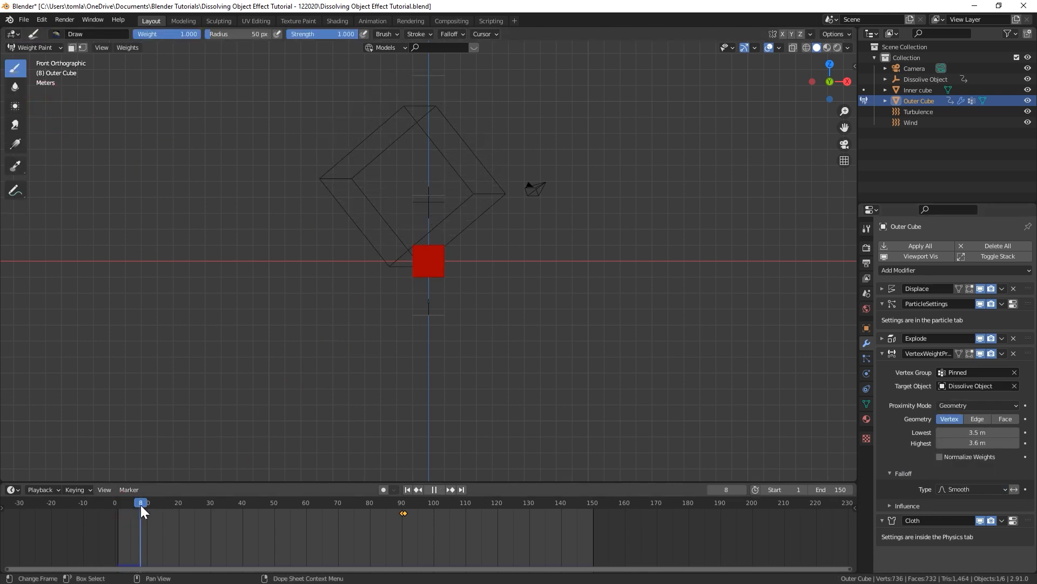
left_click_drag(140, 503, 130, 503)
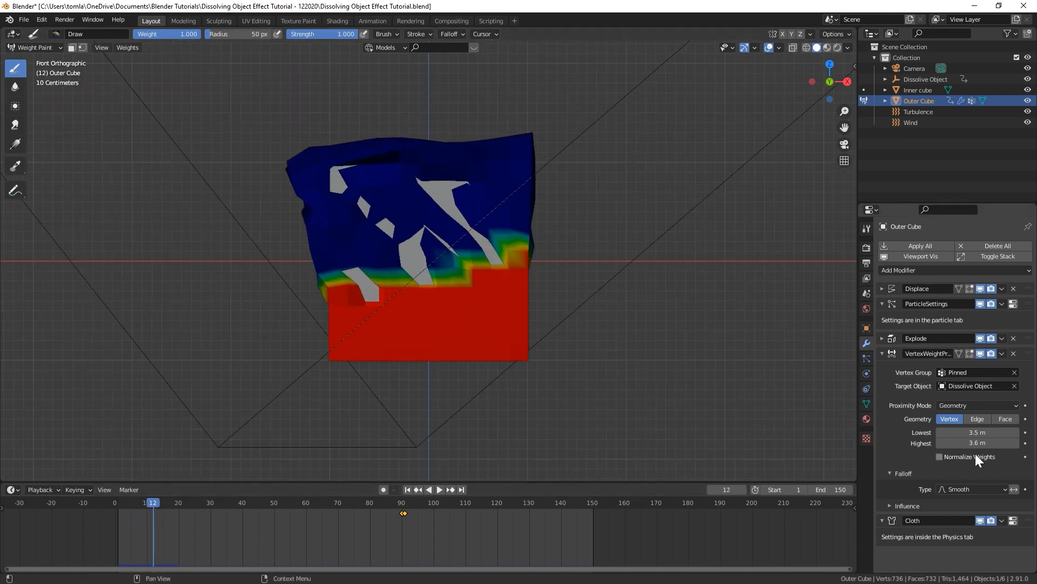
left_click_drag(986, 432, 969, 432)
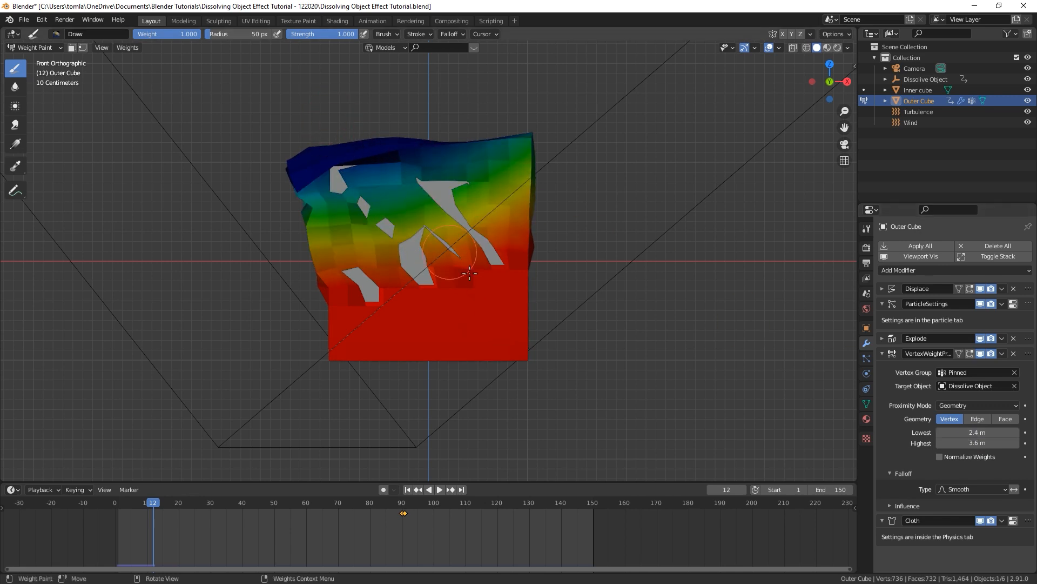
mouse_move(385, 182)
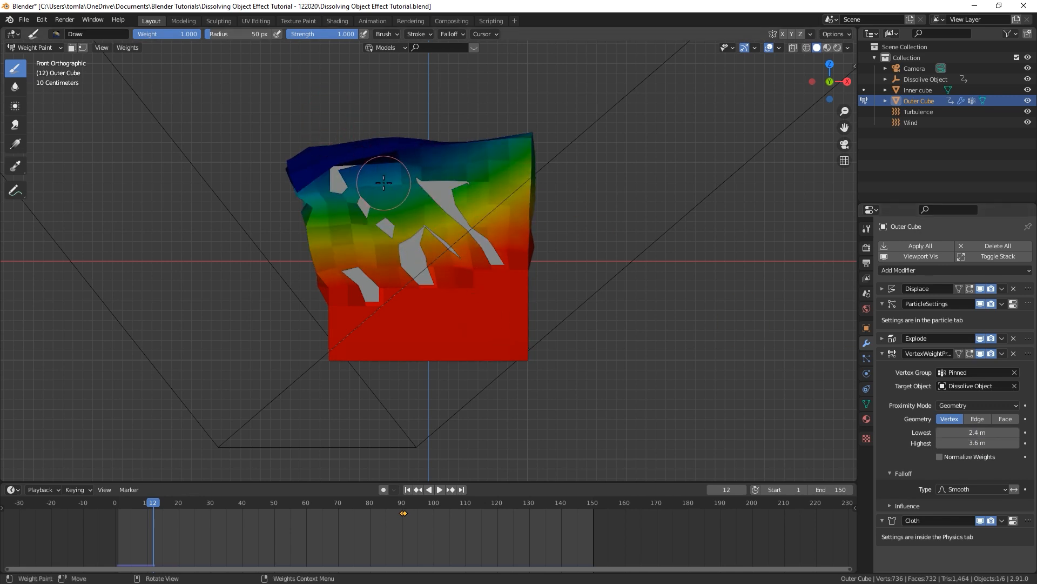
left_click(29, 47)
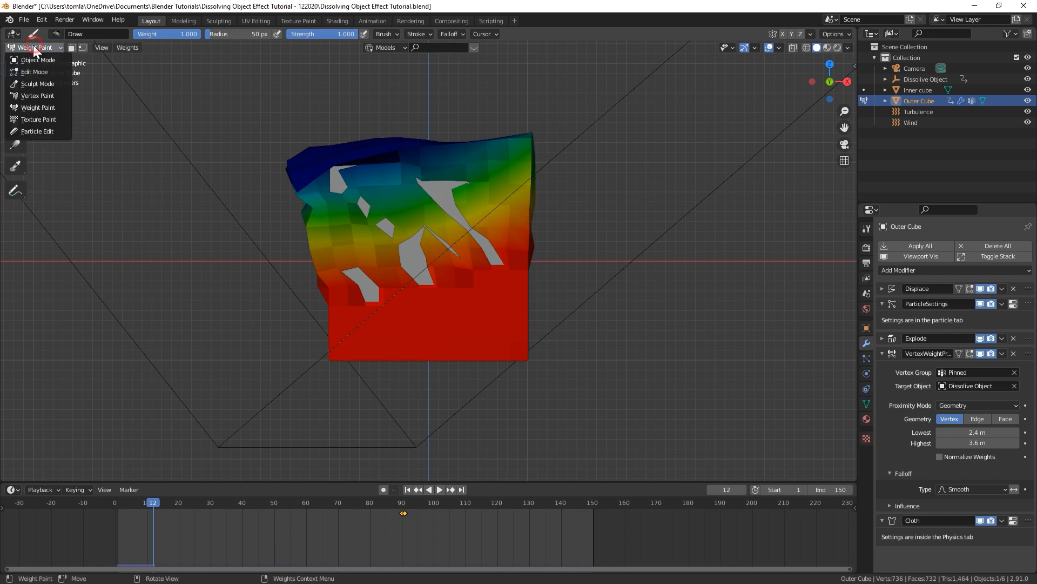
left_click(34, 60)
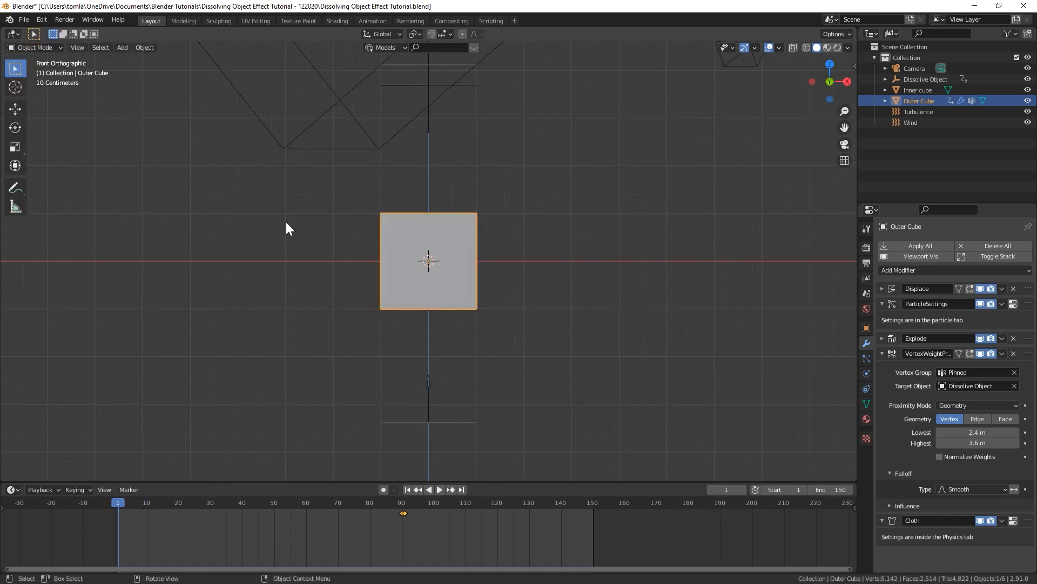
Scrub the cloth simulation and orbit the view to watch fragments scatter around frames 104–131.
left_click(866, 373)
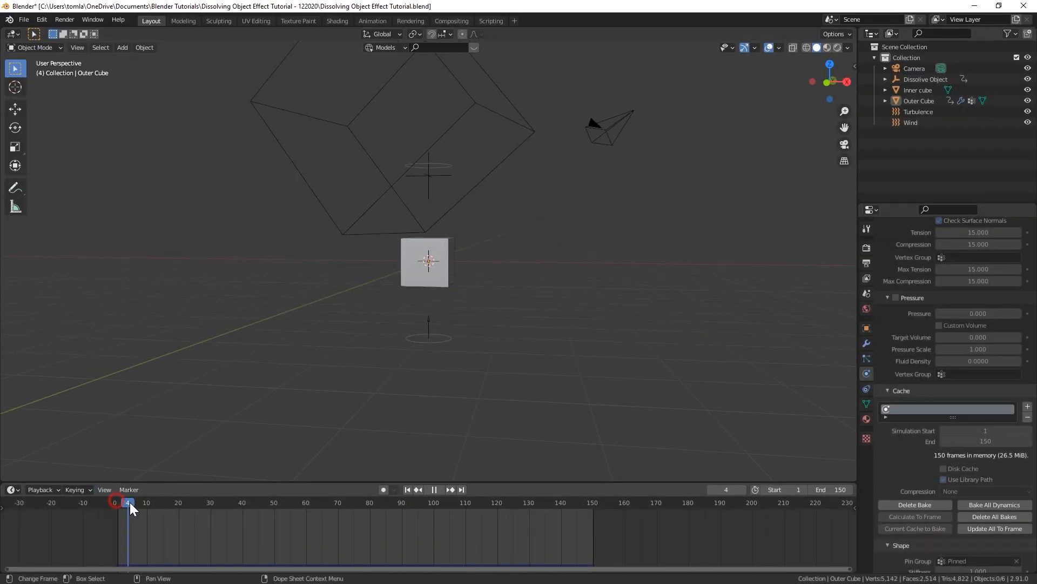
left_click_drag(127, 501, 285, 502)
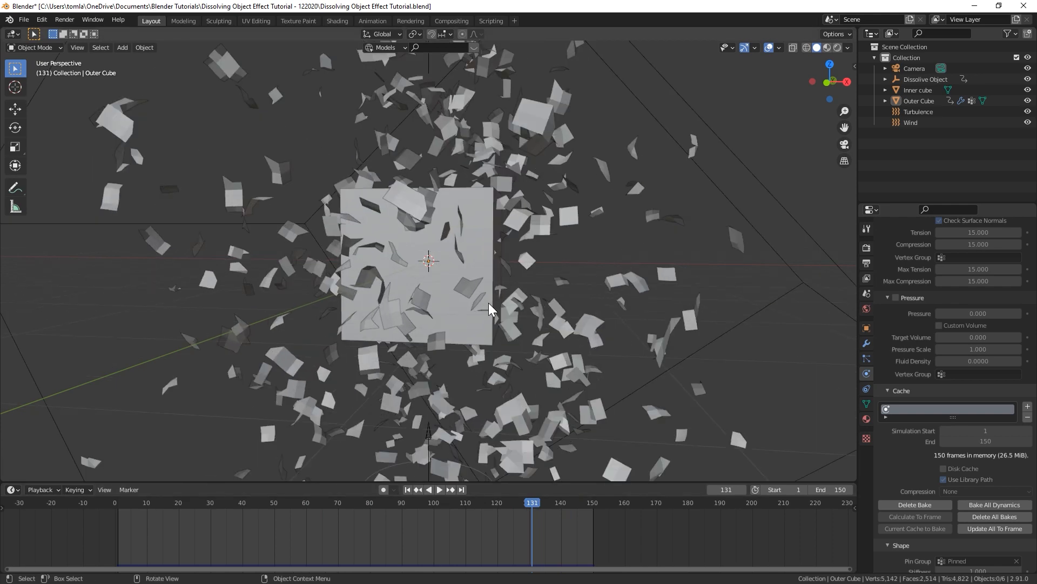
left_click_drag(490, 309, 434, 248)
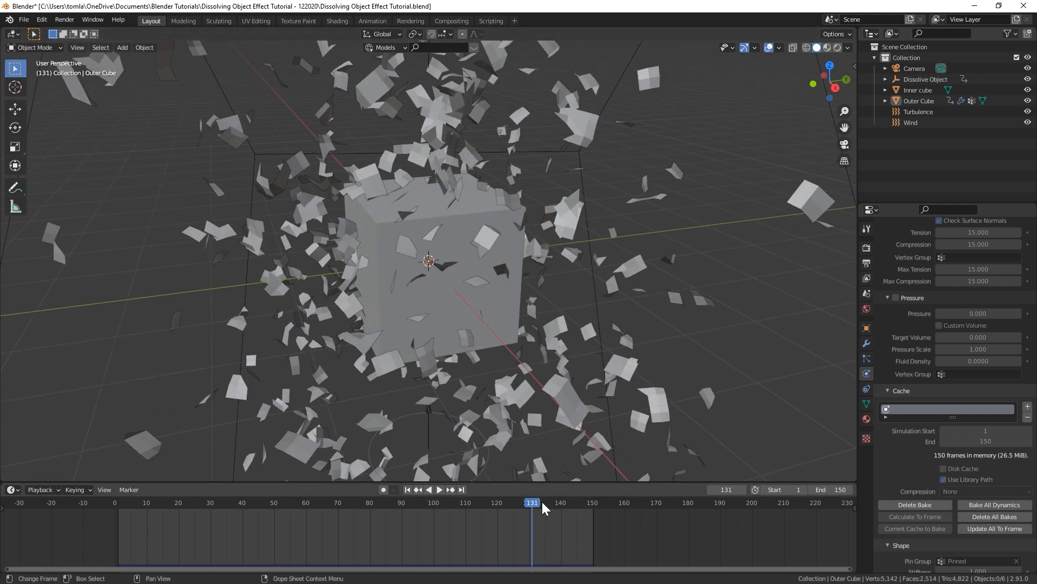
left_click_drag(531, 502, 445, 502)
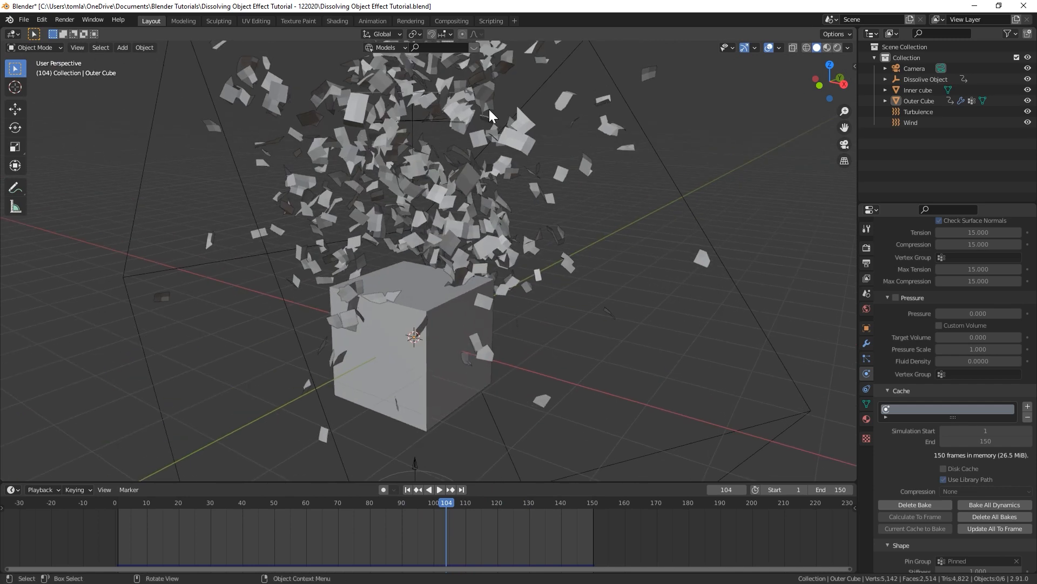
left_click_drag(492, 116, 560, 149)
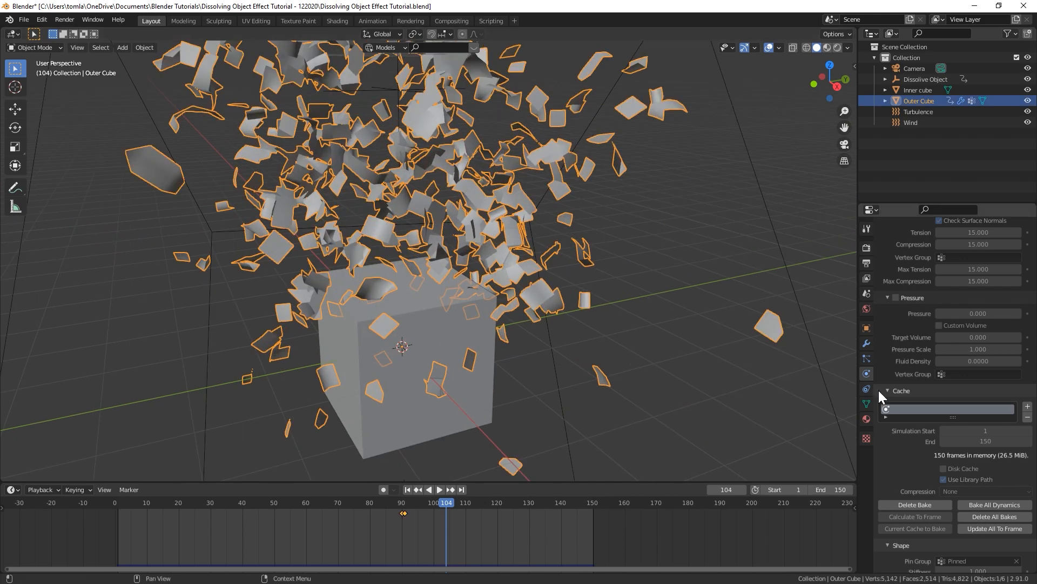
View the Outer Cube's Object Data settings and replay the fragmentation from frame 1 to 56.
left_click(866, 404)
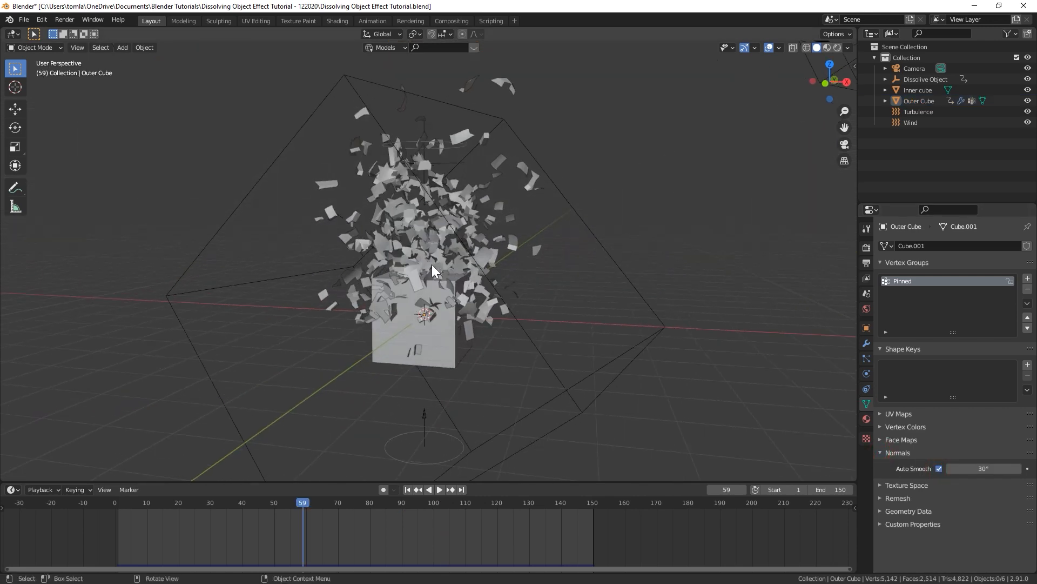
left_click(445, 489)
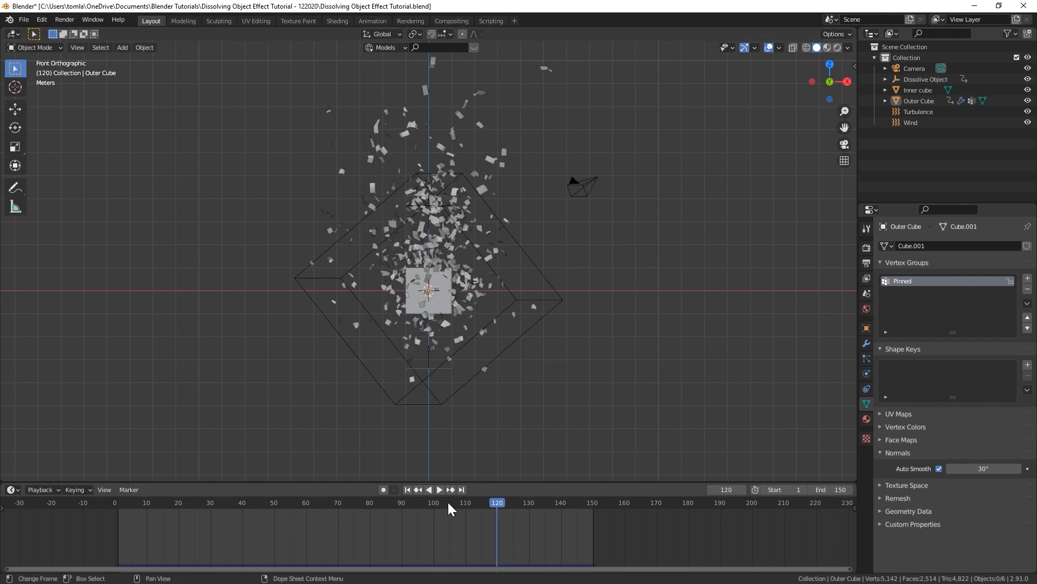
left_click(407, 489)
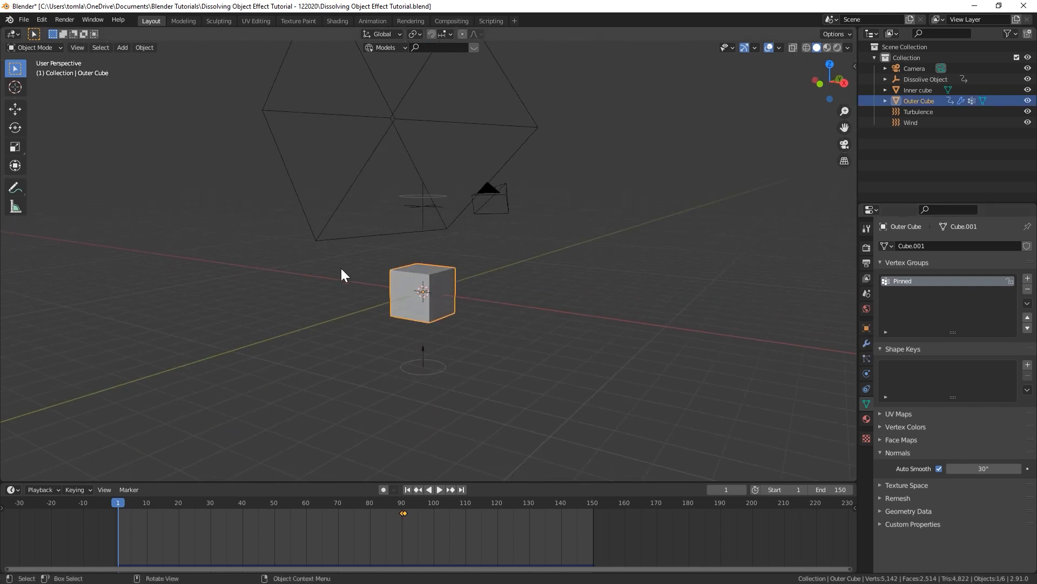
left_click(440, 490)
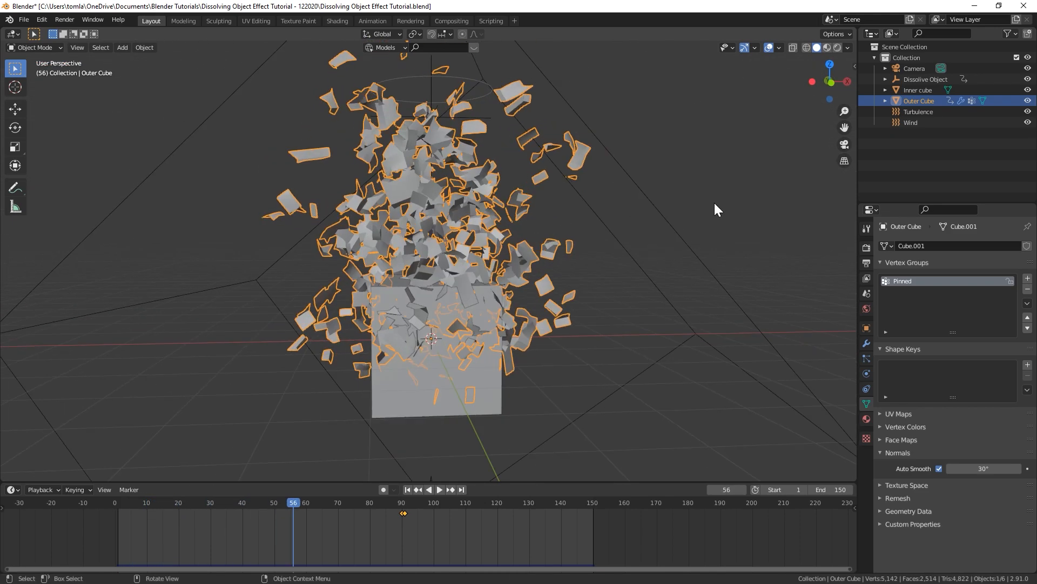
Add a Simple Subdivision Surface modifier at level 1, placed above Cloth.
left_click(867, 342)
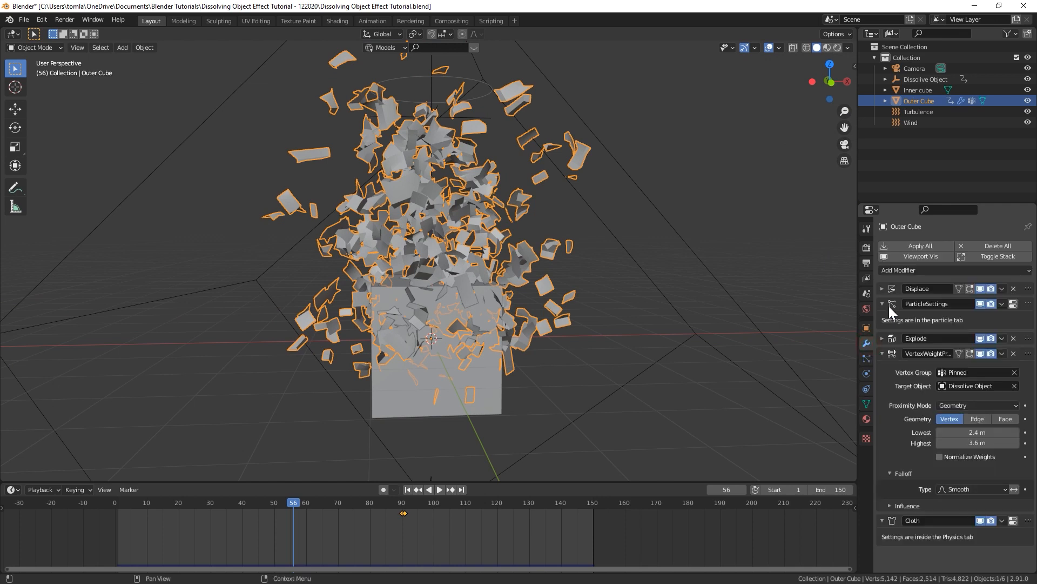
left_click(881, 353)
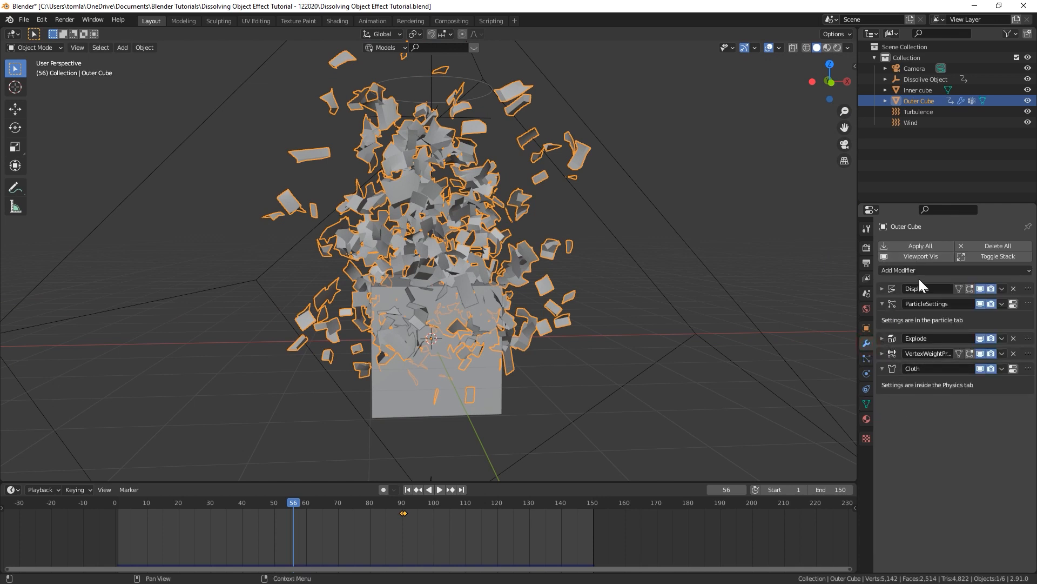
mouse_move(927, 363)
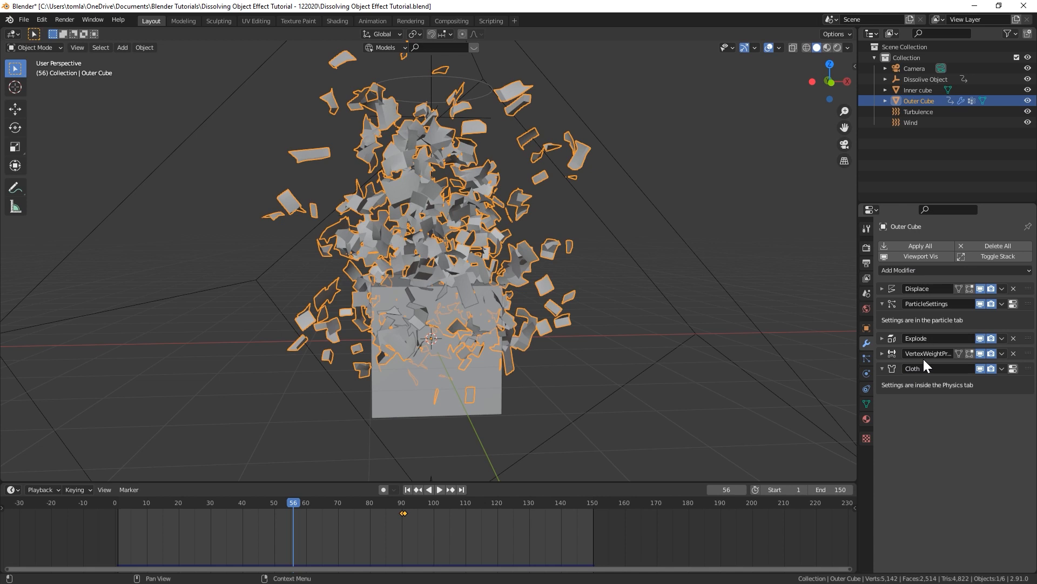
mouse_move(926, 379)
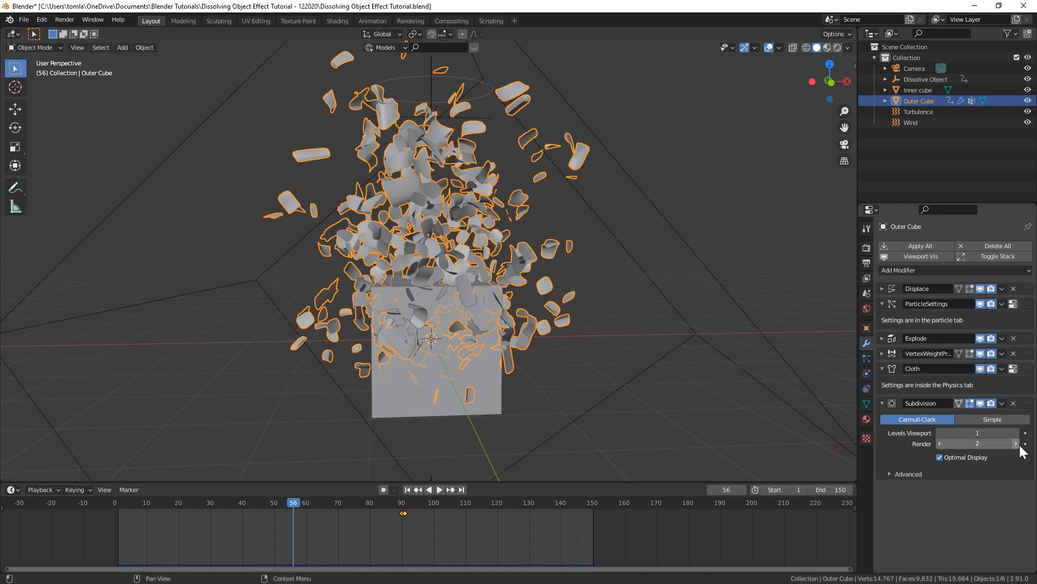
left_click(993, 419)
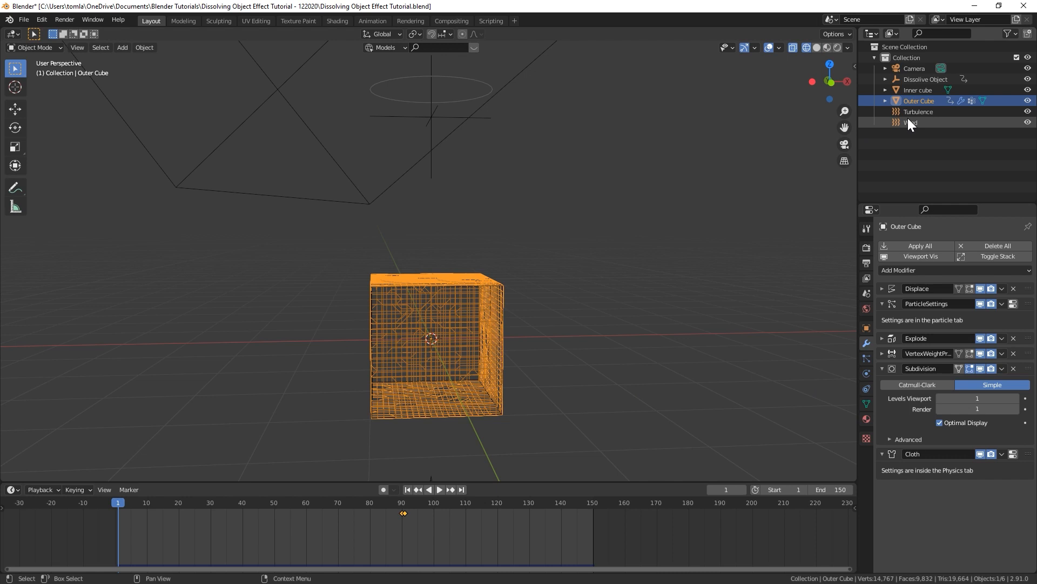
Give the inner cube Collision physics and adjust its outer thickness.
left_click(918, 89)
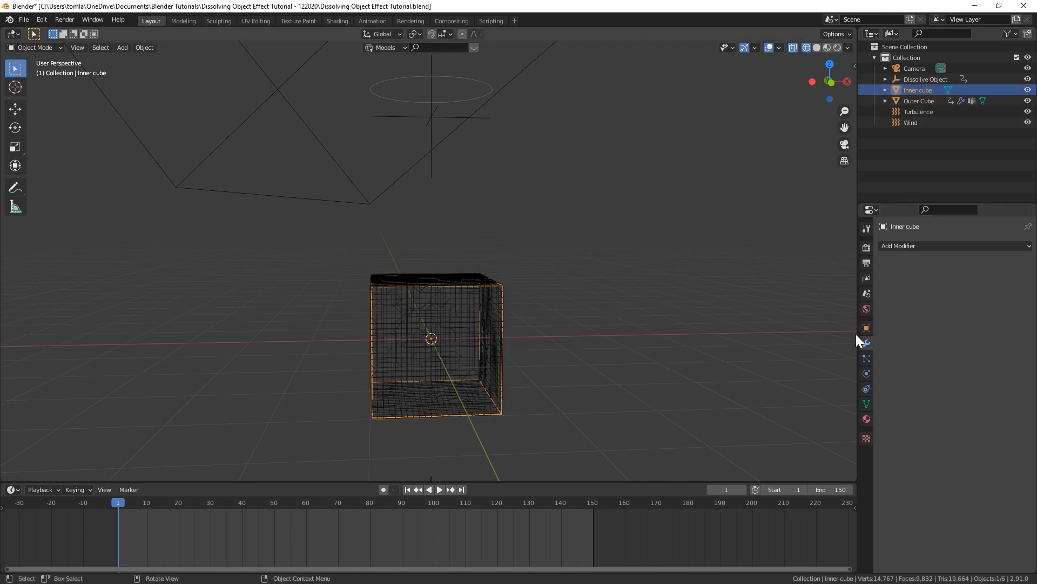
left_click(866, 373)
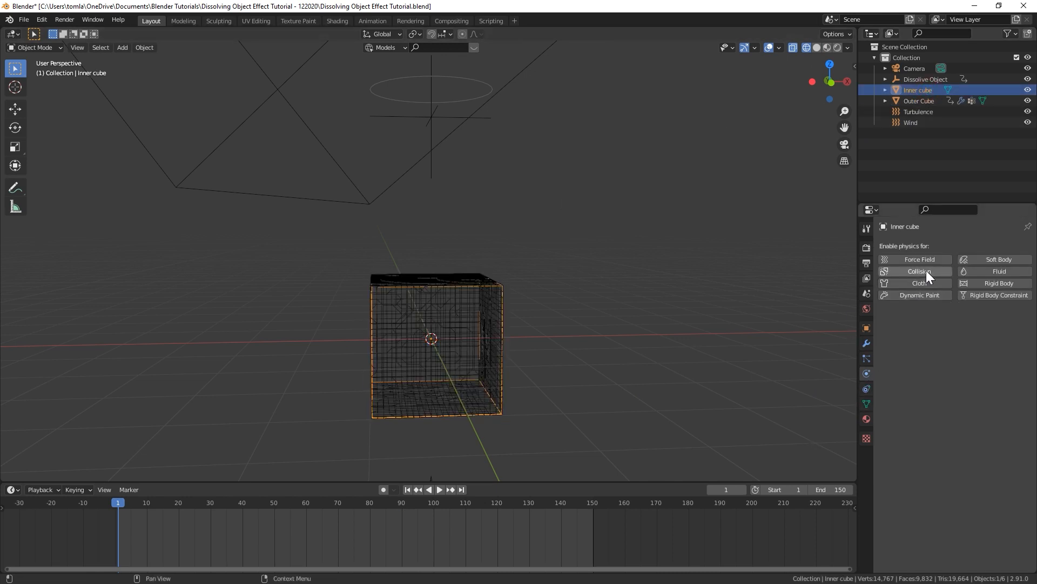
left_click(920, 271)
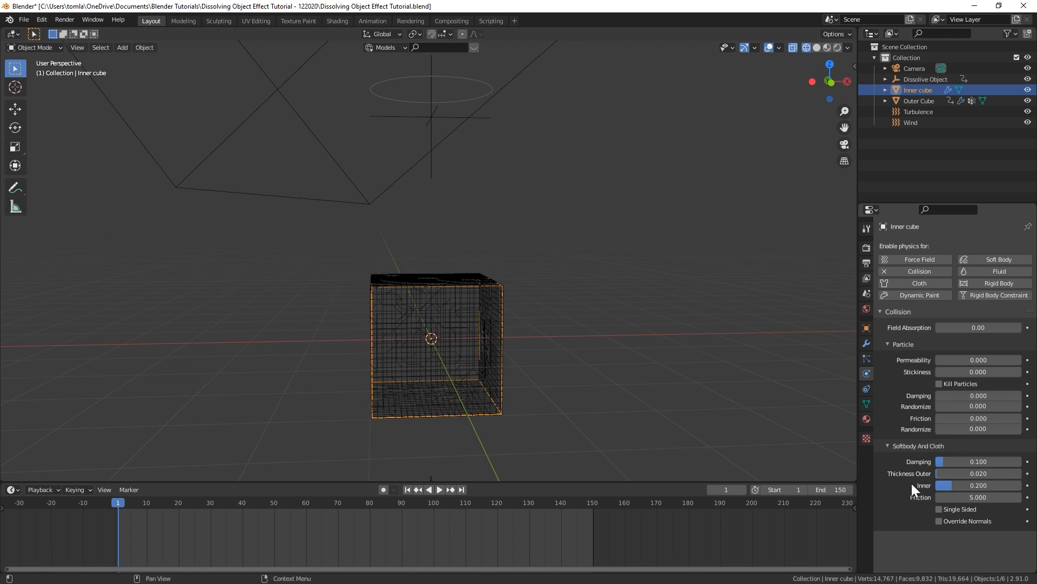
mouse_move(940, 456)
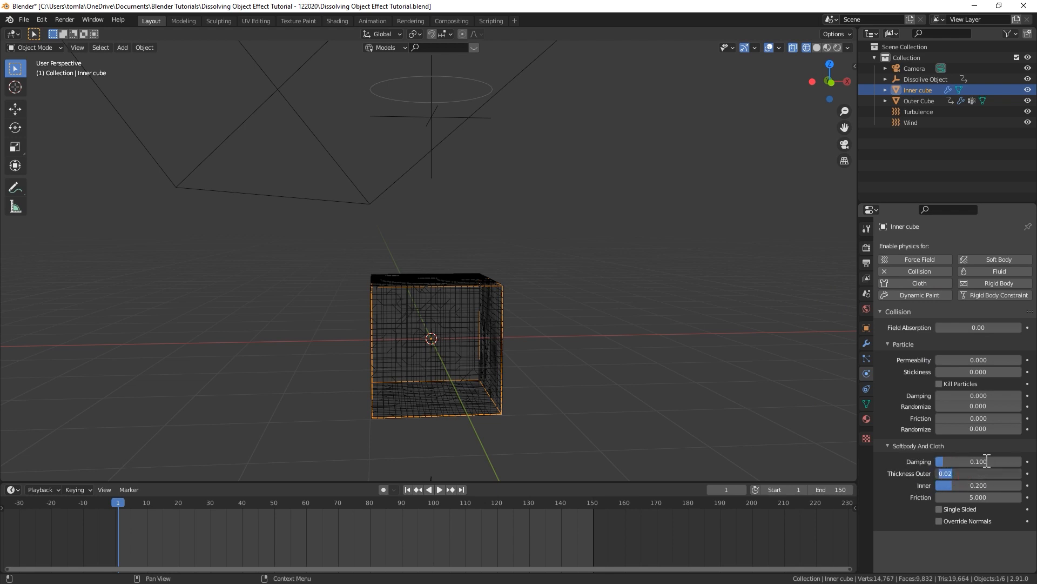
left_click(919, 101)
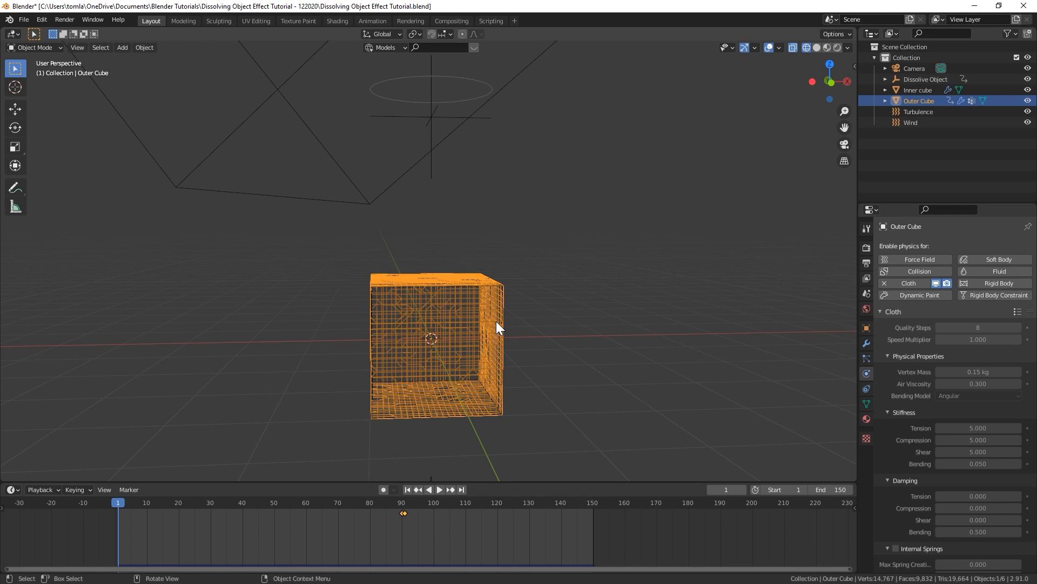
mouse_move(371, 344)
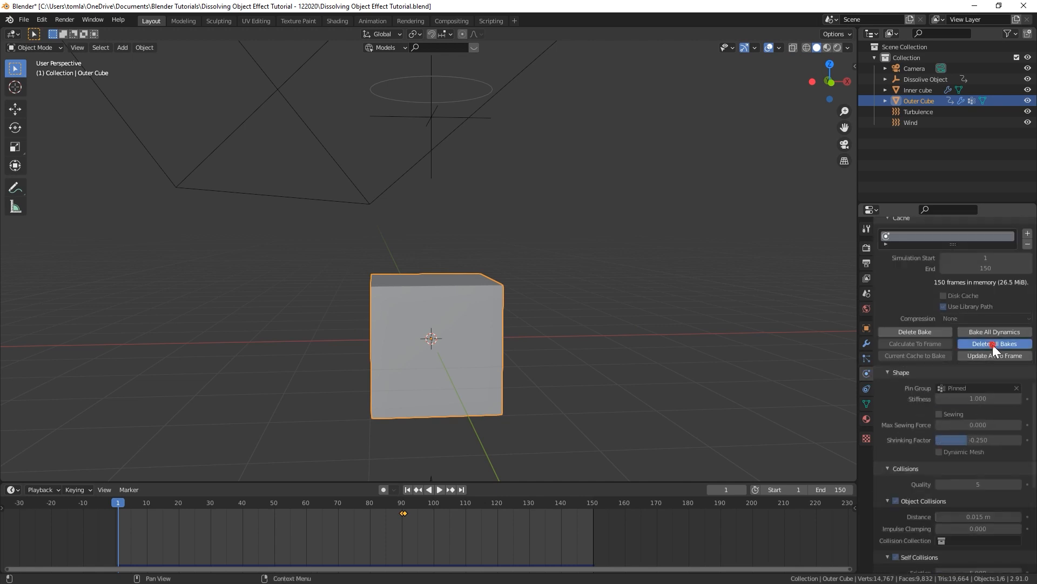
Delete All Bakes in the Outer Cube's cloth cache.
left_click(994, 343)
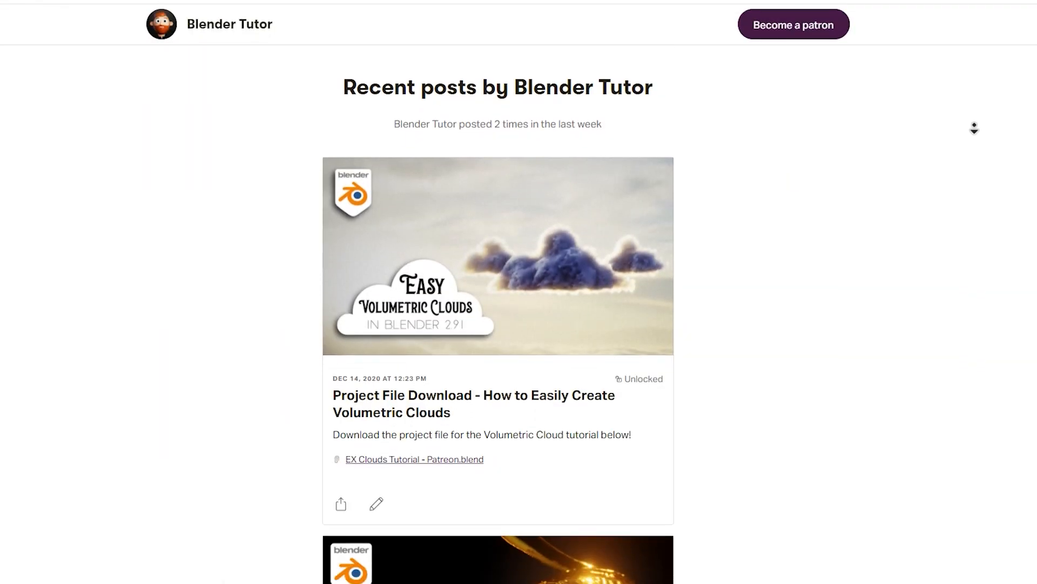
scroll("down", 3)
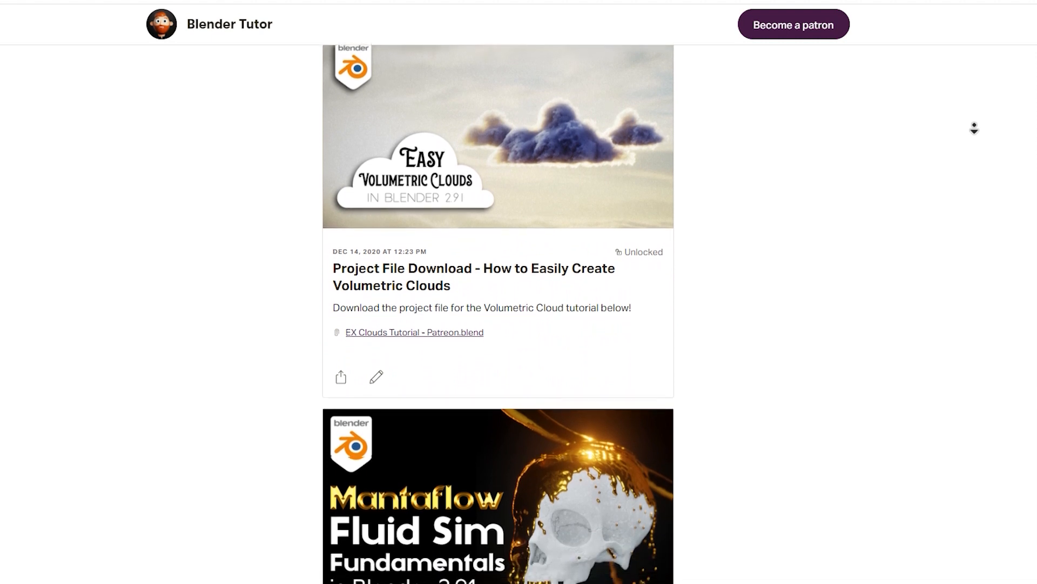
scroll("down", 3)
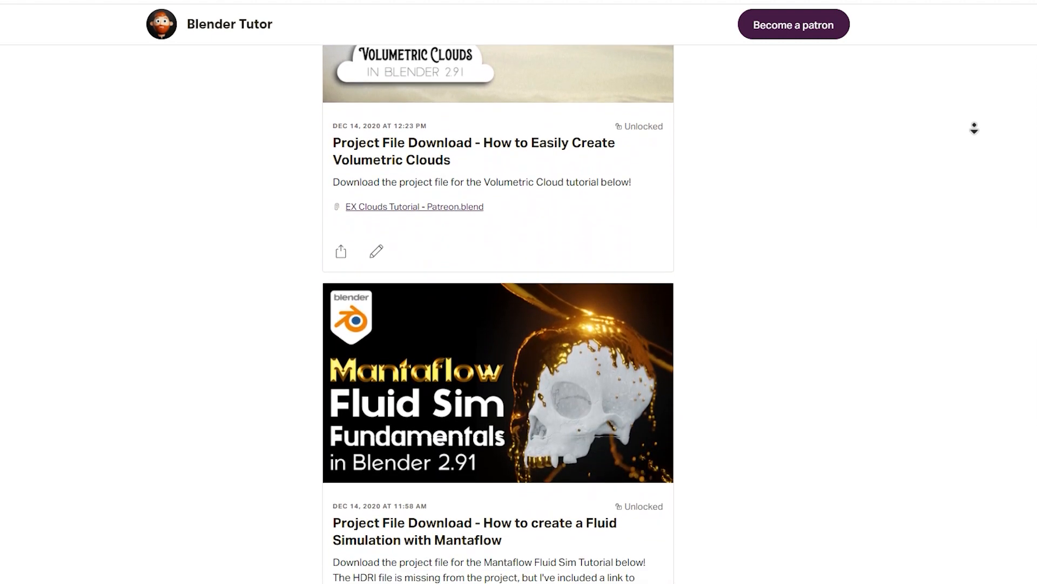
scroll("down", 3)
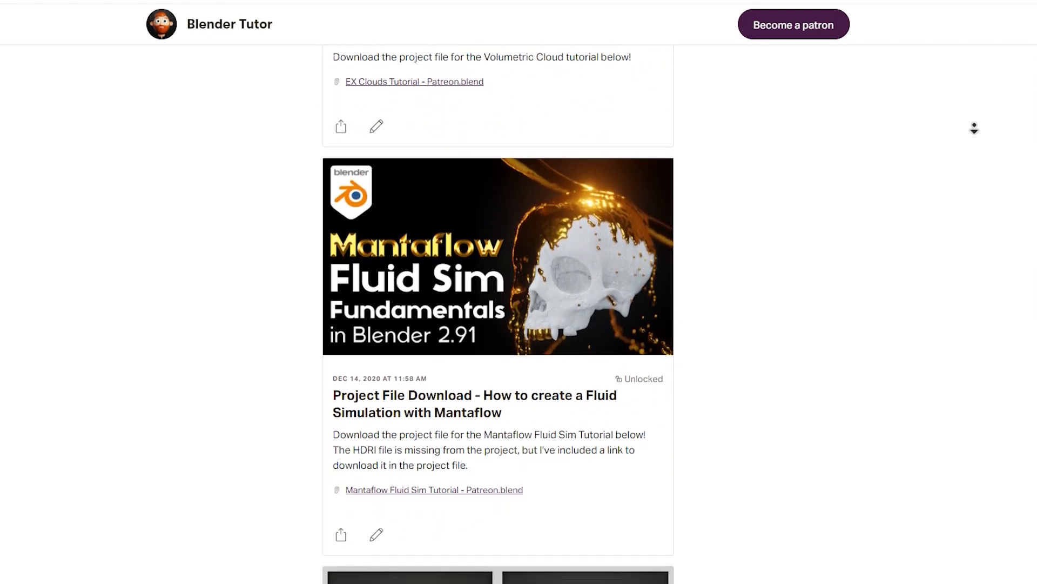
scroll("down", 3)
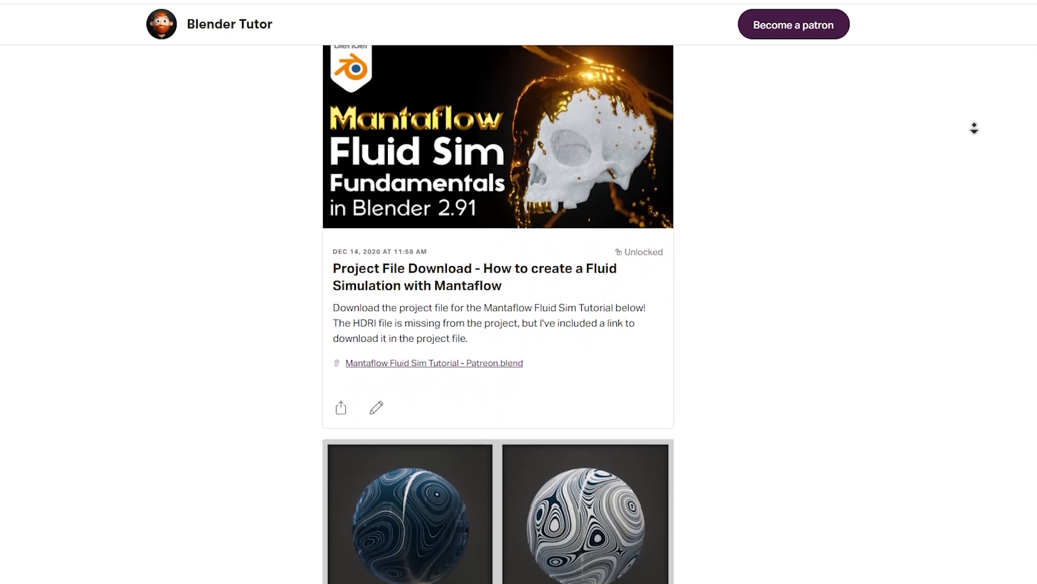
scroll("down", 3)
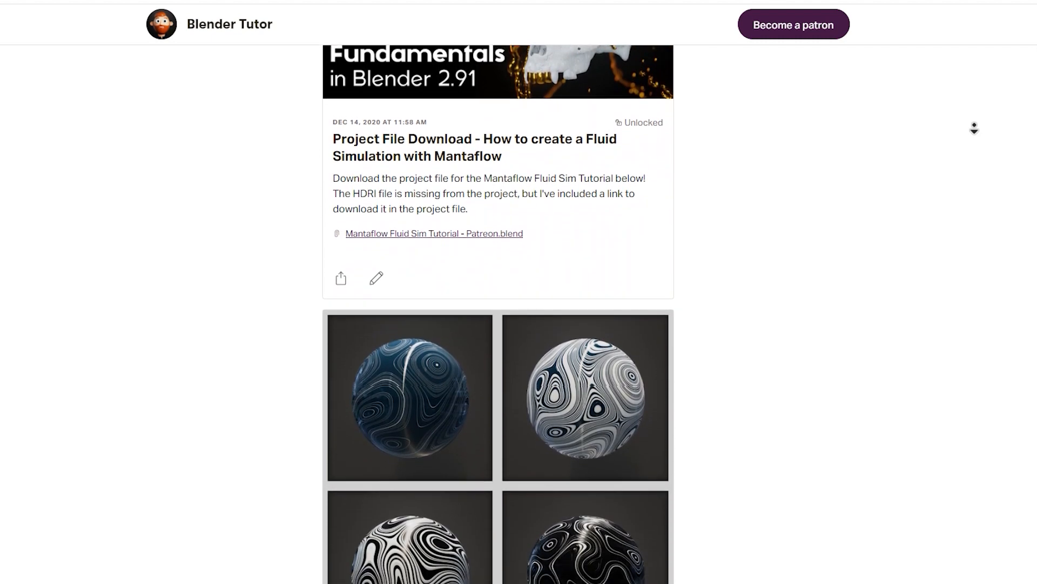
scroll("down", 3)
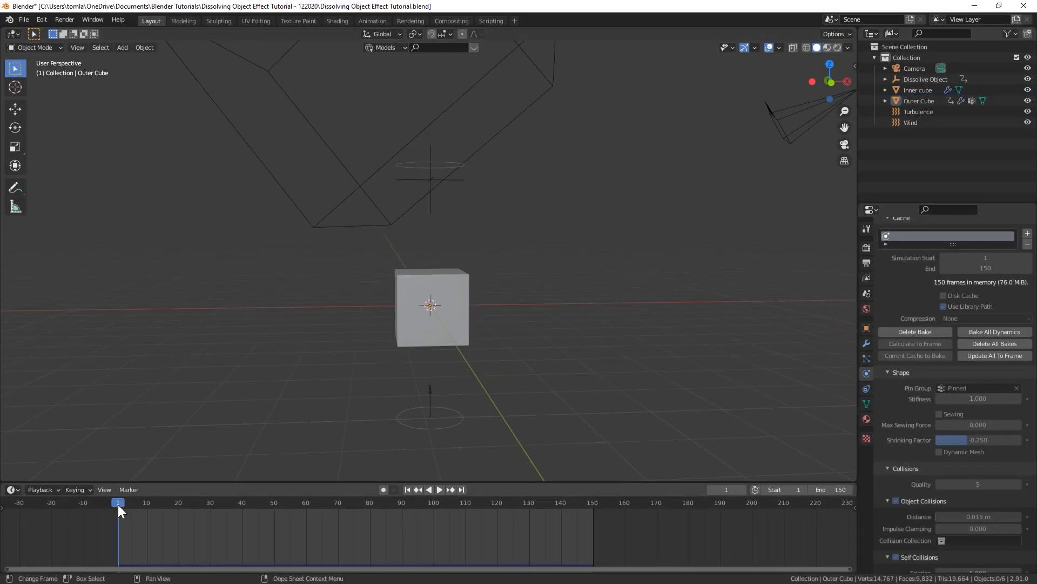
Scrub, orbit and play the bake to watch fragments burst around the inner cube.
left_click(441, 489)
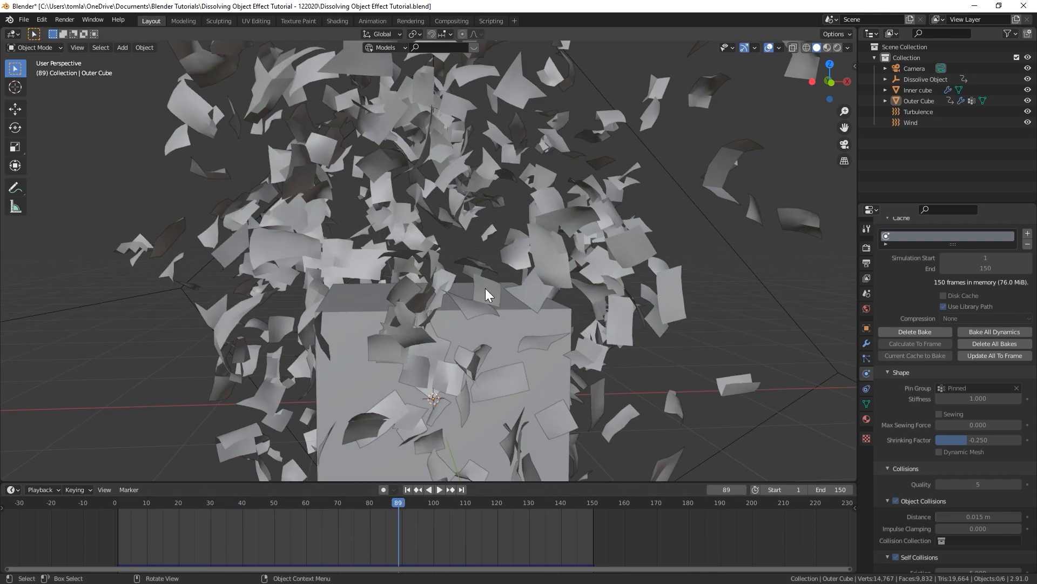
left_click_drag(486, 294, 344, 218)
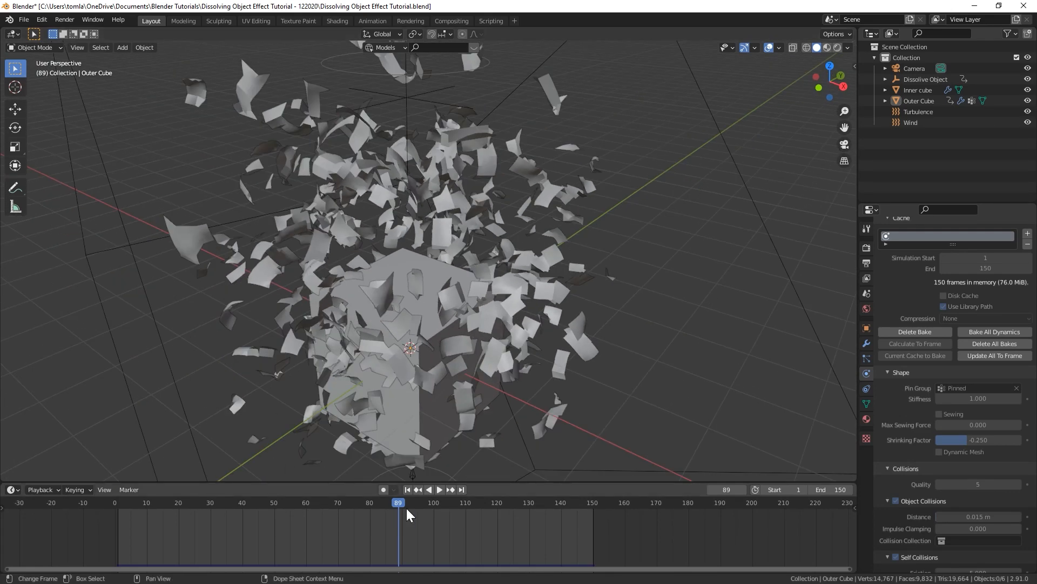
left_click(439, 489)
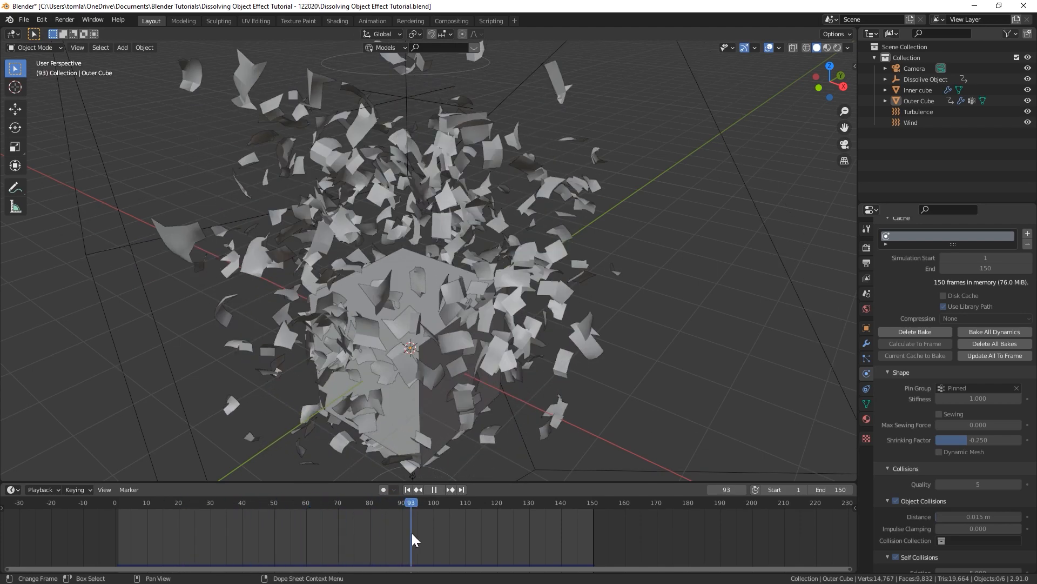
mouse_move(433, 551)
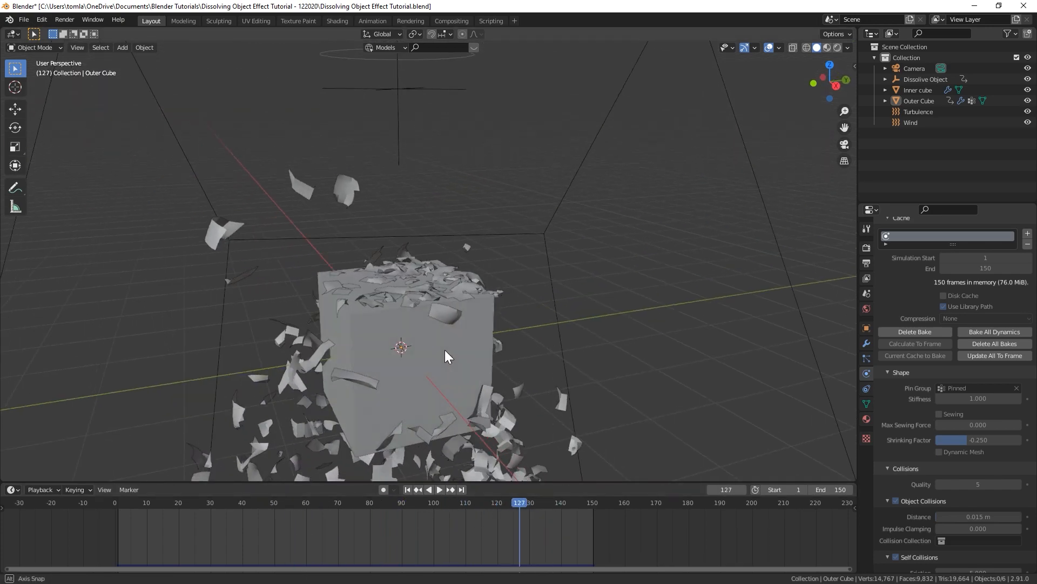
left_click_drag(447, 356, 493, 303)
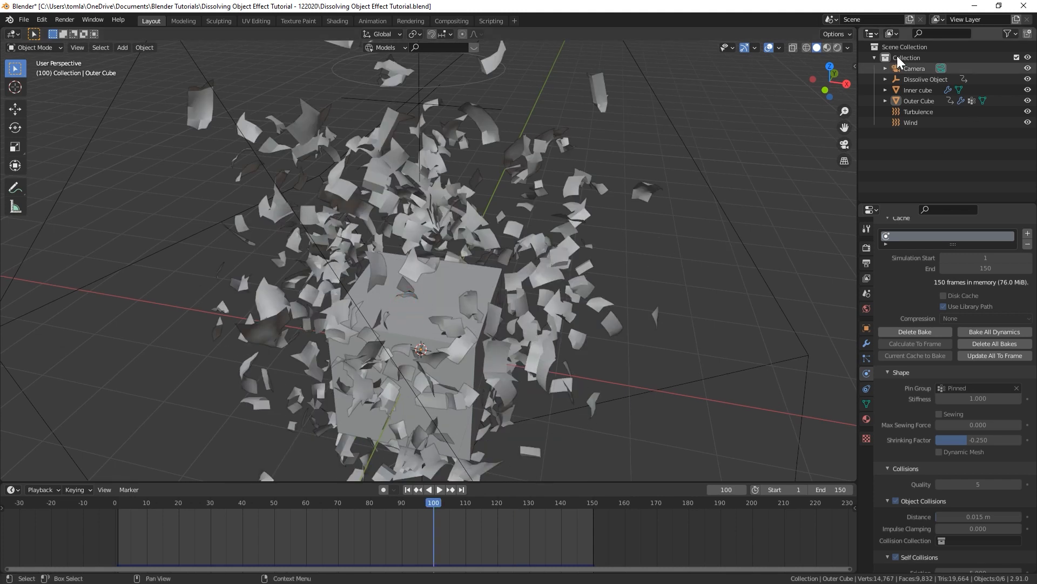
left_click(918, 90)
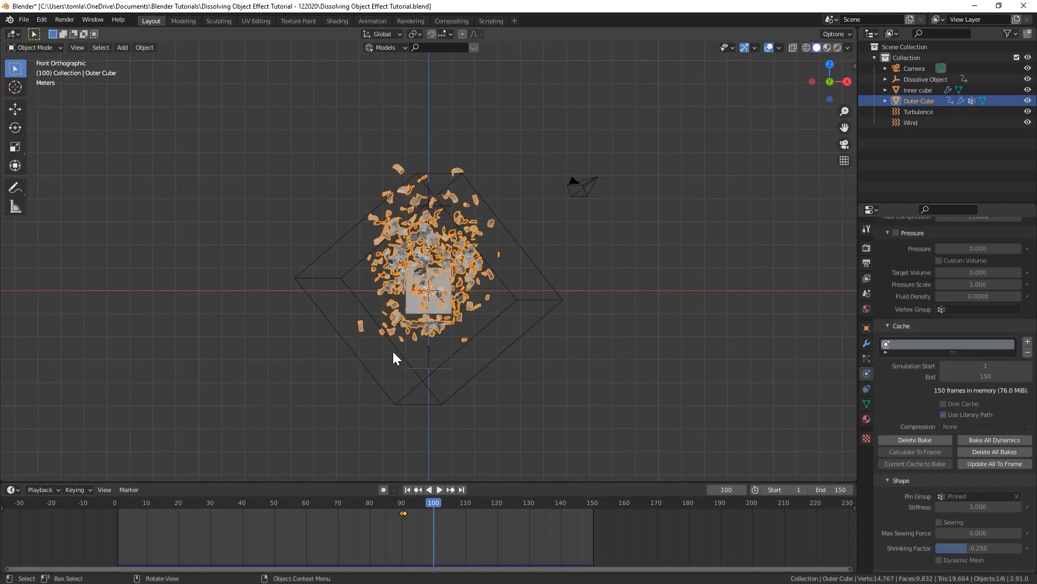
Add a floor plane and set its collision outer thickness.
left_click(122, 47)
type(".001")
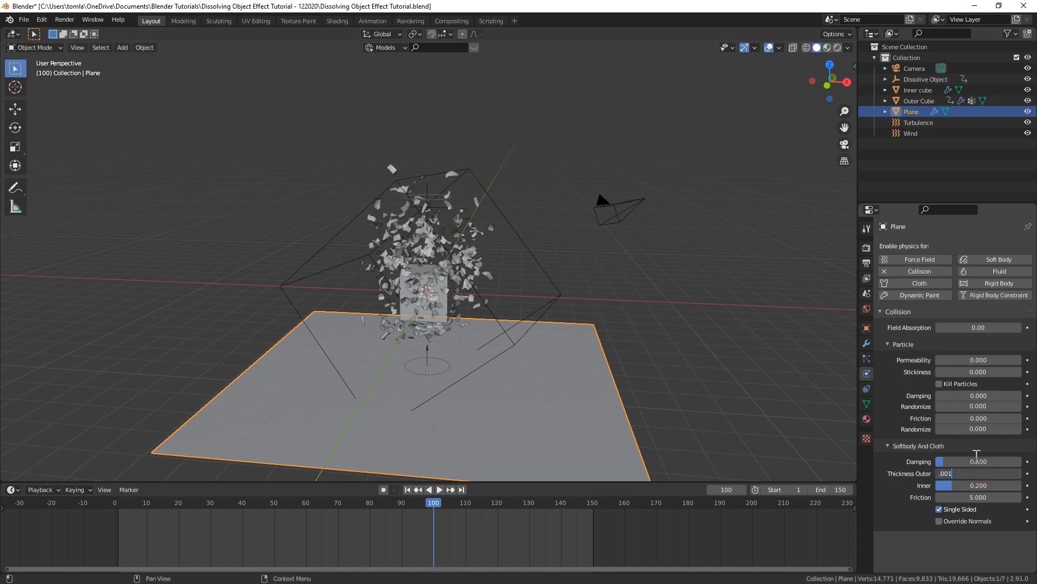
left_click(919, 101)
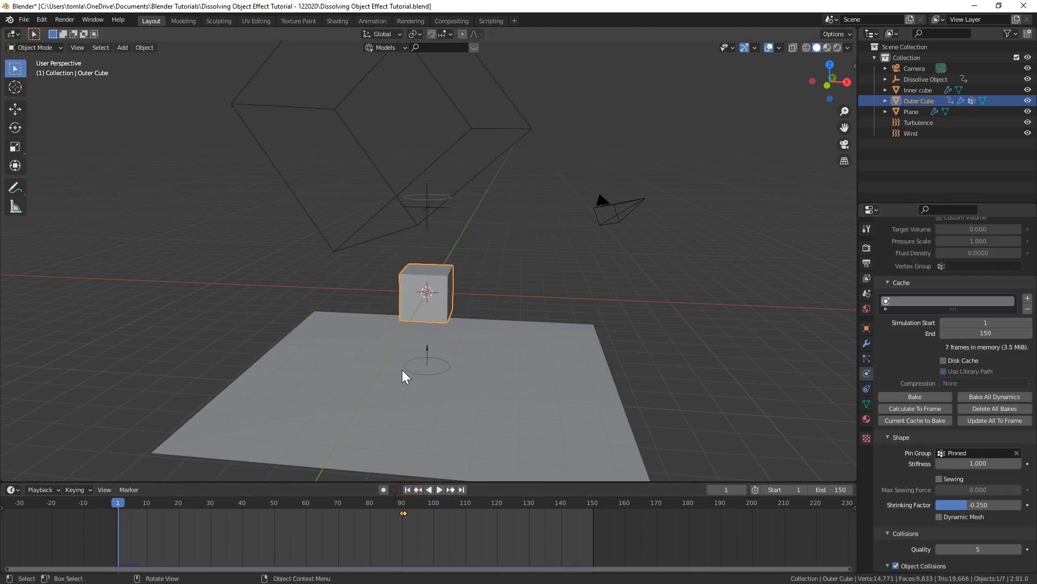
Keyframe the Turbulence force field settings at frame 90.
left_click(918, 122)
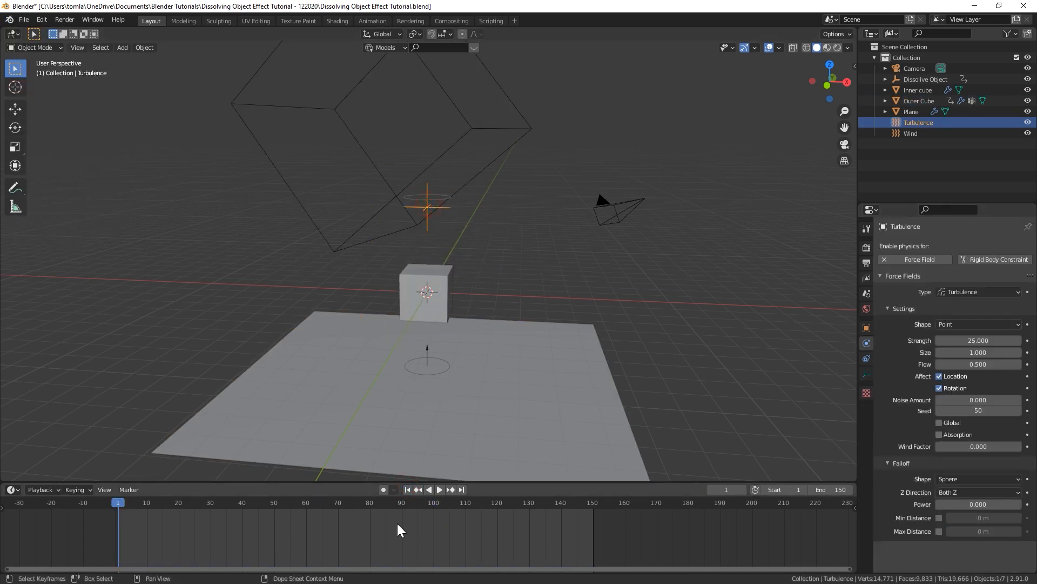
left_click(911, 133)
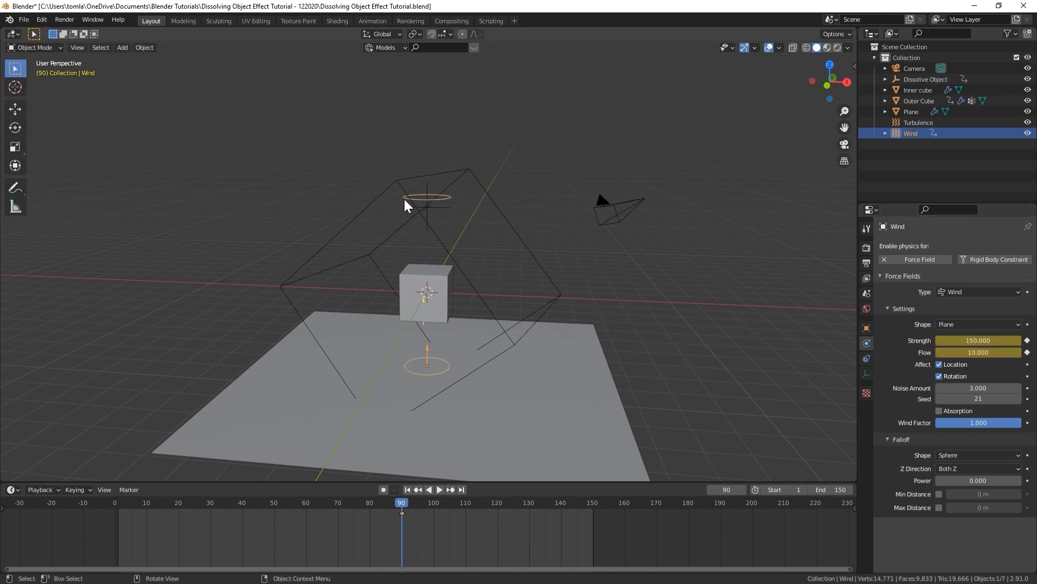
left_click(918, 122)
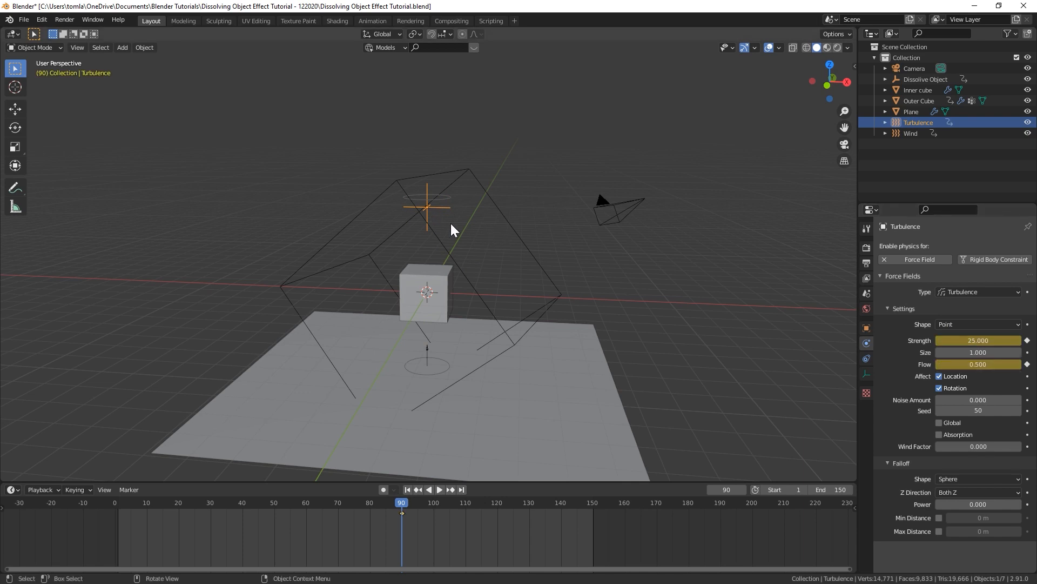
mouse_move(745, 492)
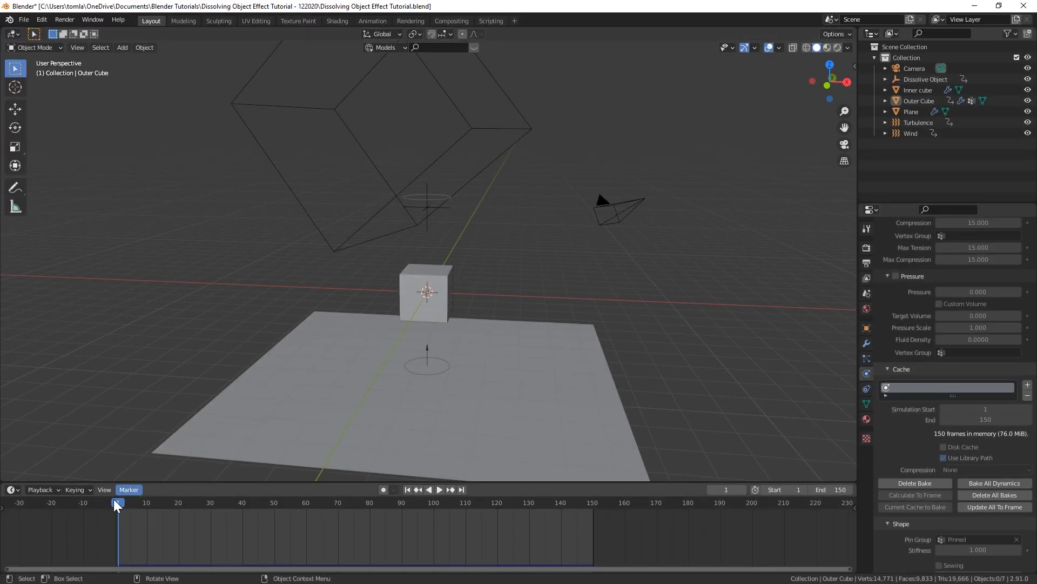
Play the rebaked dissolve through the camera view, then stop playback.
left_click(440, 489)
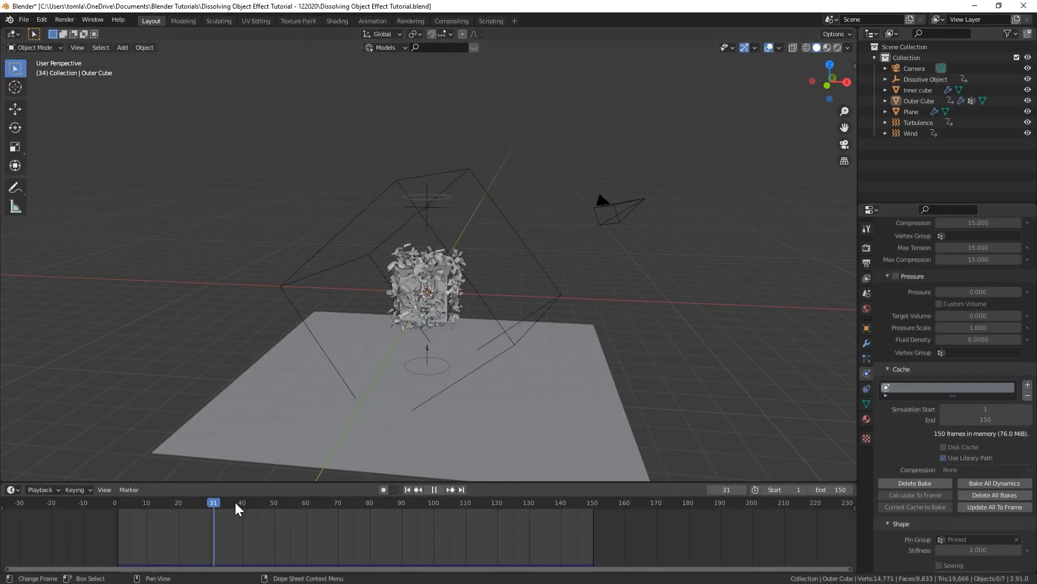
left_click(469, 517)
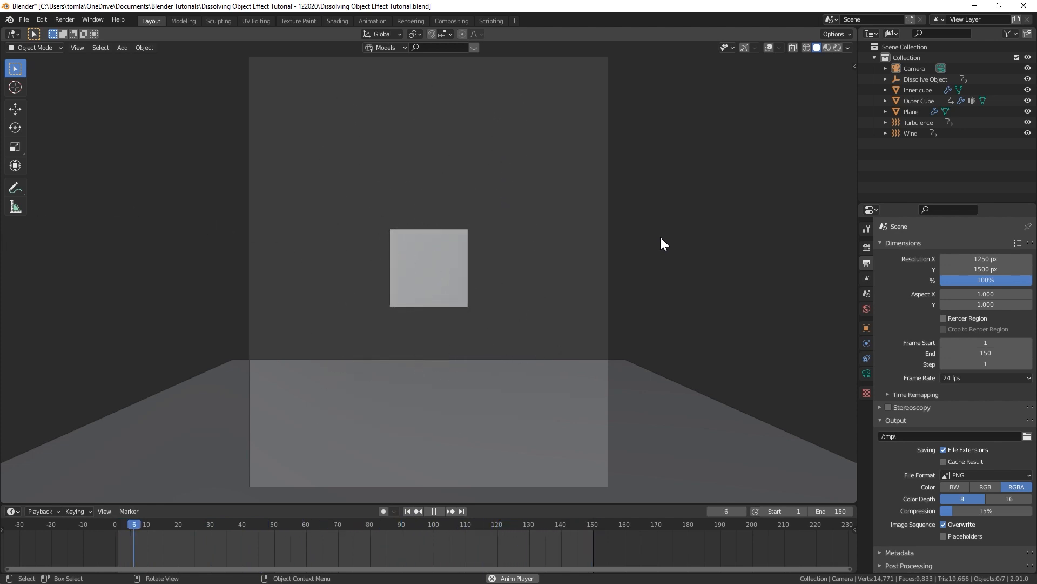
left_click(434, 511)
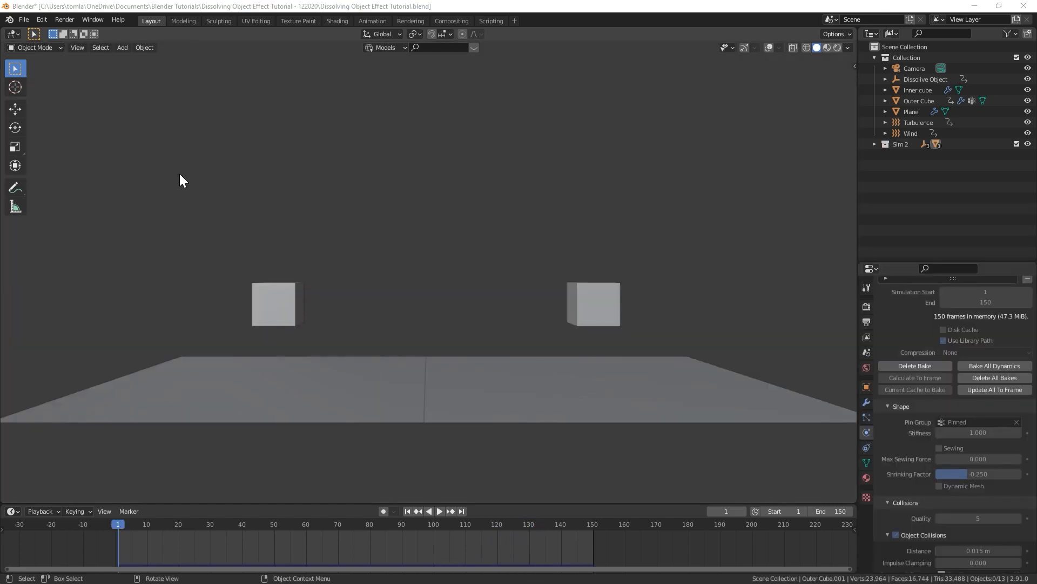
mouse_move(292, 336)
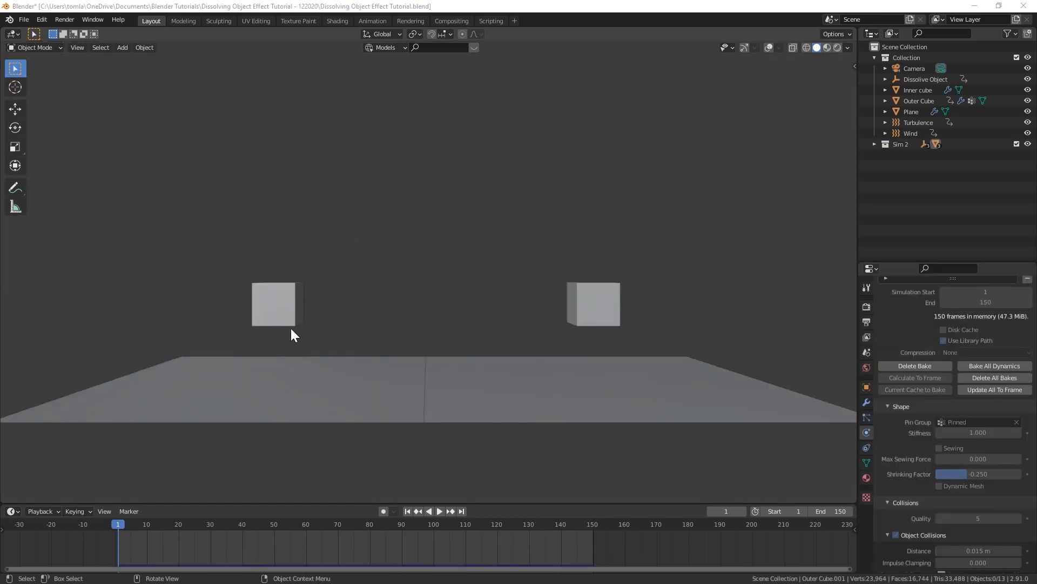
mouse_move(446, 304)
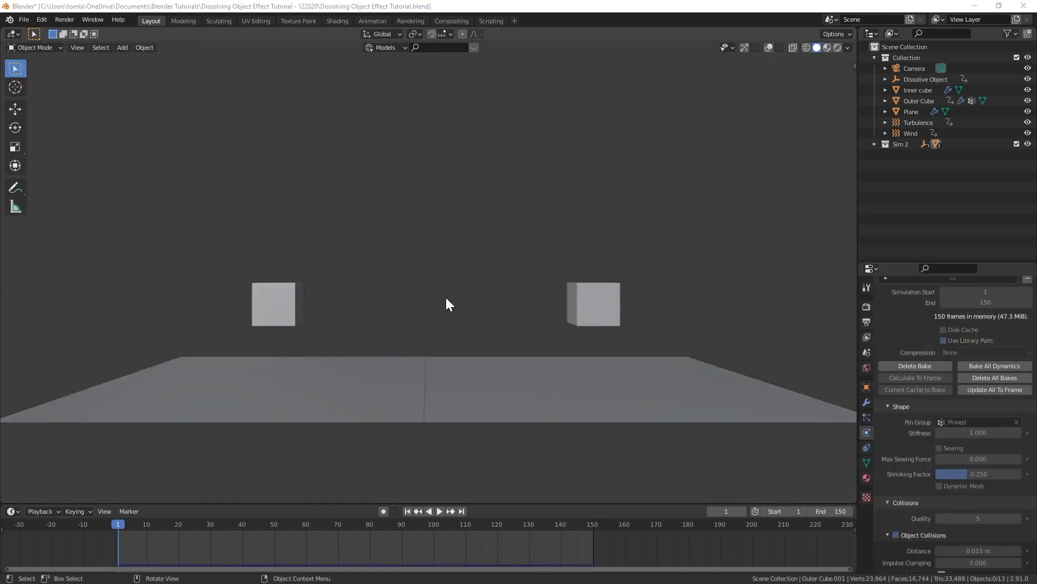
left_click(944, 340)
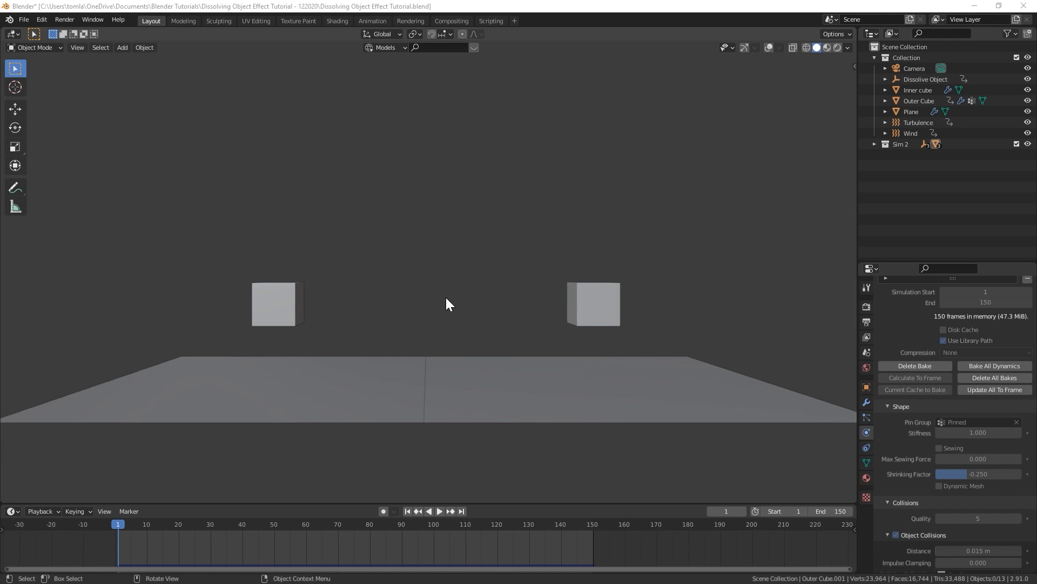